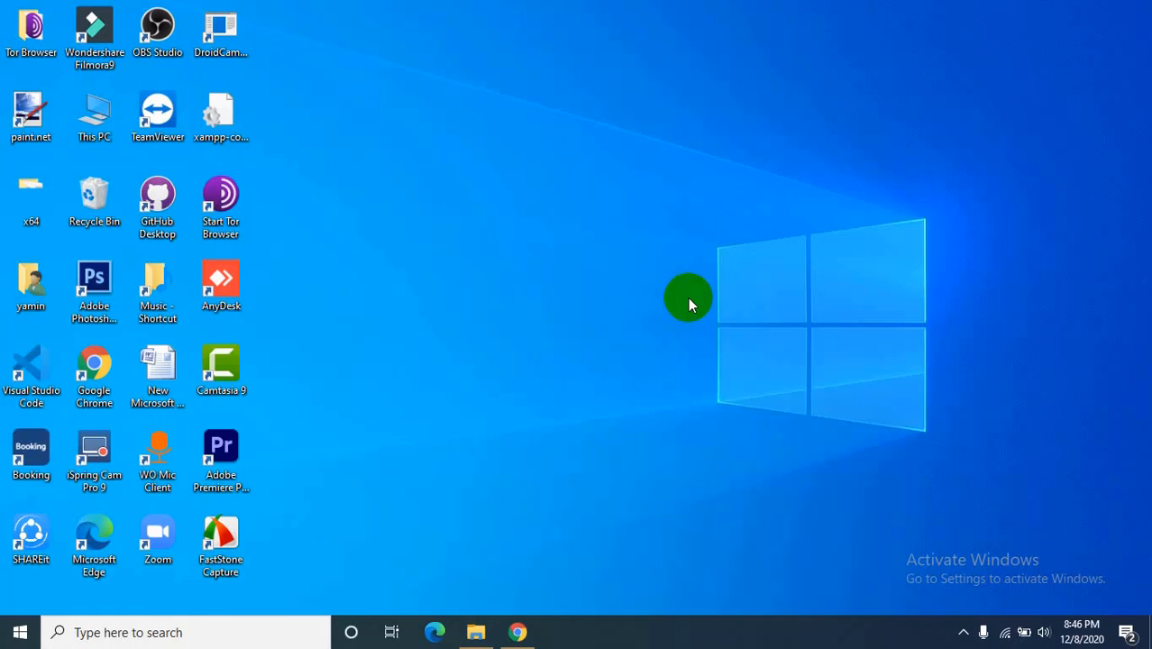
mouse_move(602, 447)
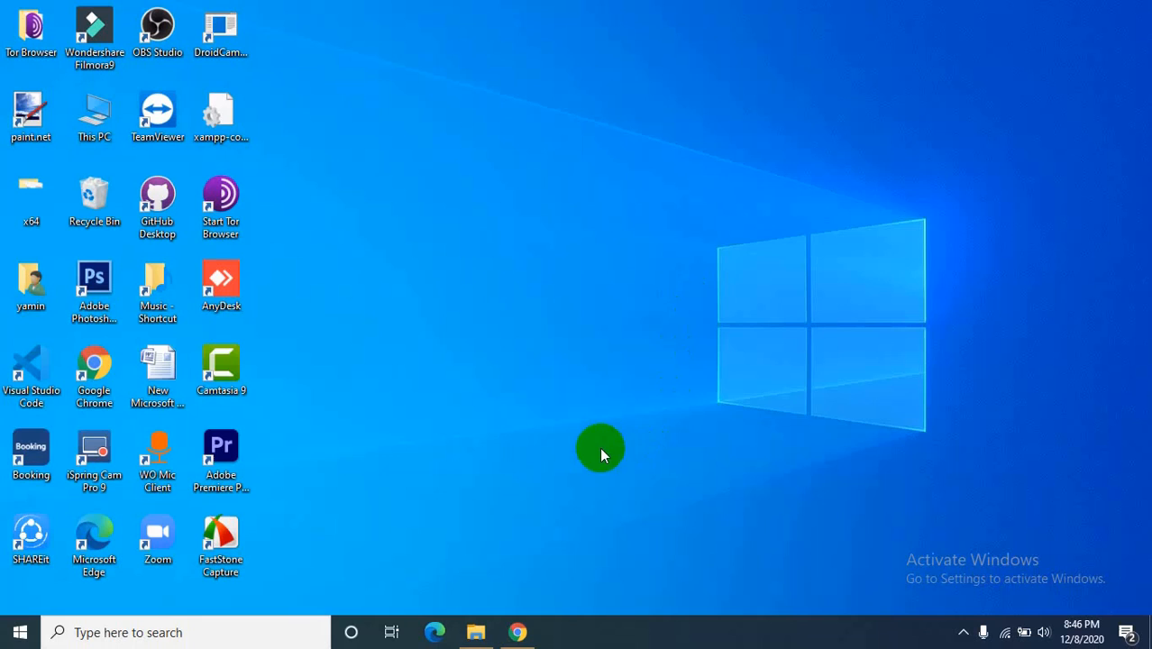
Step: Create a new folder named HtmlTutorial on the New Volume (F:) drive
click(476, 631)
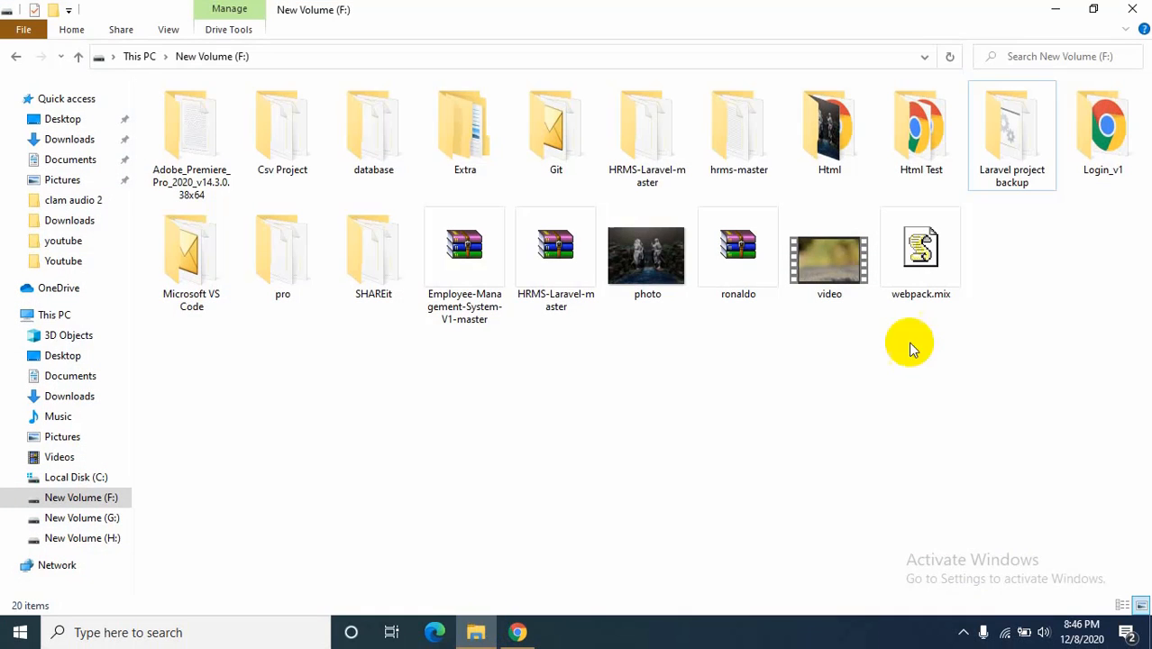
right_click(909, 347)
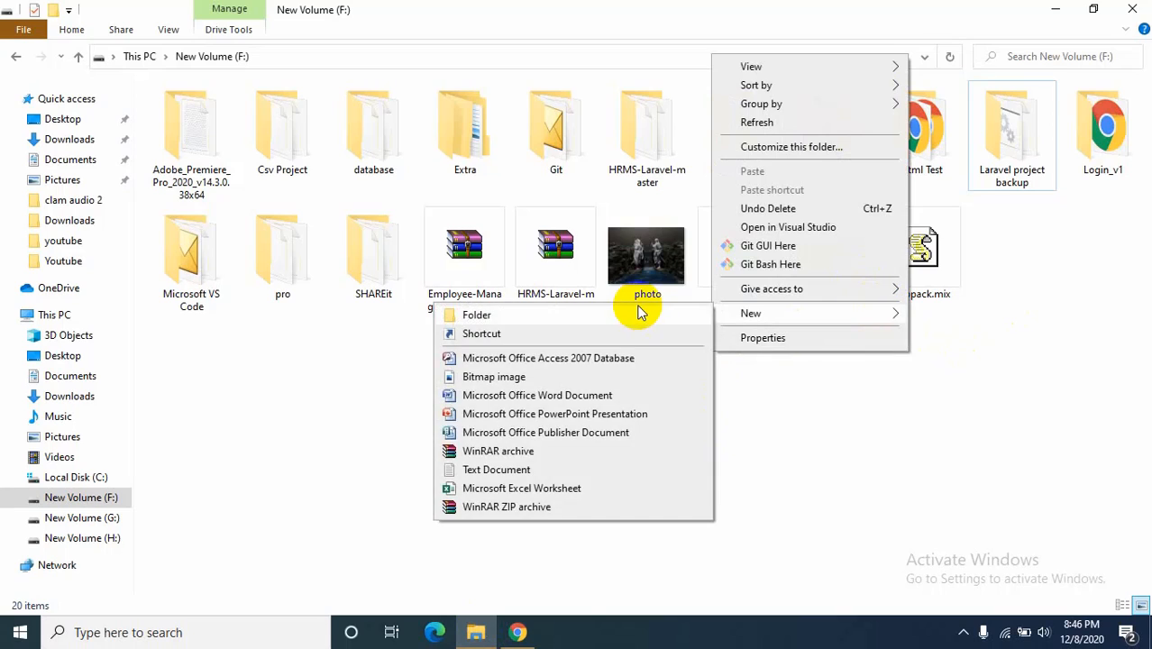
click(476, 314)
text(HtmlTutorial)
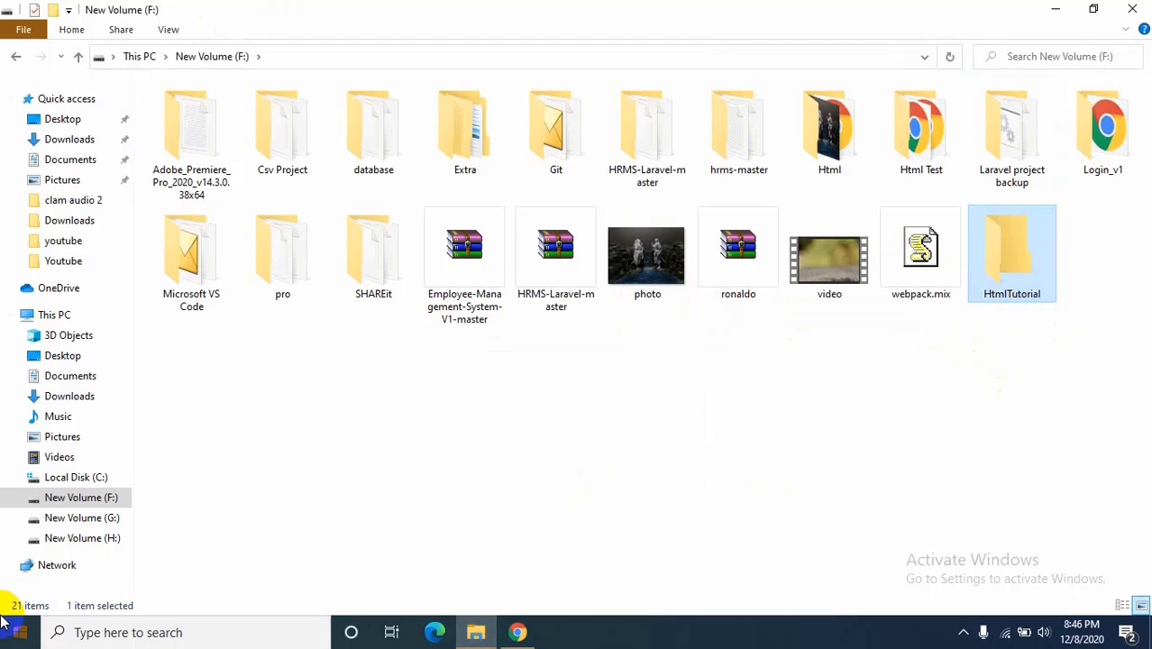
Step: Launch Notepad from the taskbar search and bring up its File menu
text(note)
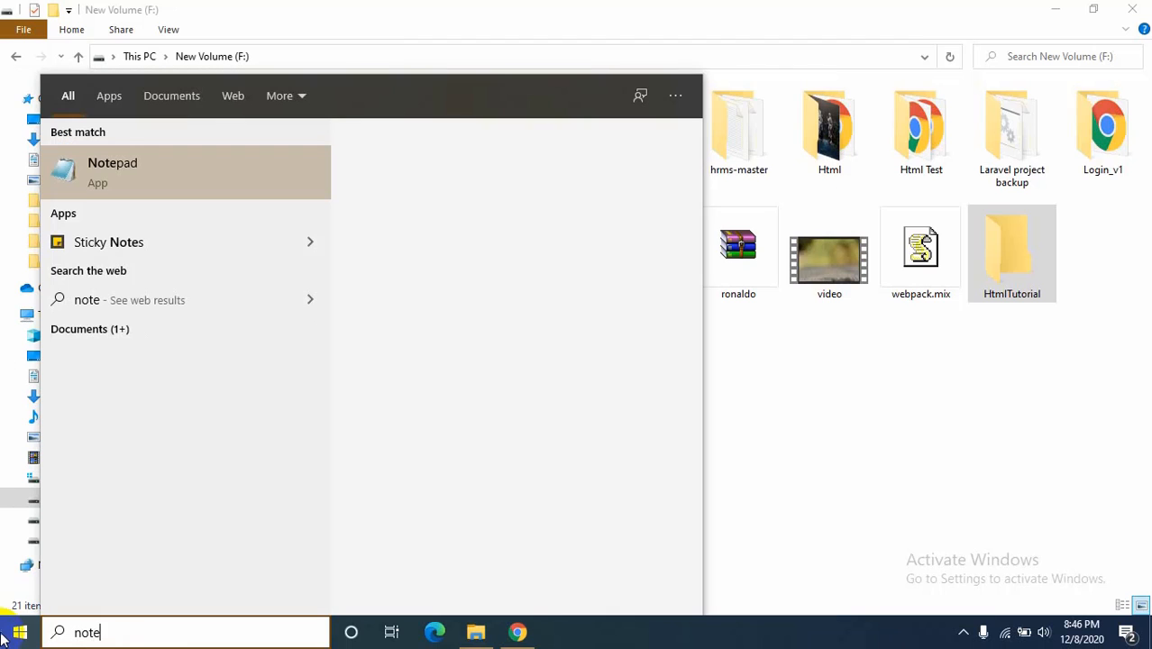
mouse_move(189, 173)
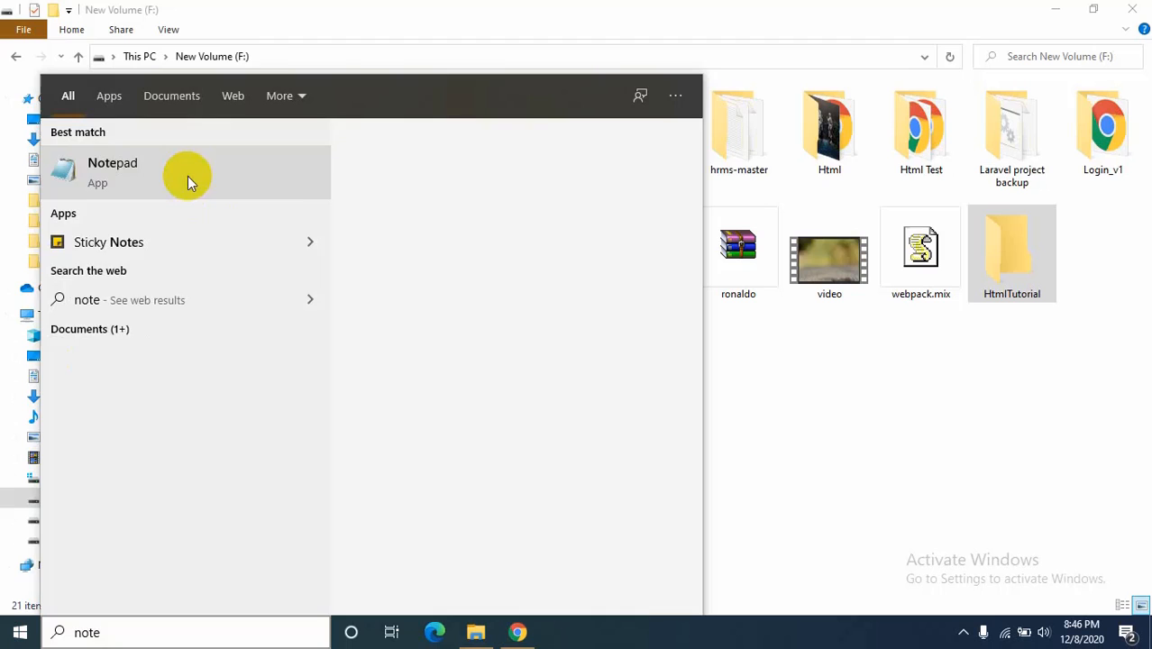
click(112, 172)
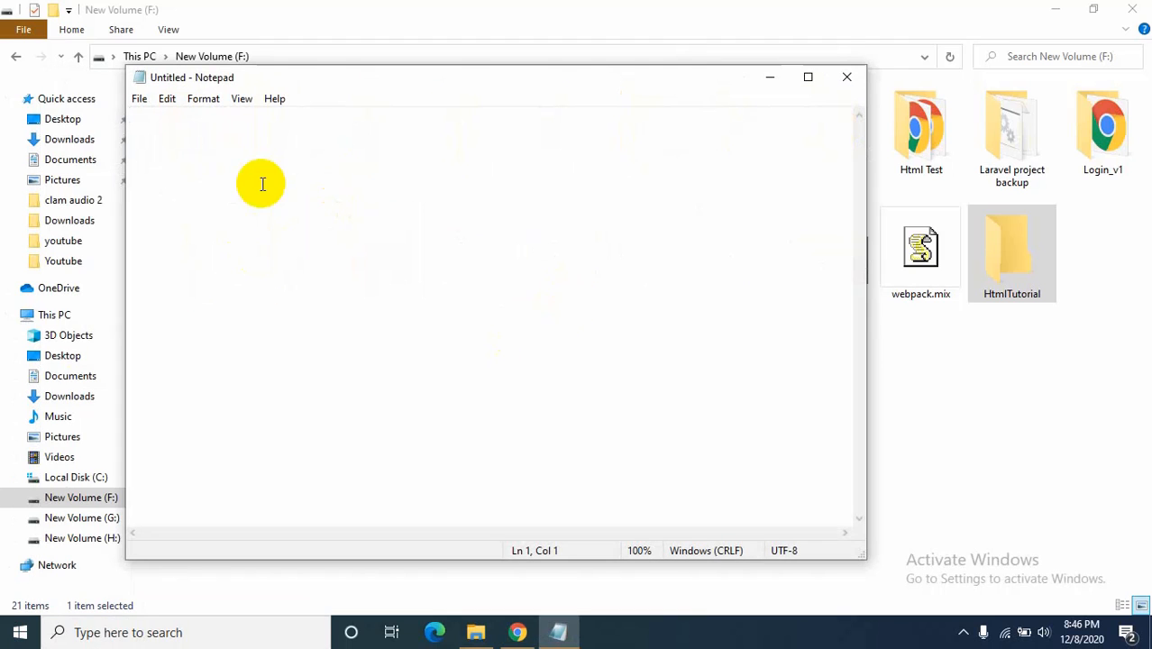
click(139, 98)
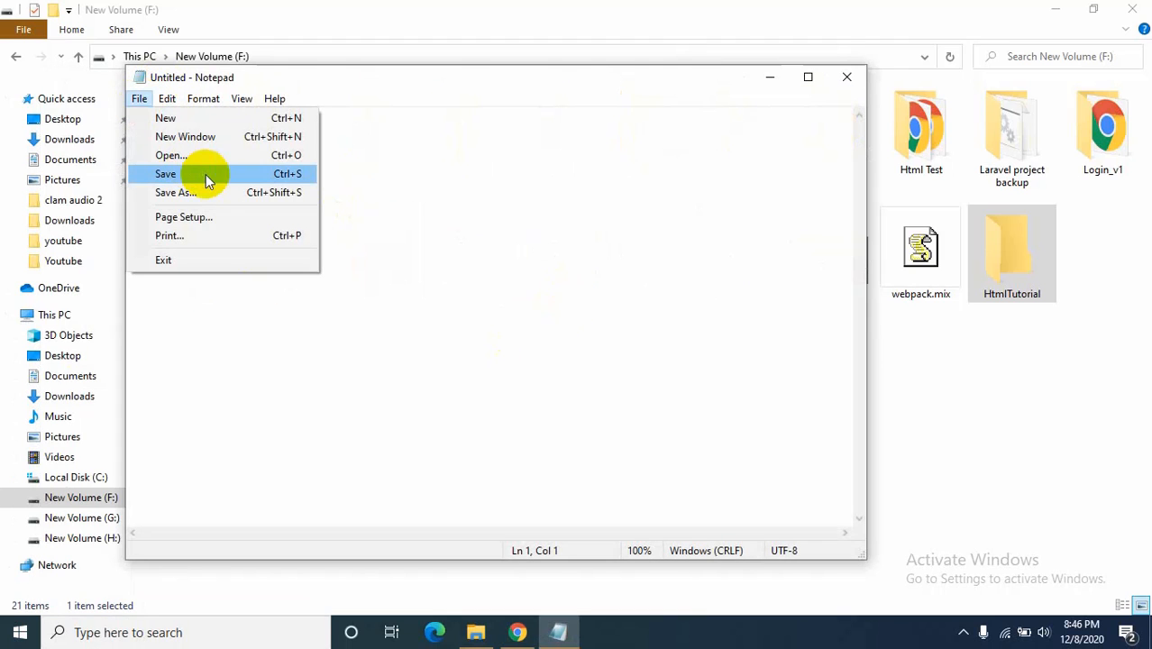
Step: Save the blank document as htmltest.html inside F:\HtmlTutorial
click(166, 173)
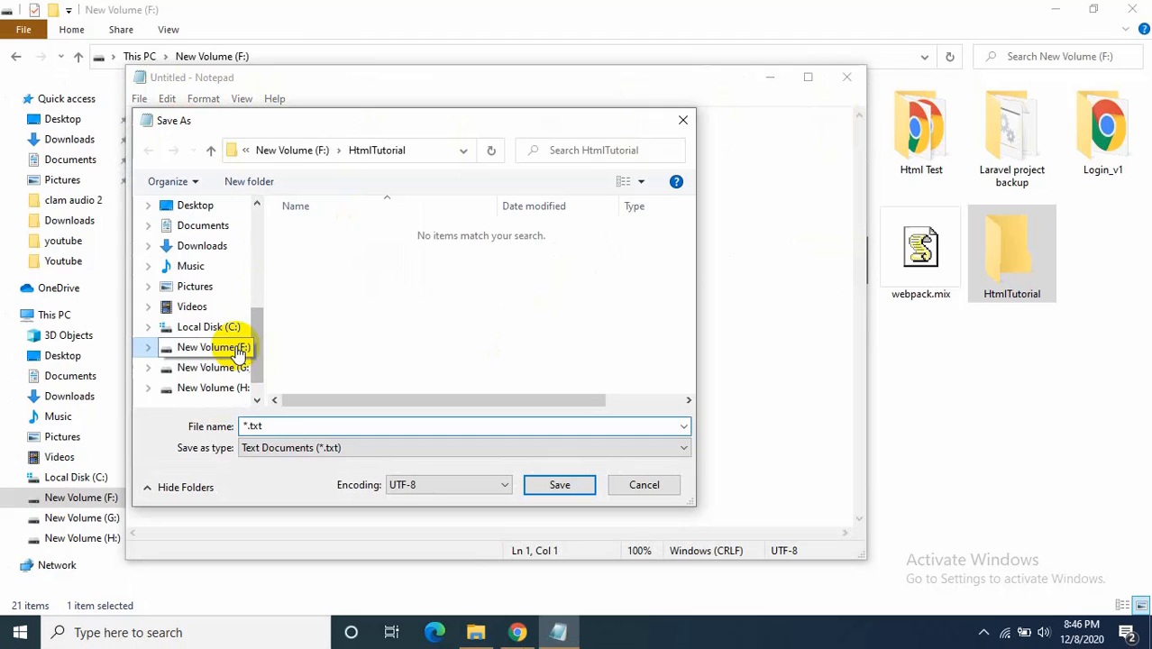
double_click(214, 346)
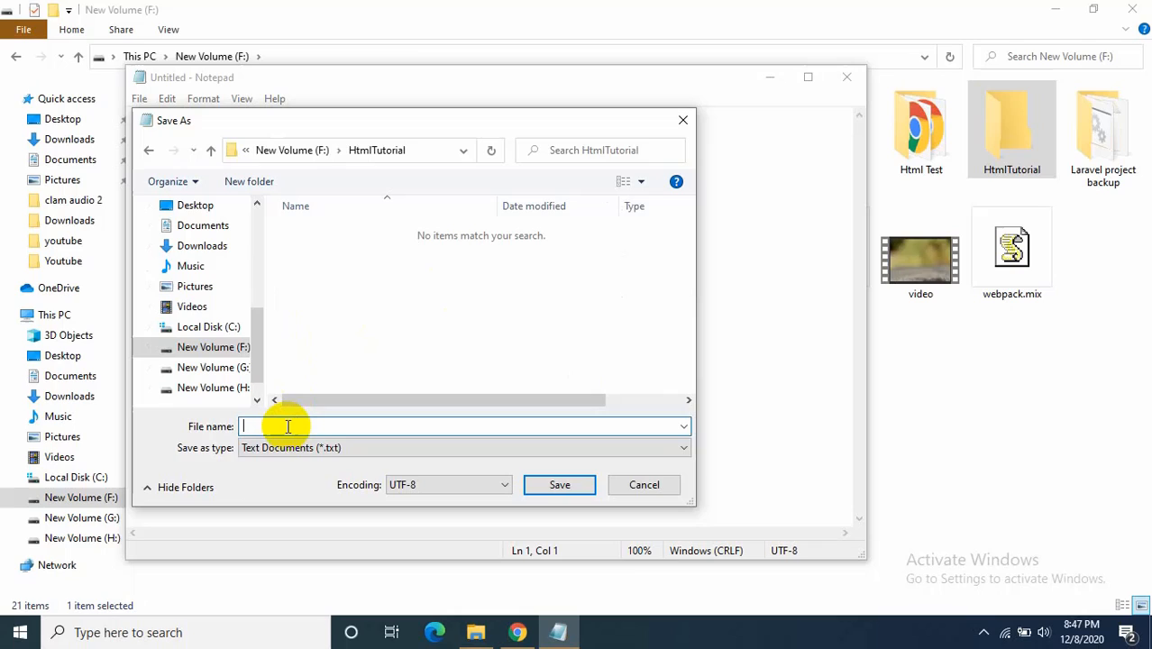
text(htmltest.html)
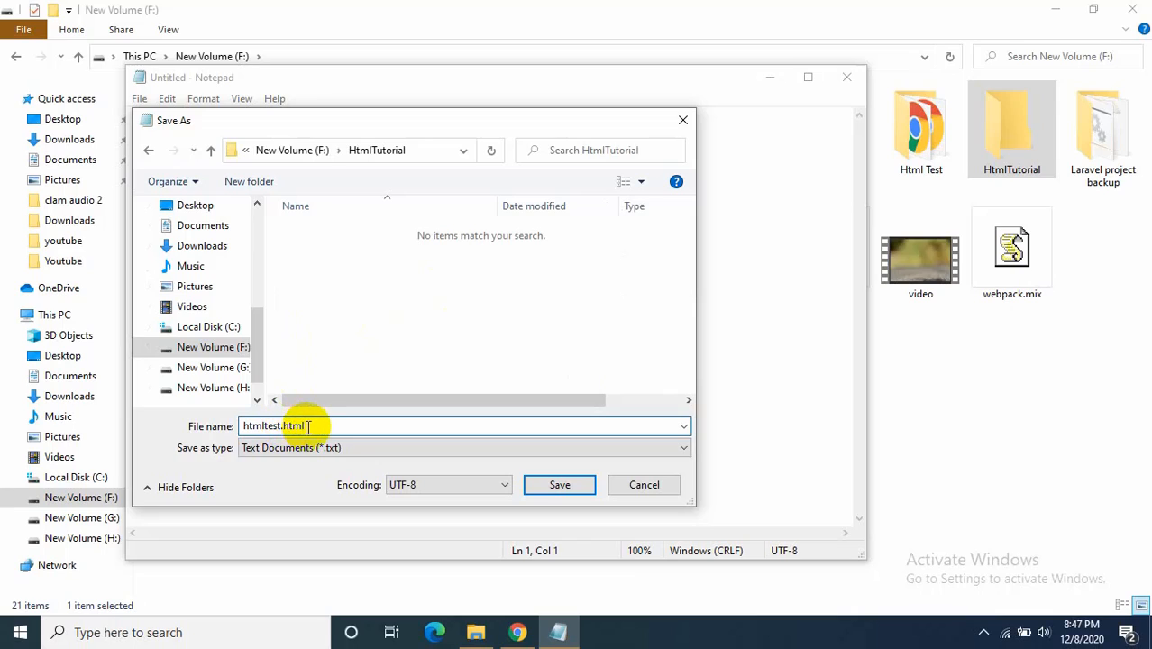
double_click(292, 425)
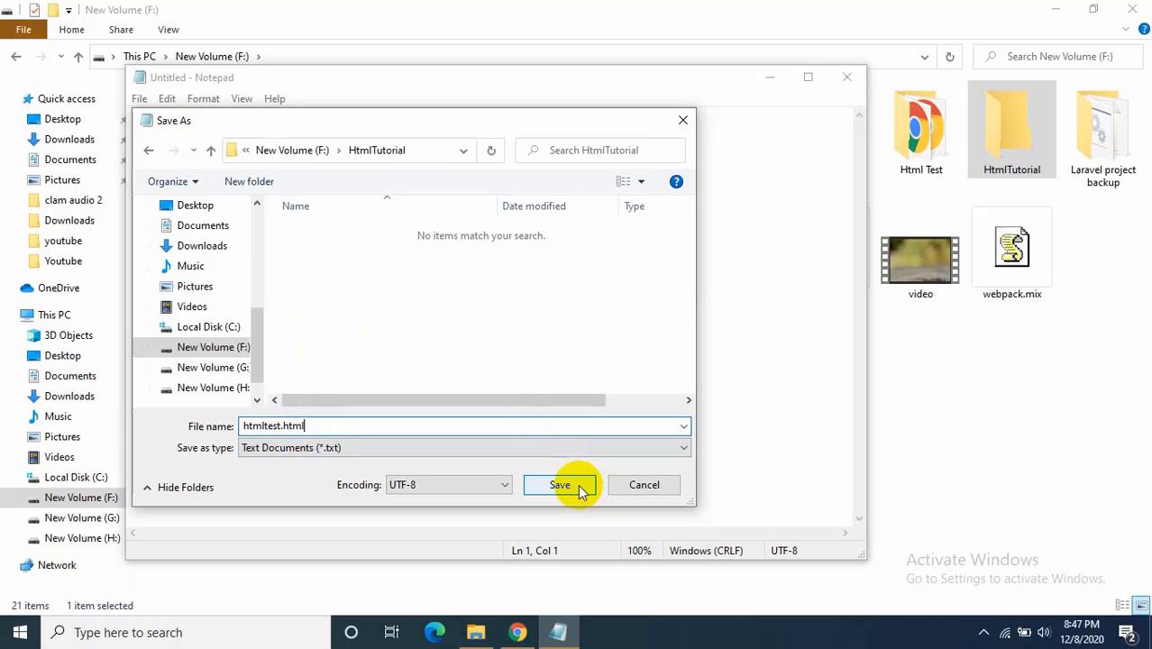
click(559, 485)
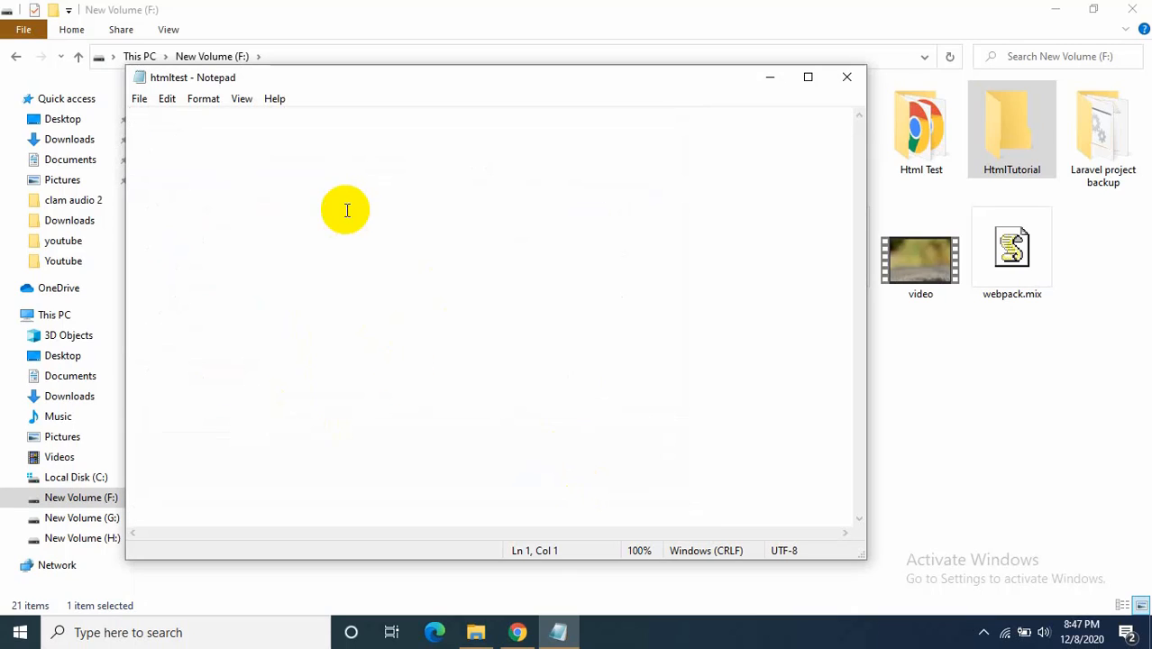
Step: Write the HTML skeleton: <html>, <head></head>, <body></body> and </html> on separate lines
text(<ht)
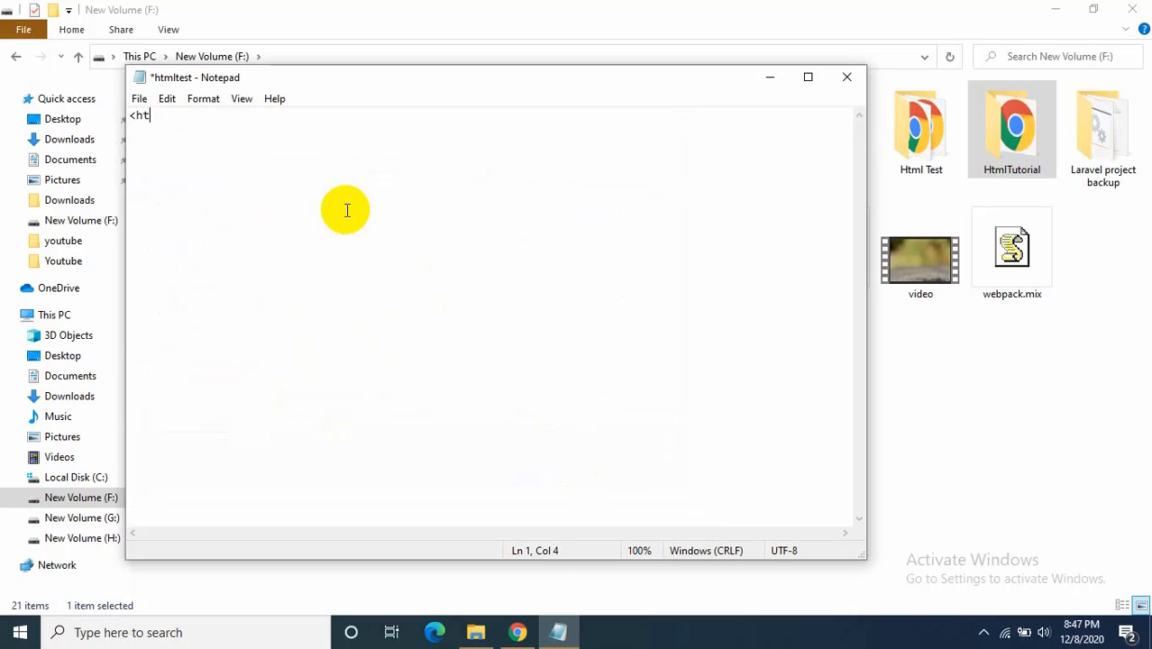
text(ml>)
text(</)
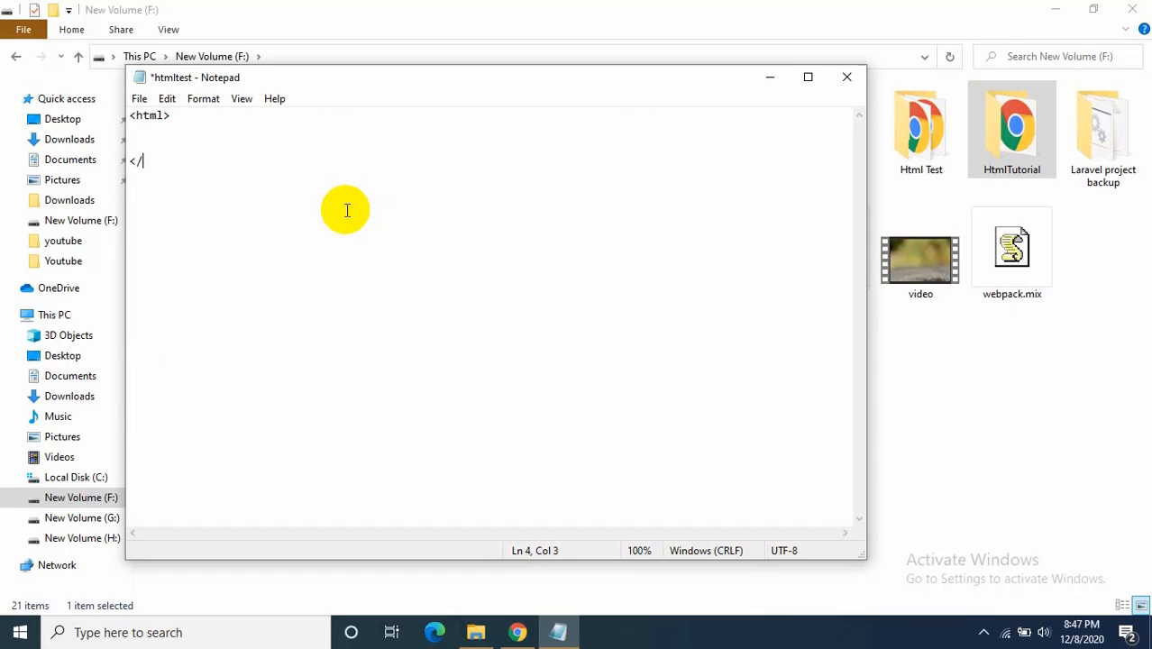
text(html>)
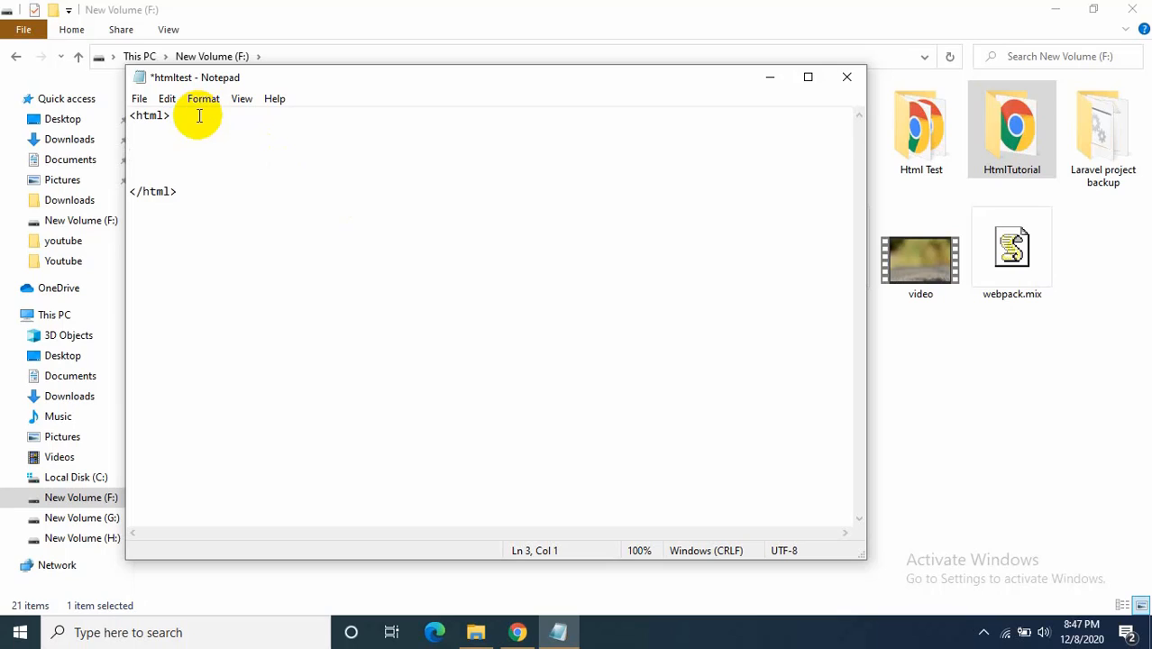
text(<head>)
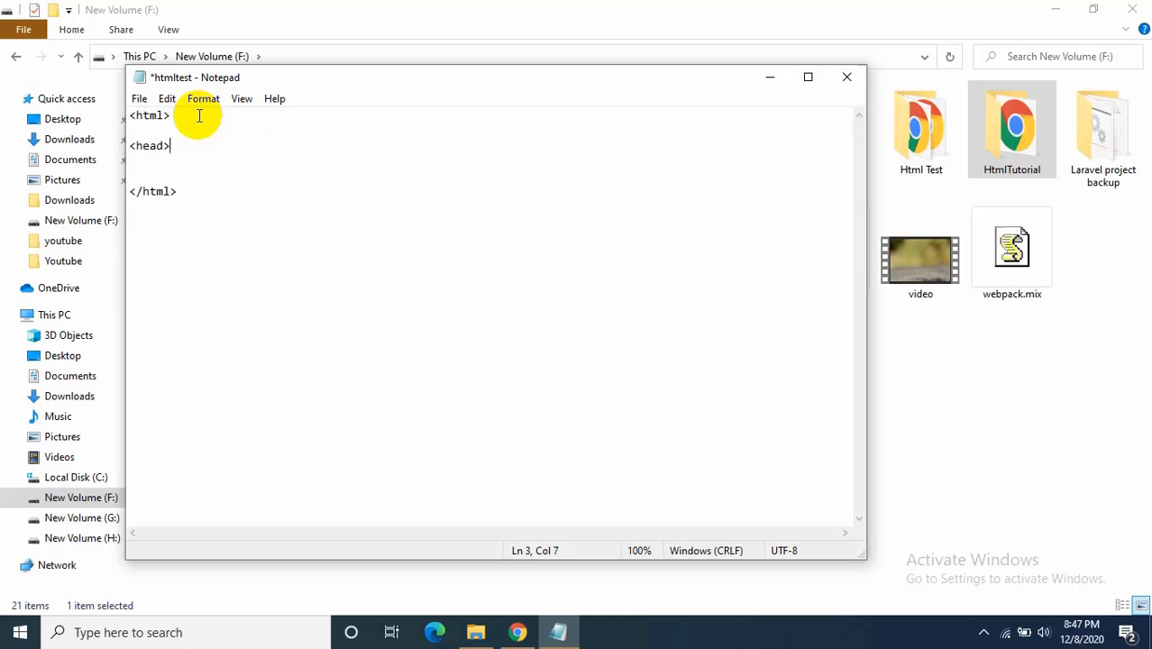
text(<)
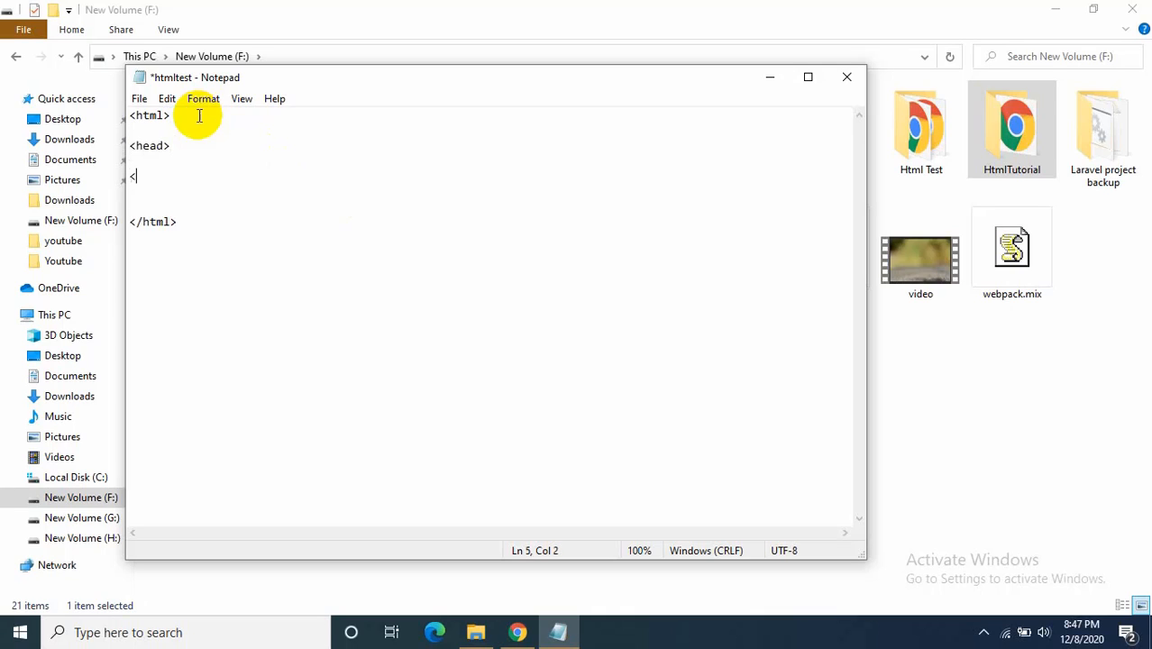
text(/head>)
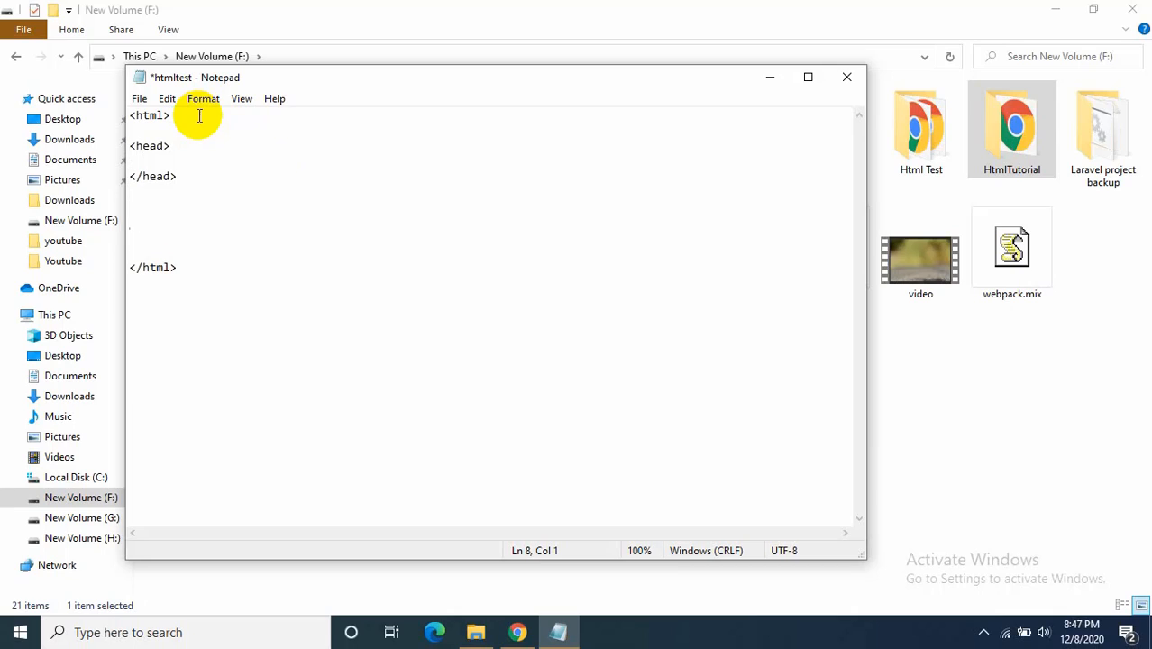
text(<b)
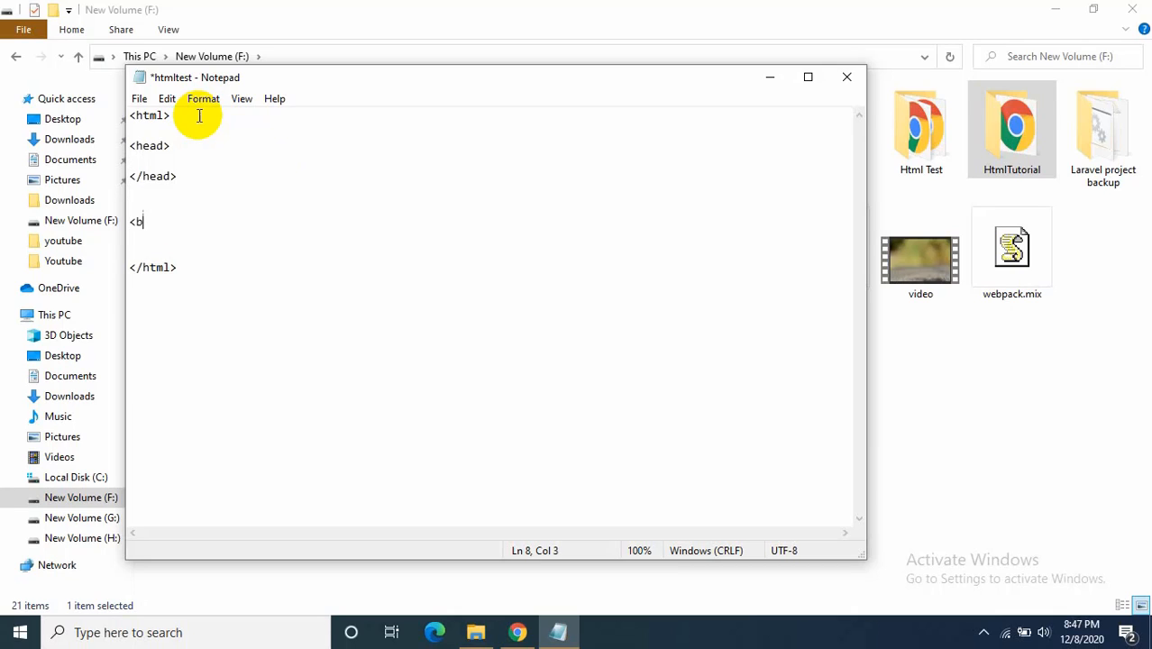
text(ody.)
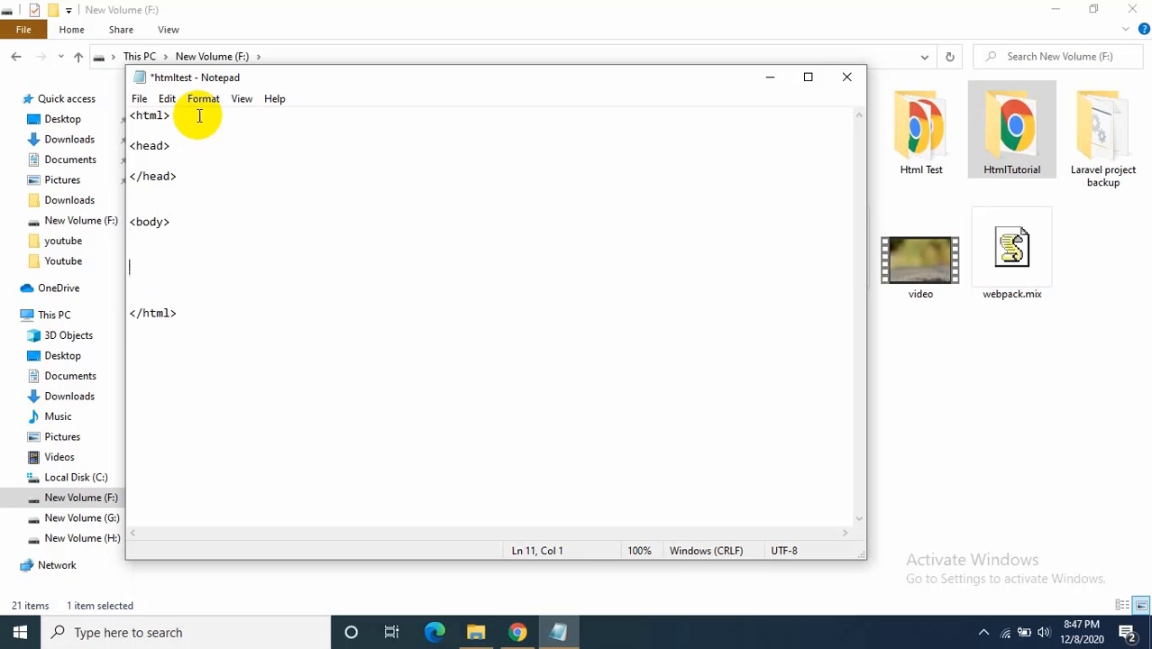
text(</body>)
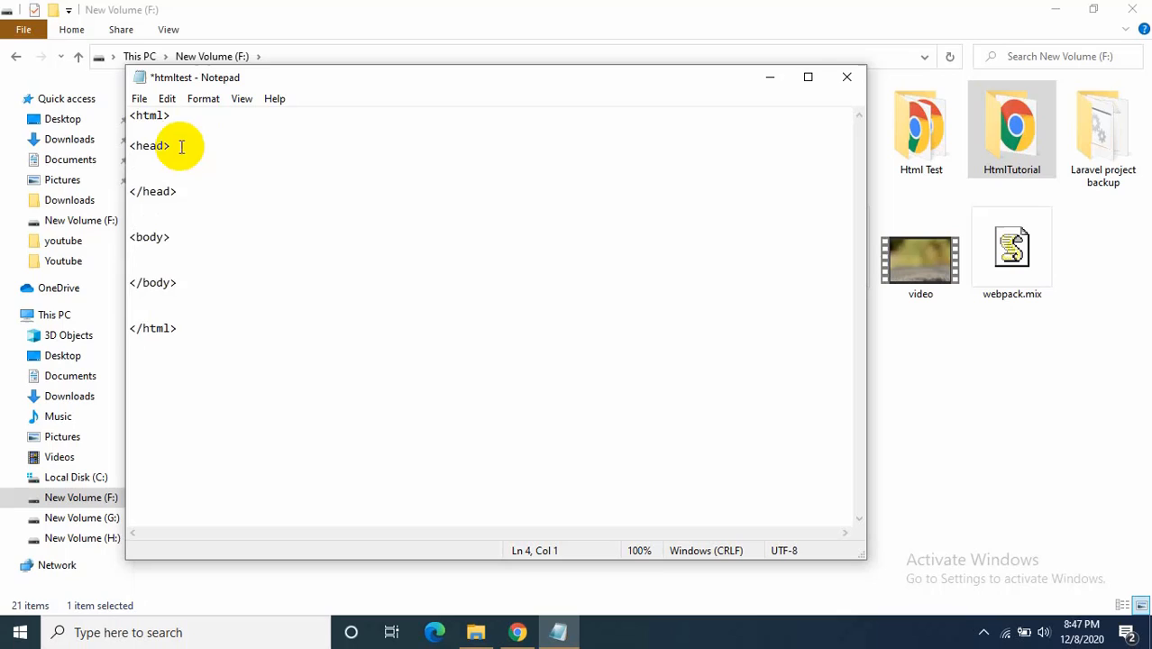
Step: Add a <title>Html Tutorial</title> element inside the head and save the file
text(<tit)
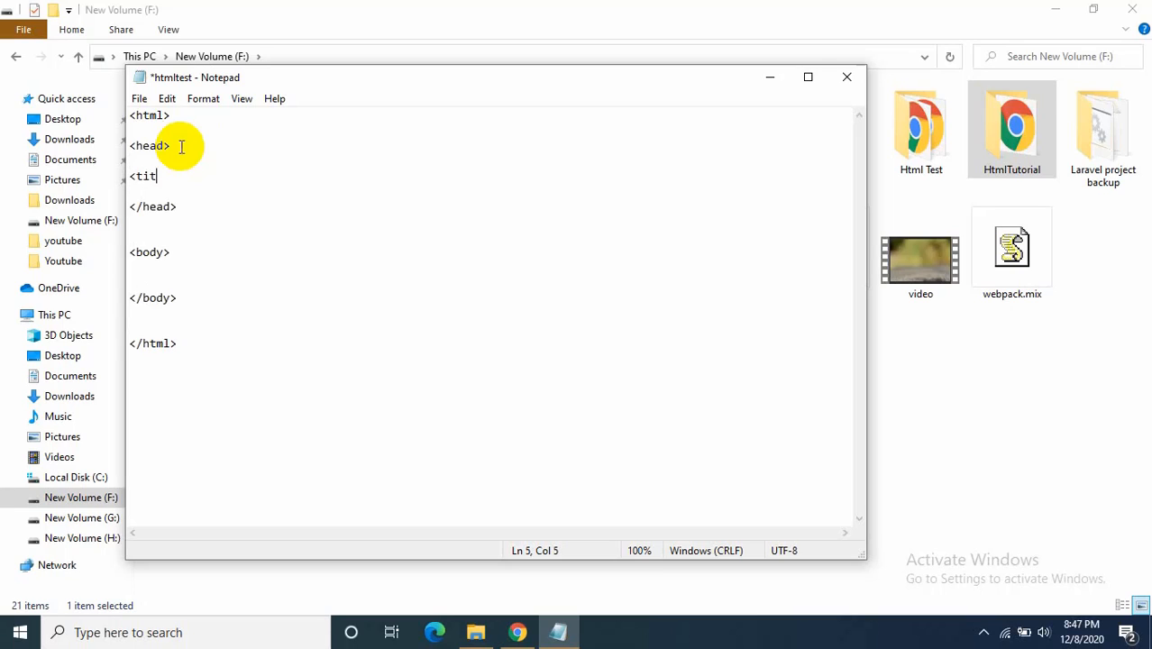
text(le>)
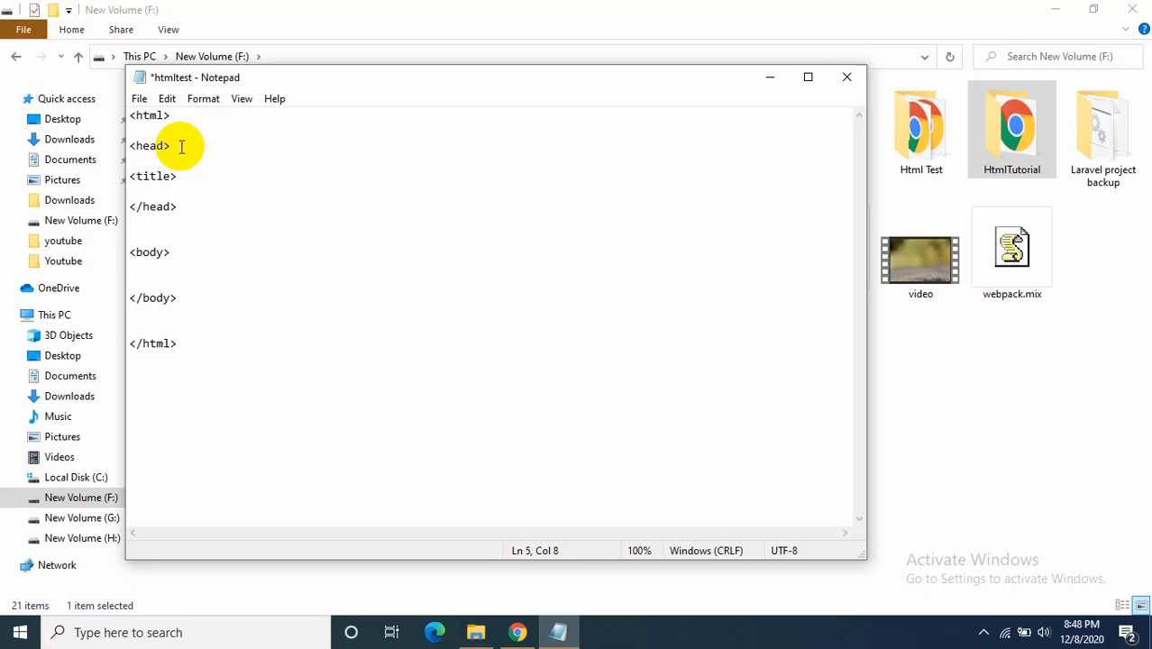
text(></tit)
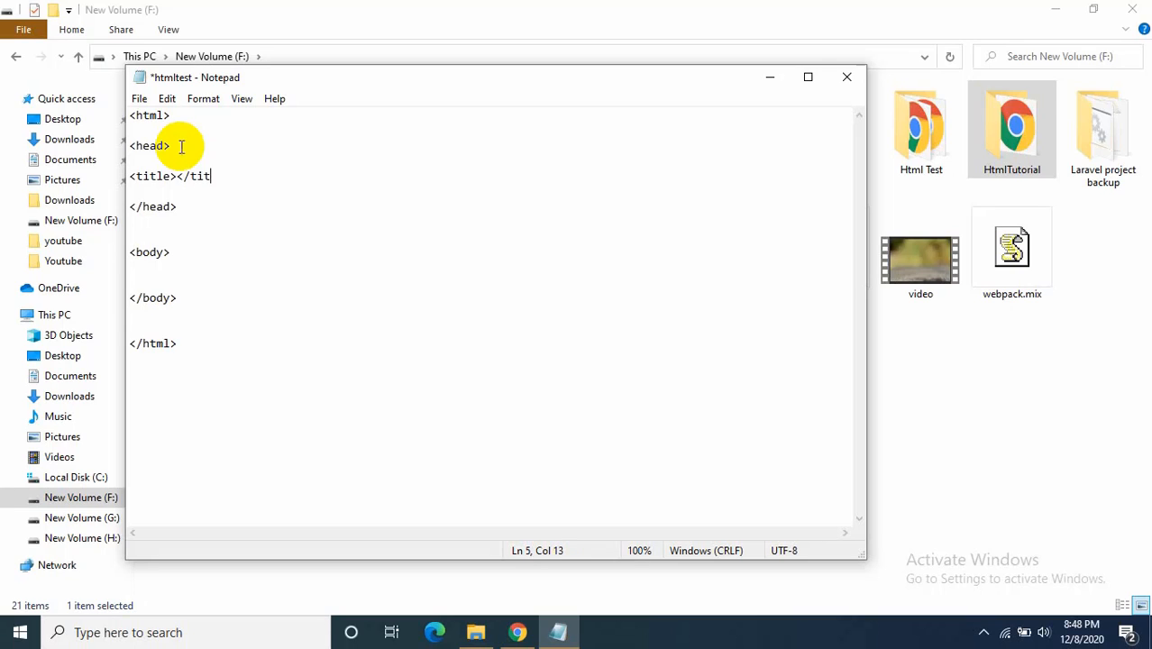
text(le)
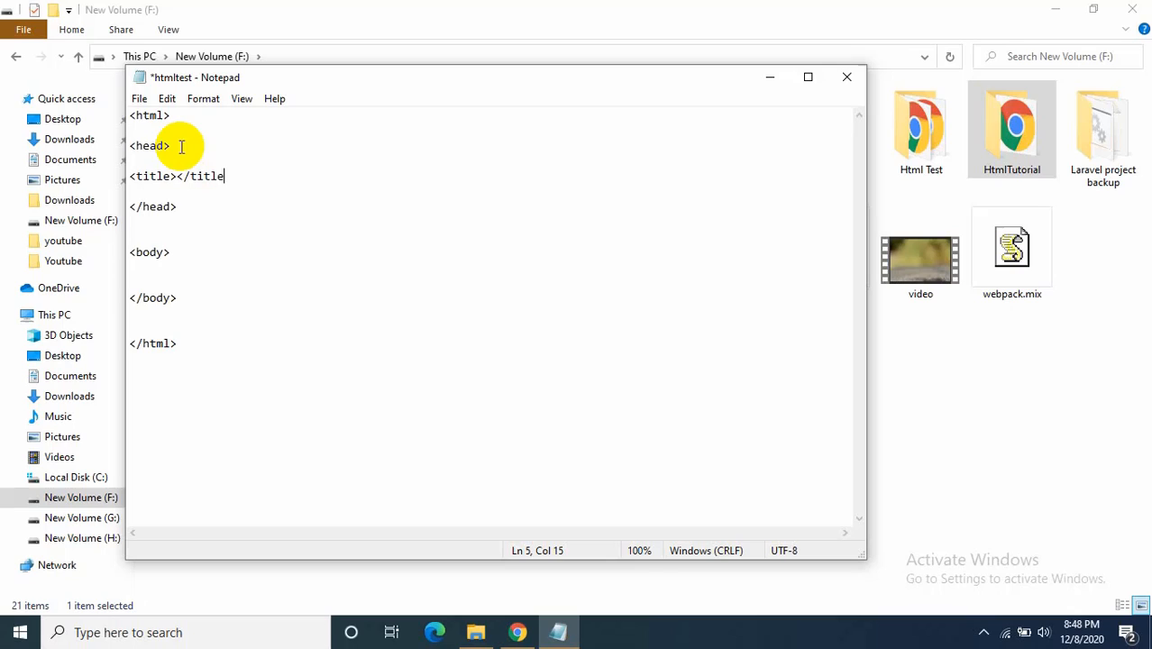
click(177, 177)
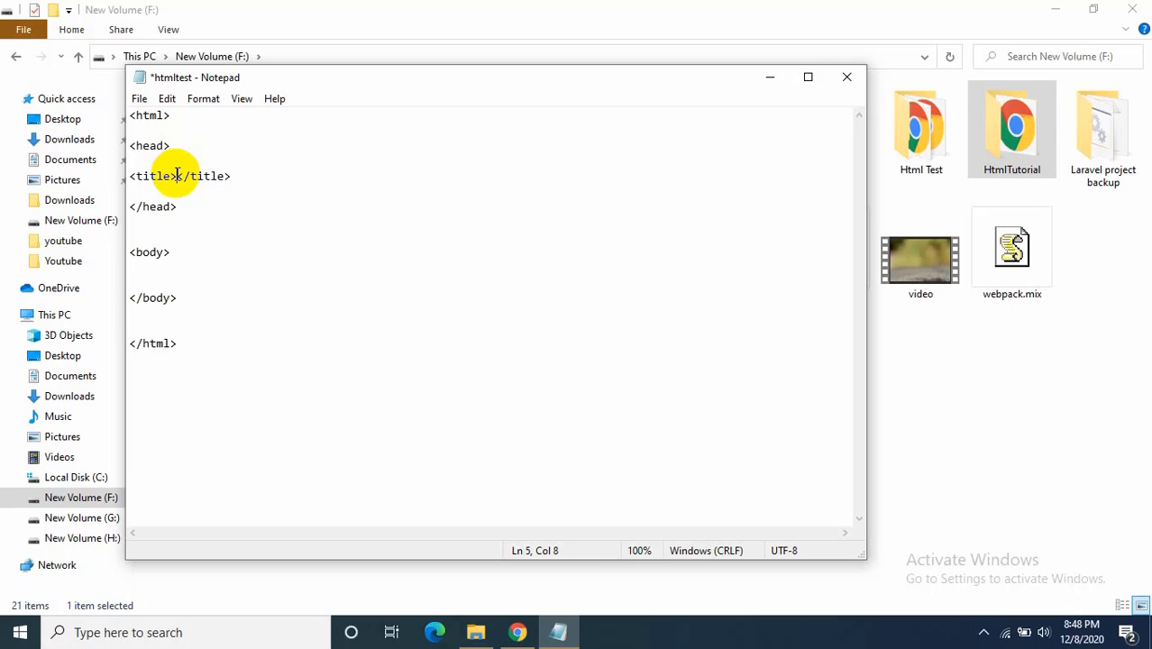
text(html)
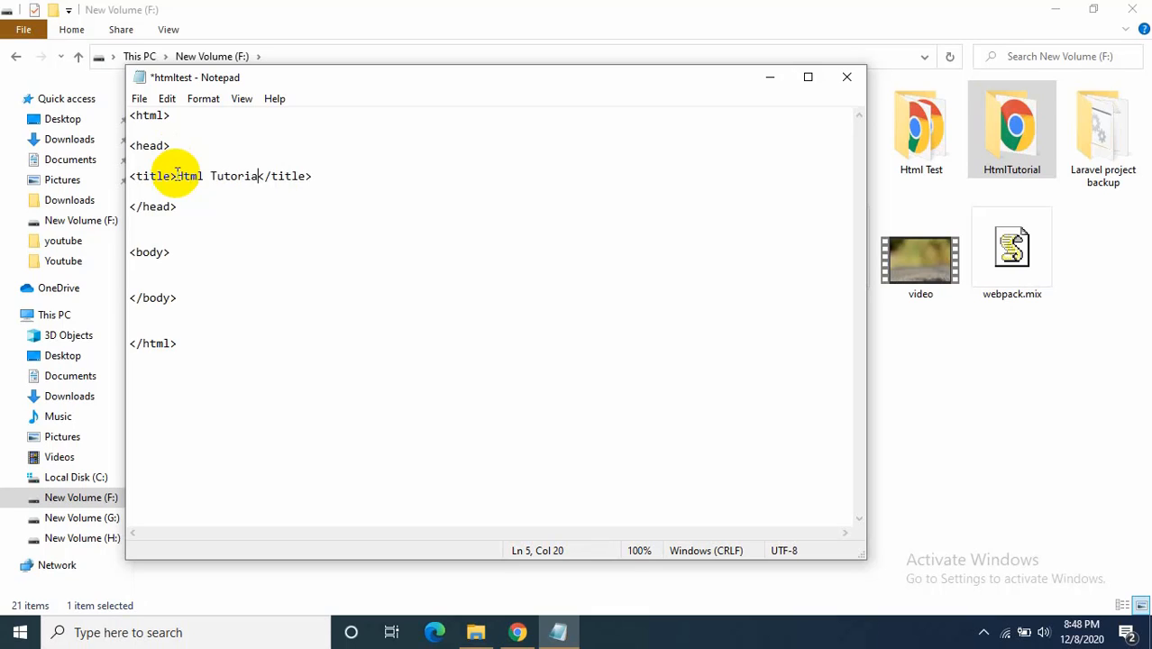
text(l)
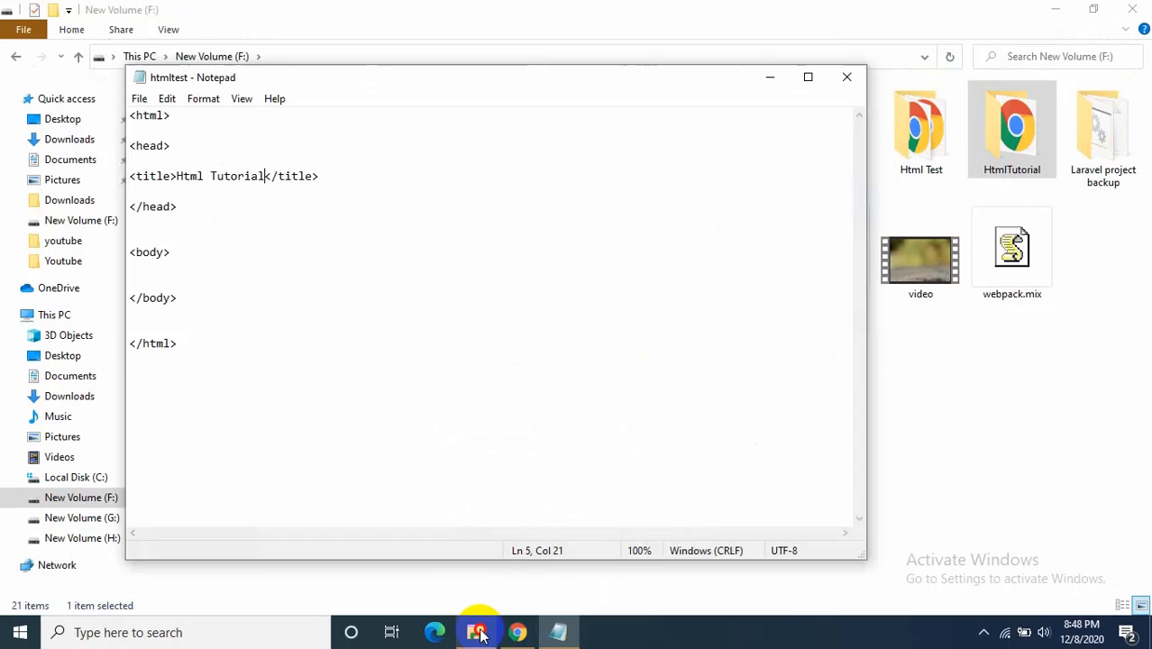
Step: Browse into the HtmlTutorial folder and select the htmltest file to view it in Chrome
click(476, 631)
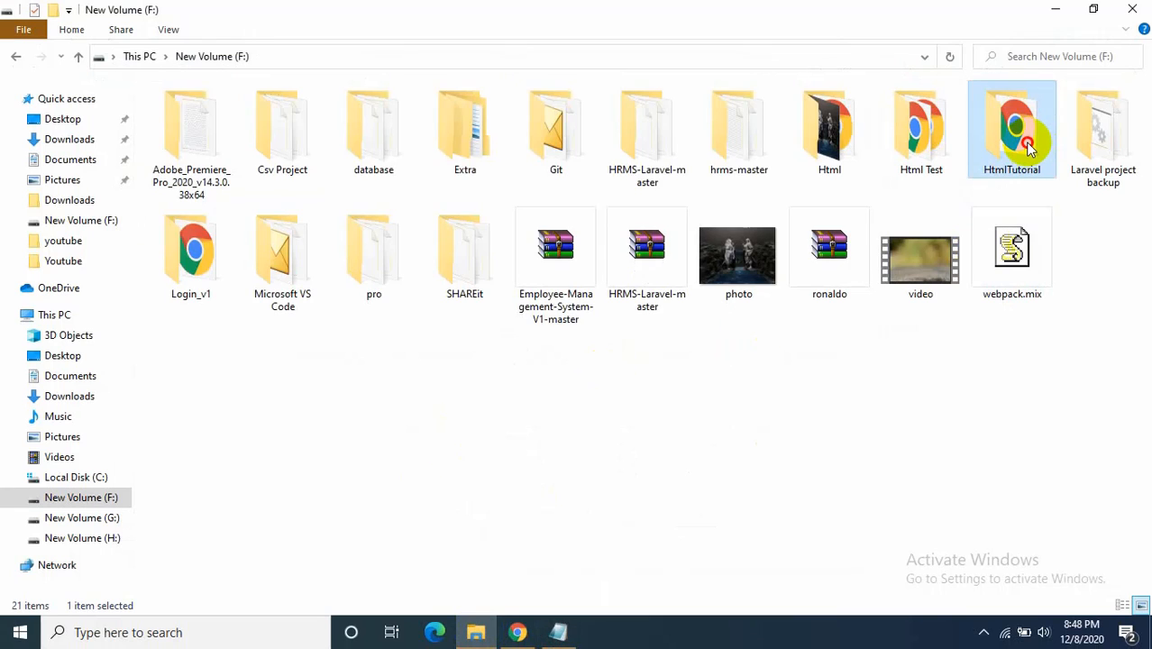
double_click(1011, 126)
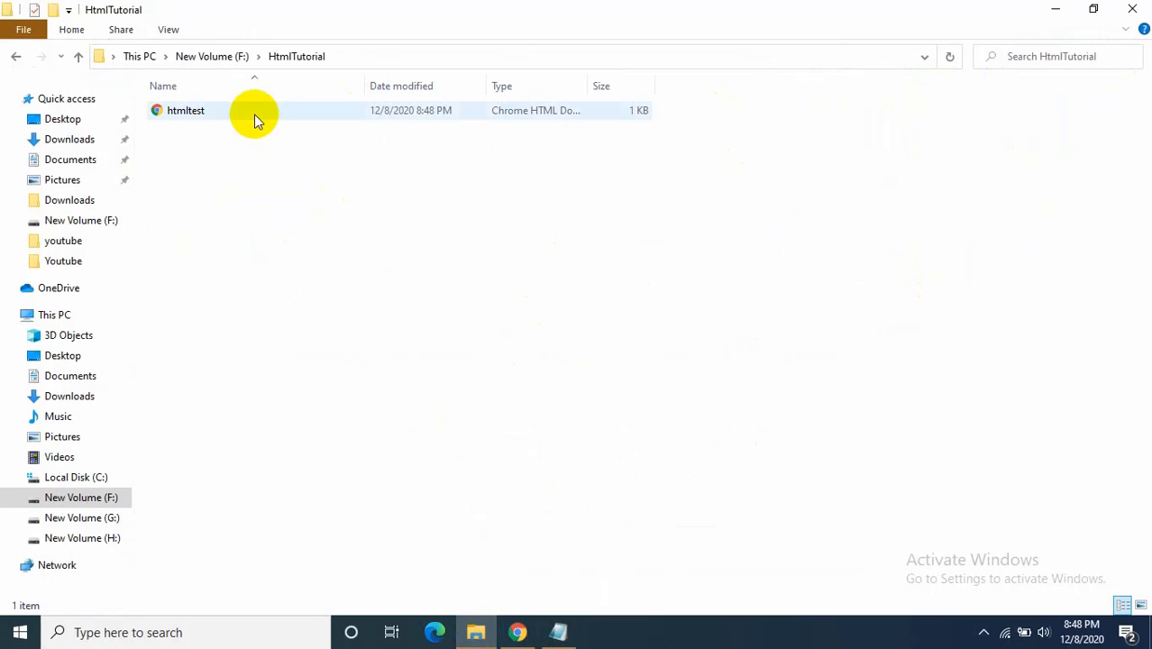
click(186, 110)
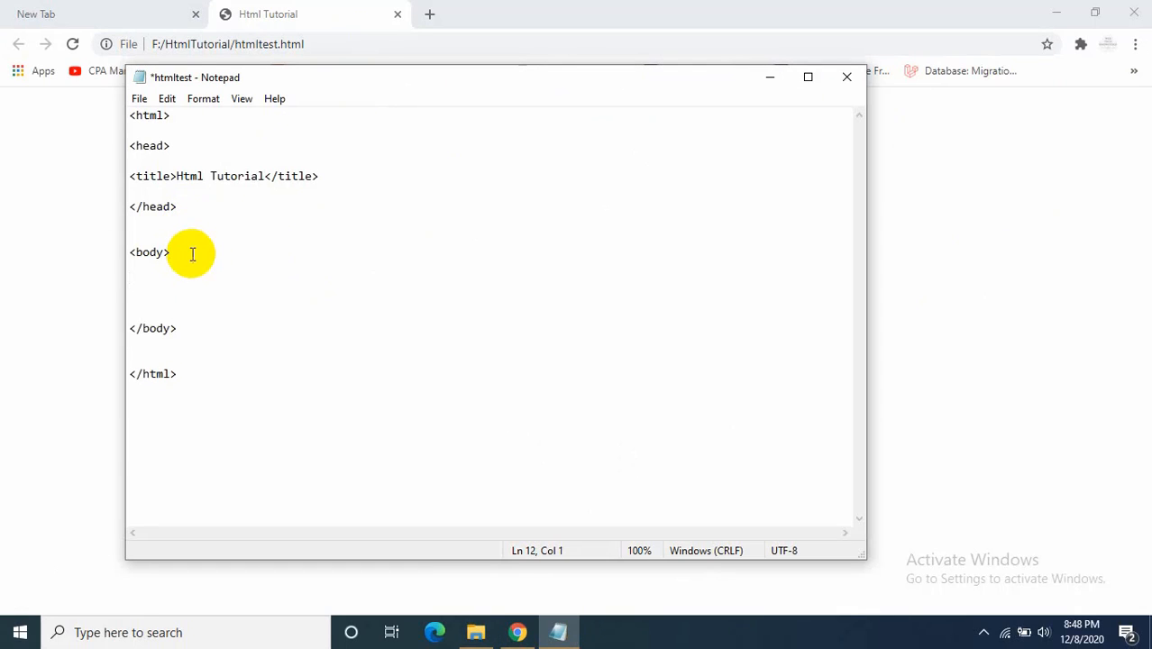
Step: Add an <h1>Beginner tutorial</h1> heading inside the body
text(<)
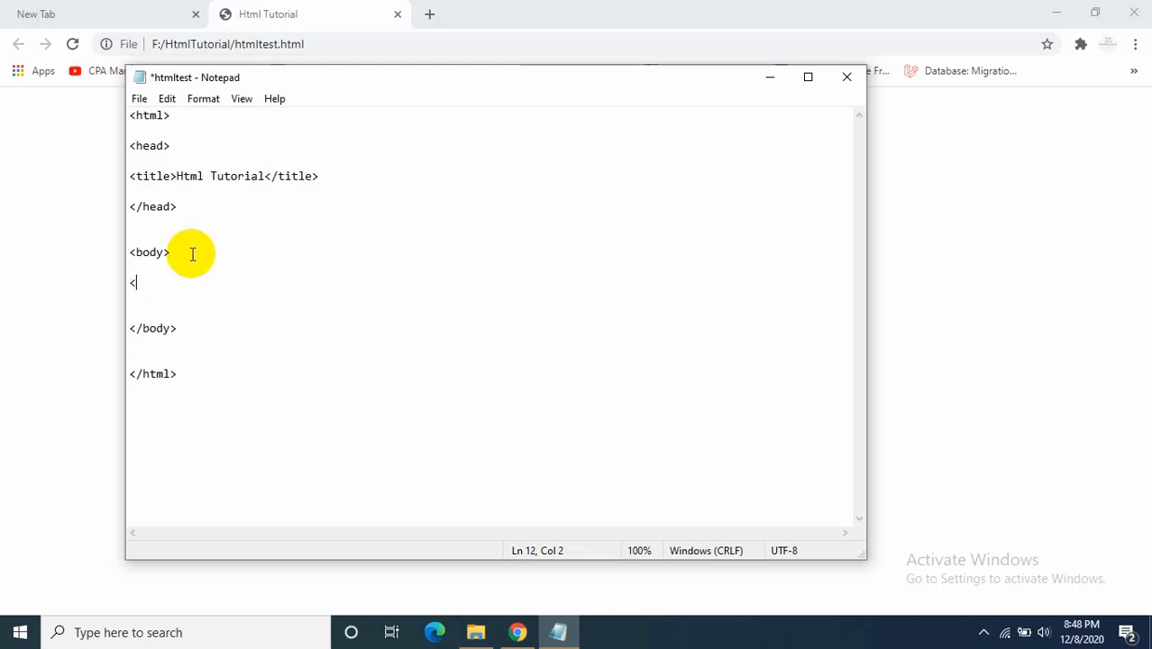
text(h1)
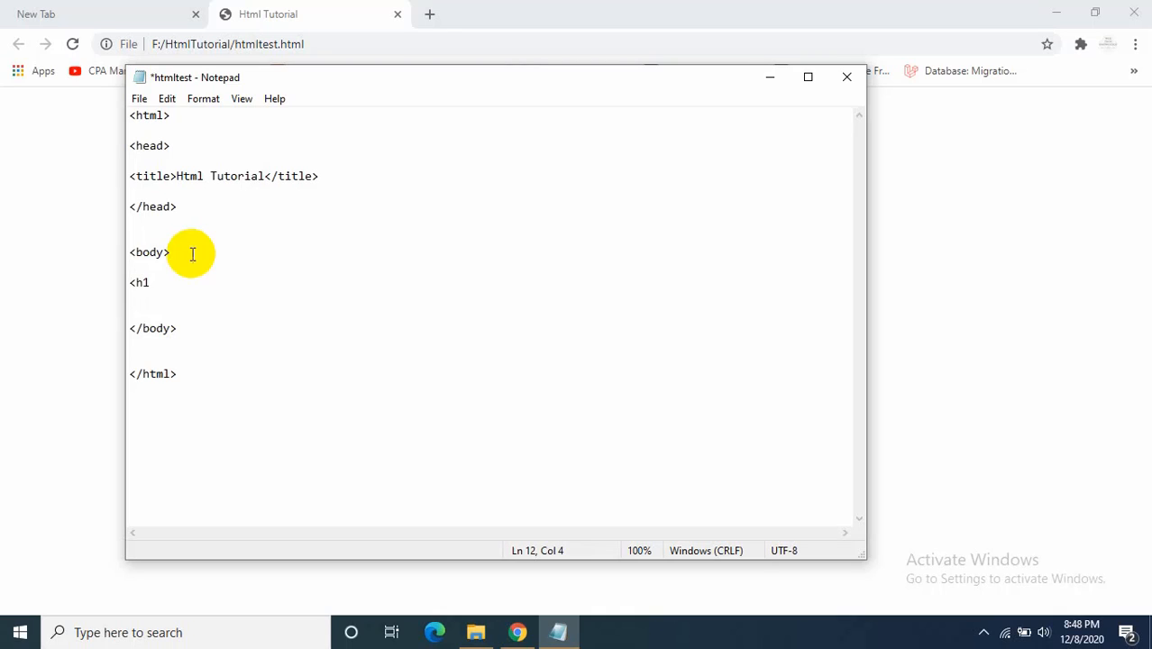
text(>)
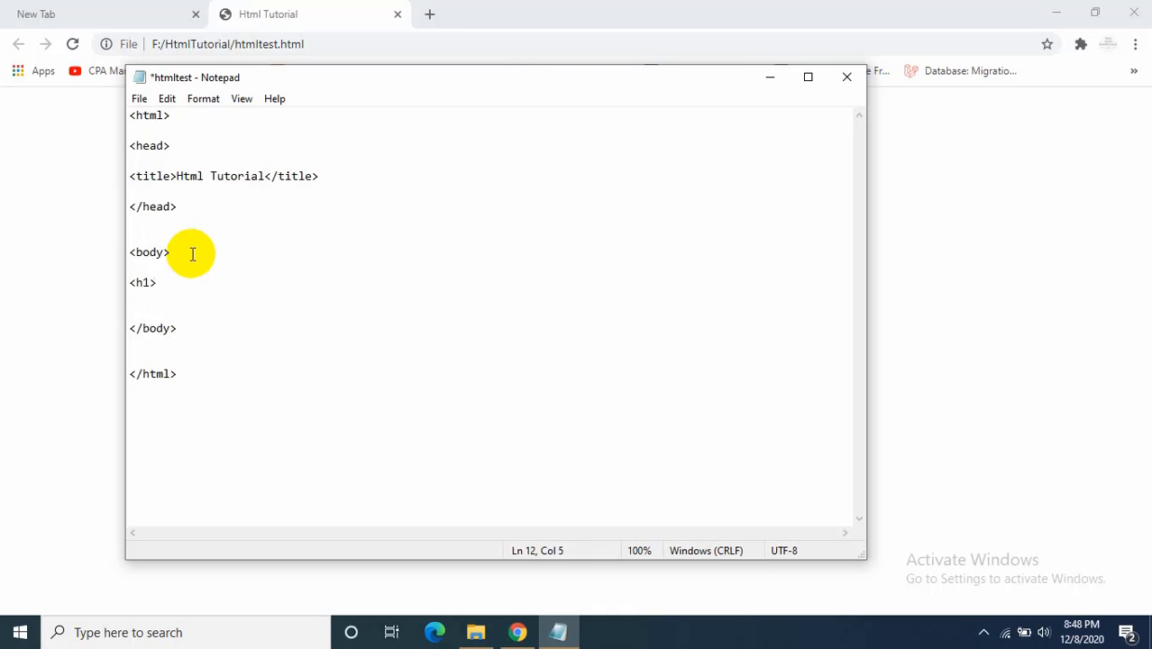
text(B)
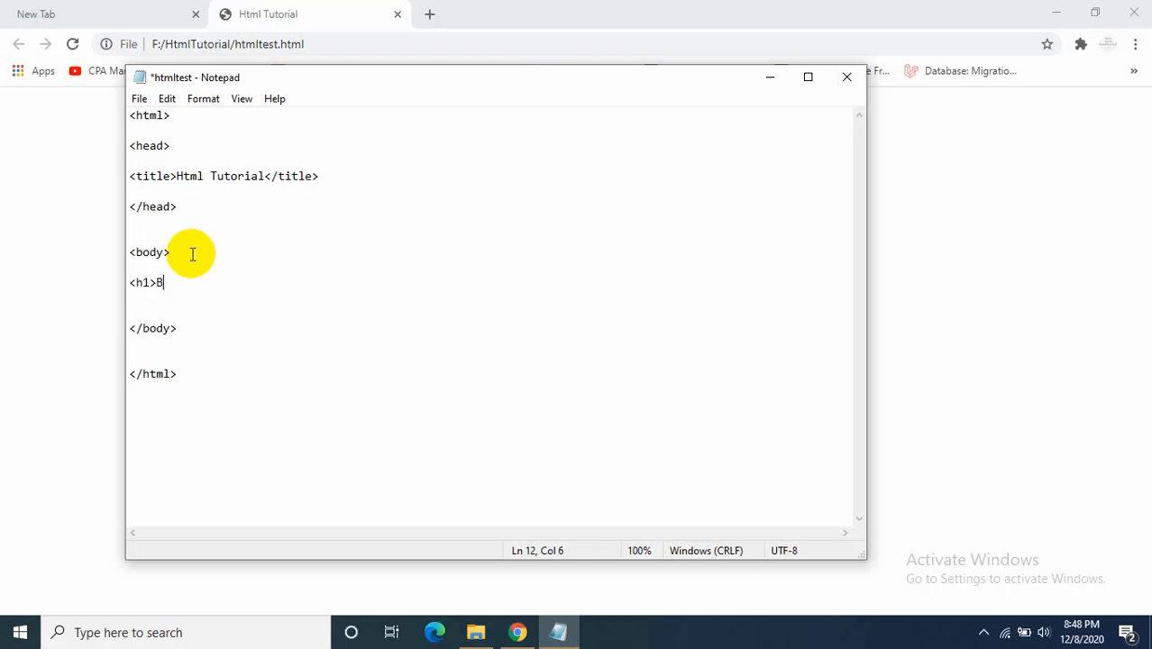
text(eginner)
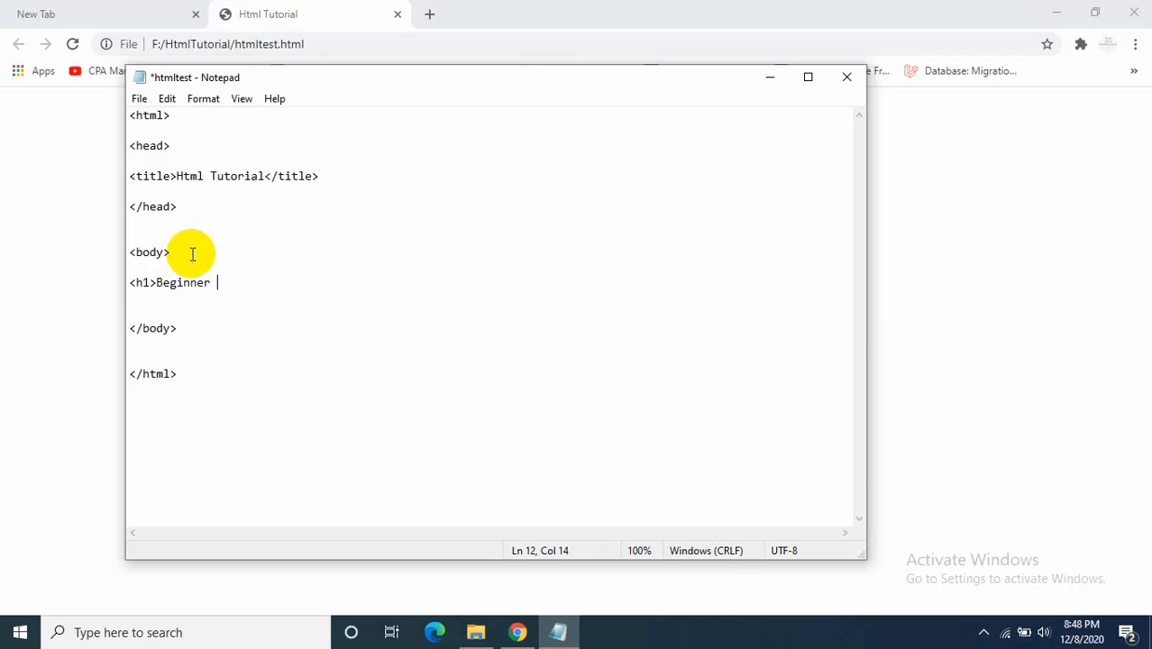
text(tutorial)
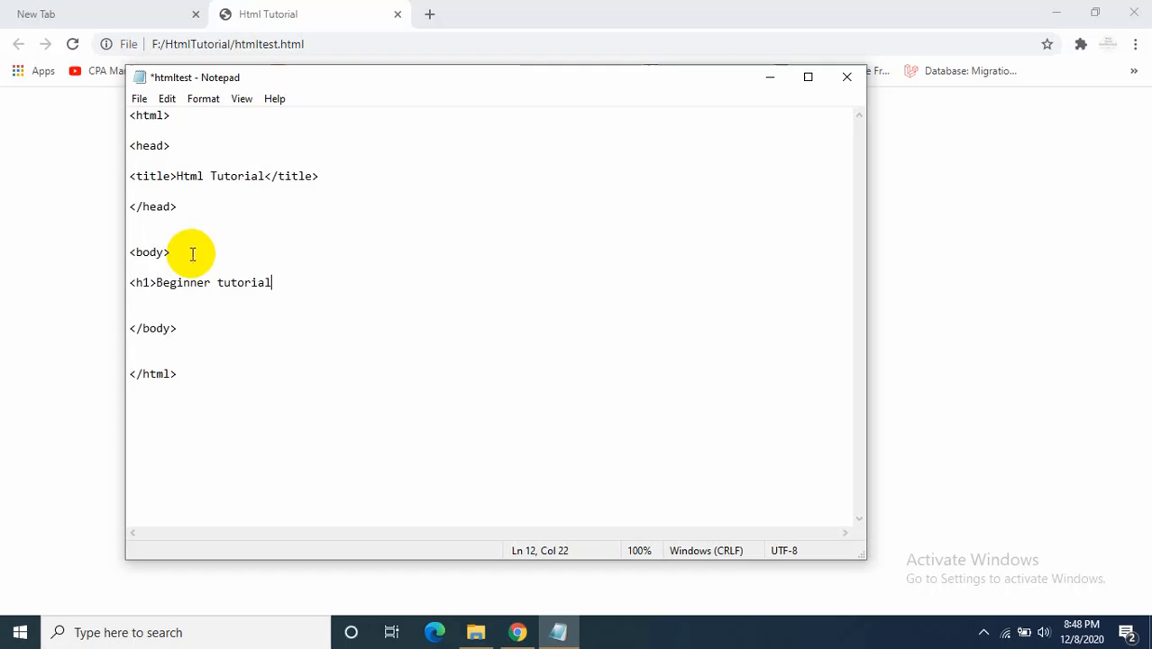
text(</h1>)
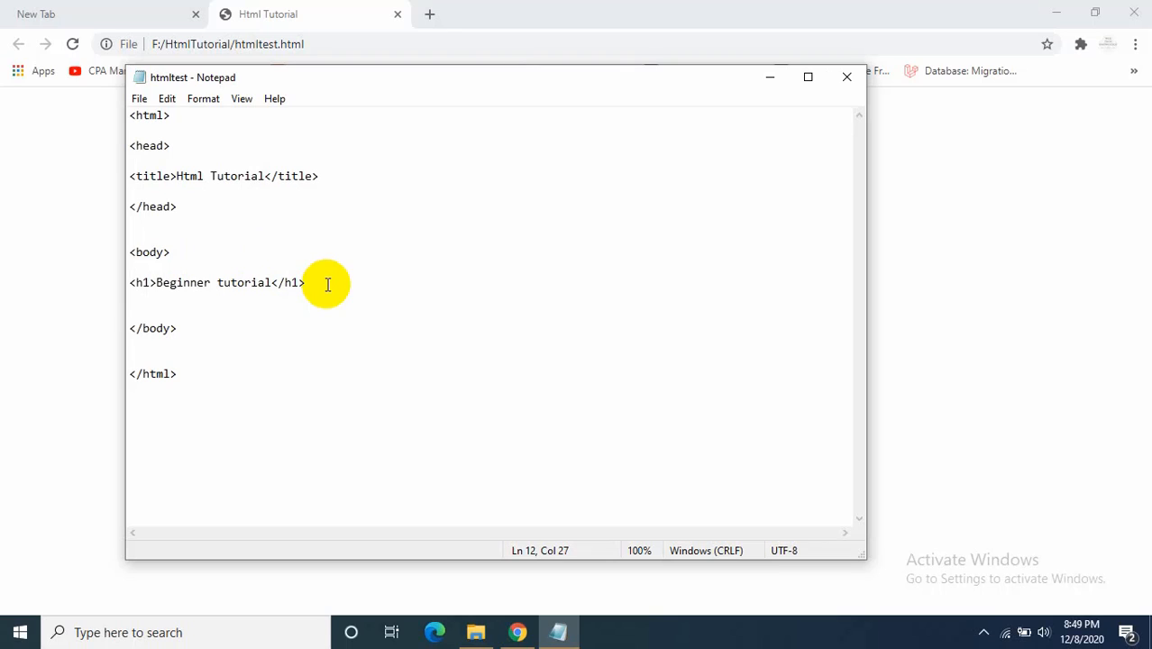
key(enter)
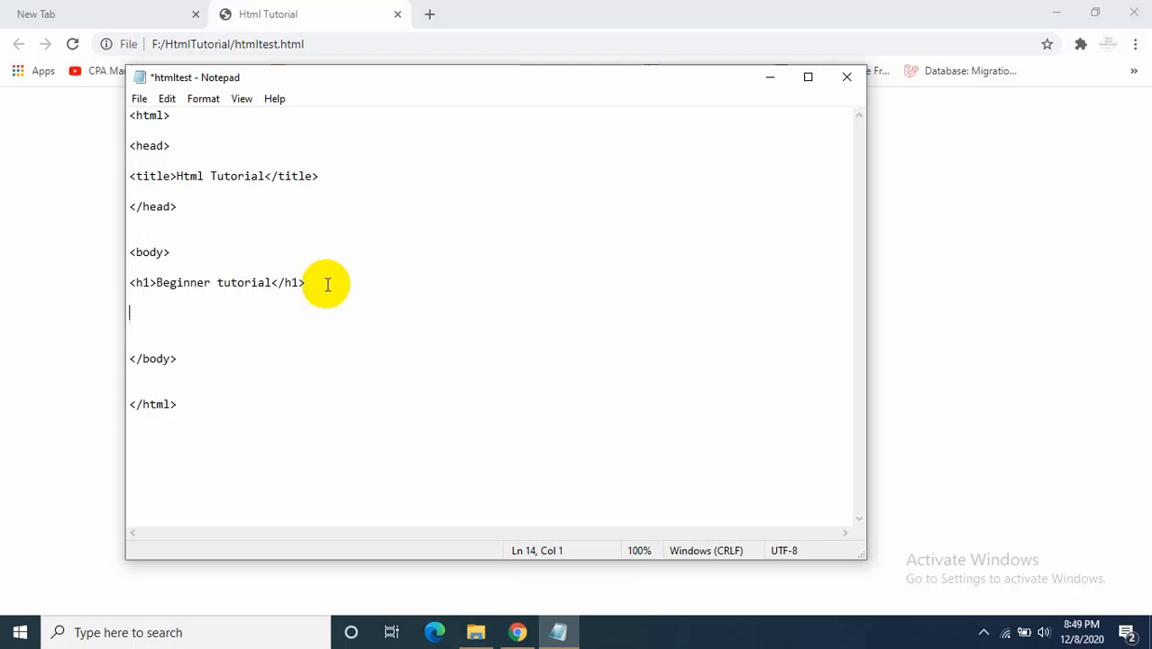
Step: Try an <h6>Beginner tutorial</h6> copy below it, then delete the h6 line
text(<h6>)
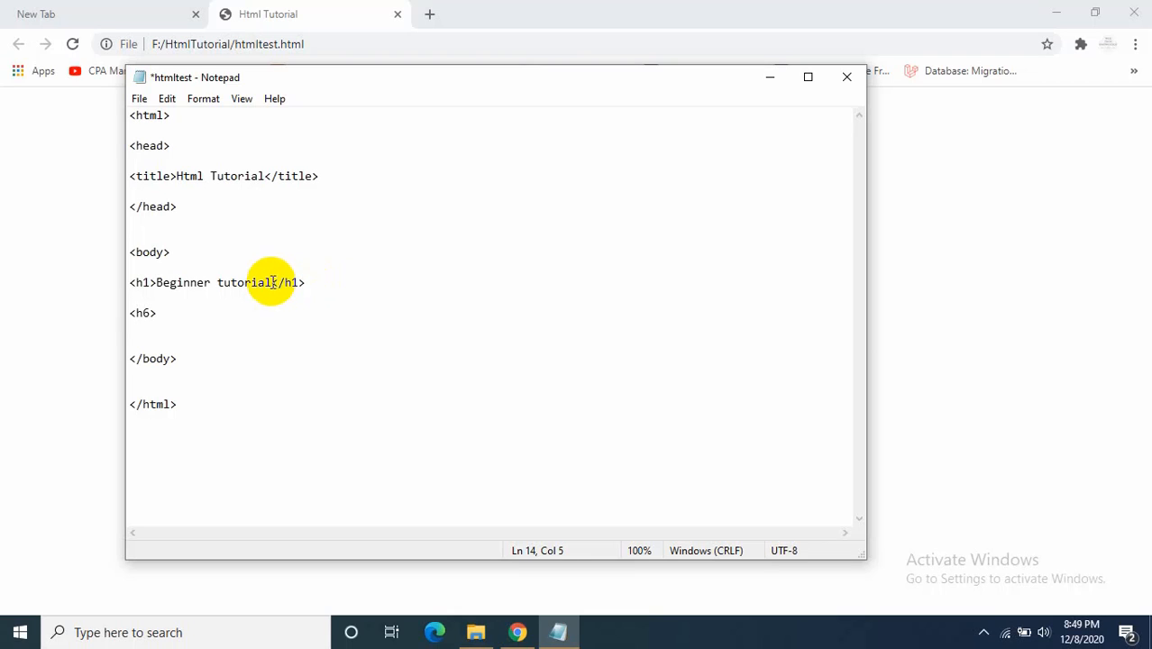
double_click(182, 281)
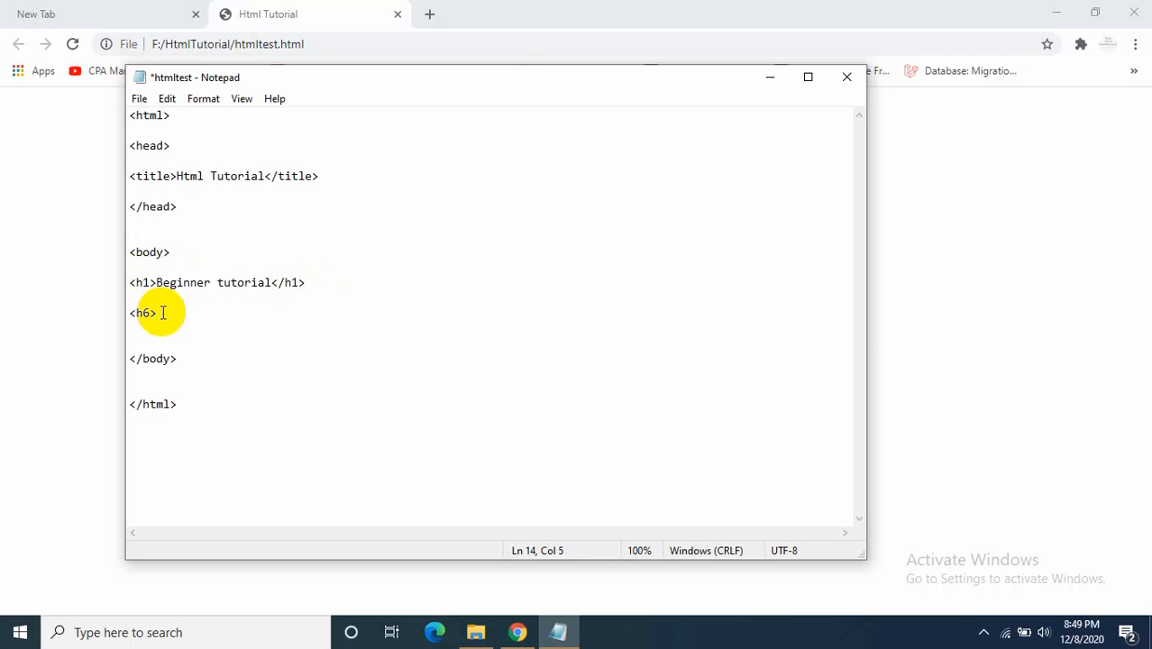
text(Beginner tutorial</)
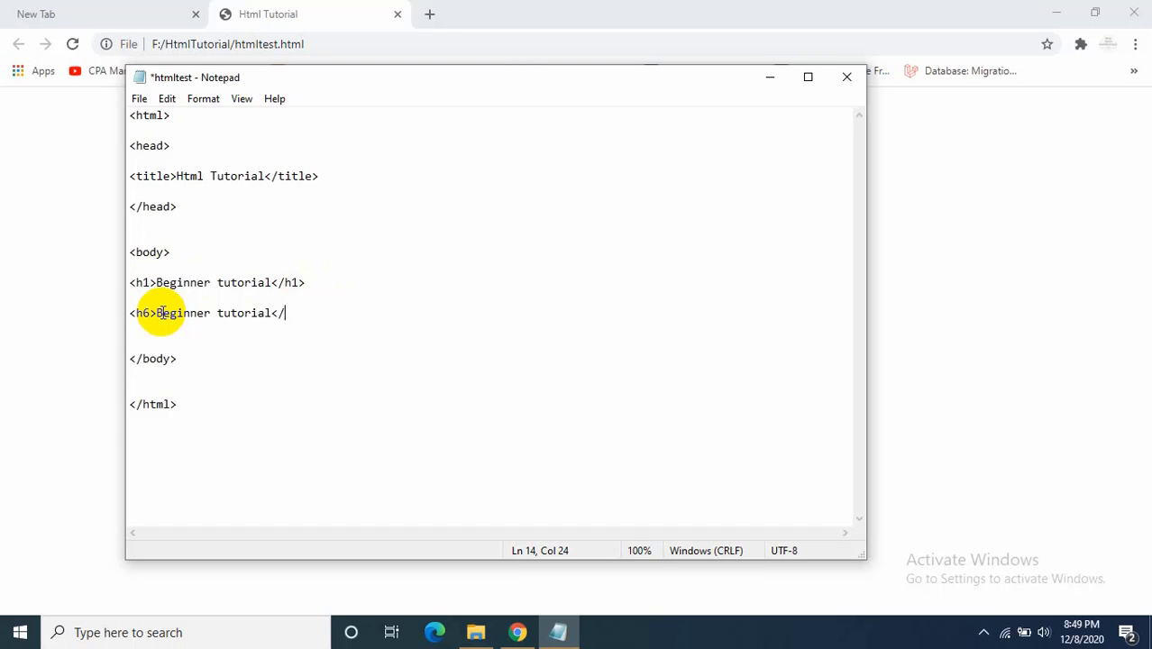
text(h6>)
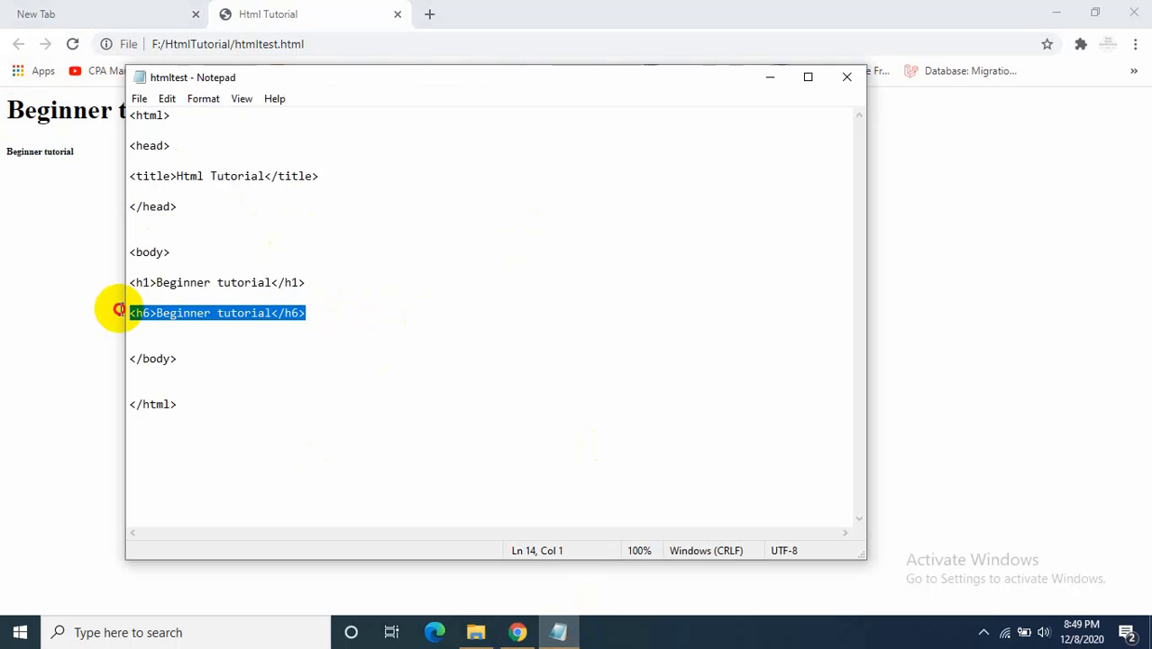
key(Delete)
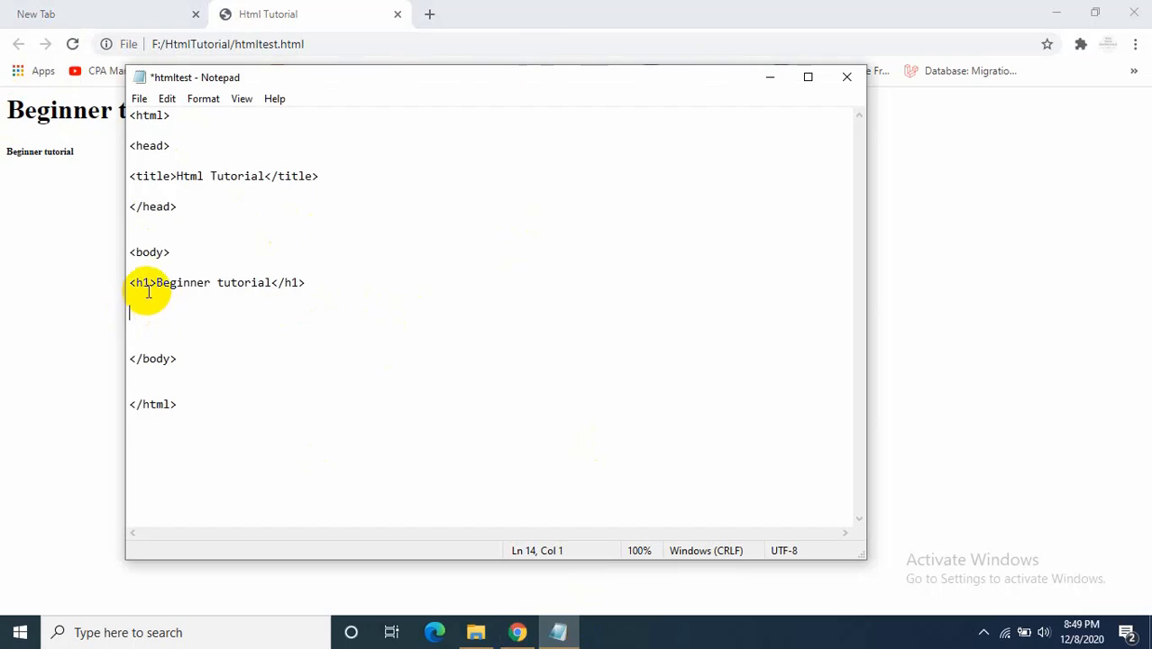
Step: Add a first paragraph reading "this a tutorial for html" under the heading
drag(130, 281, 304, 281)
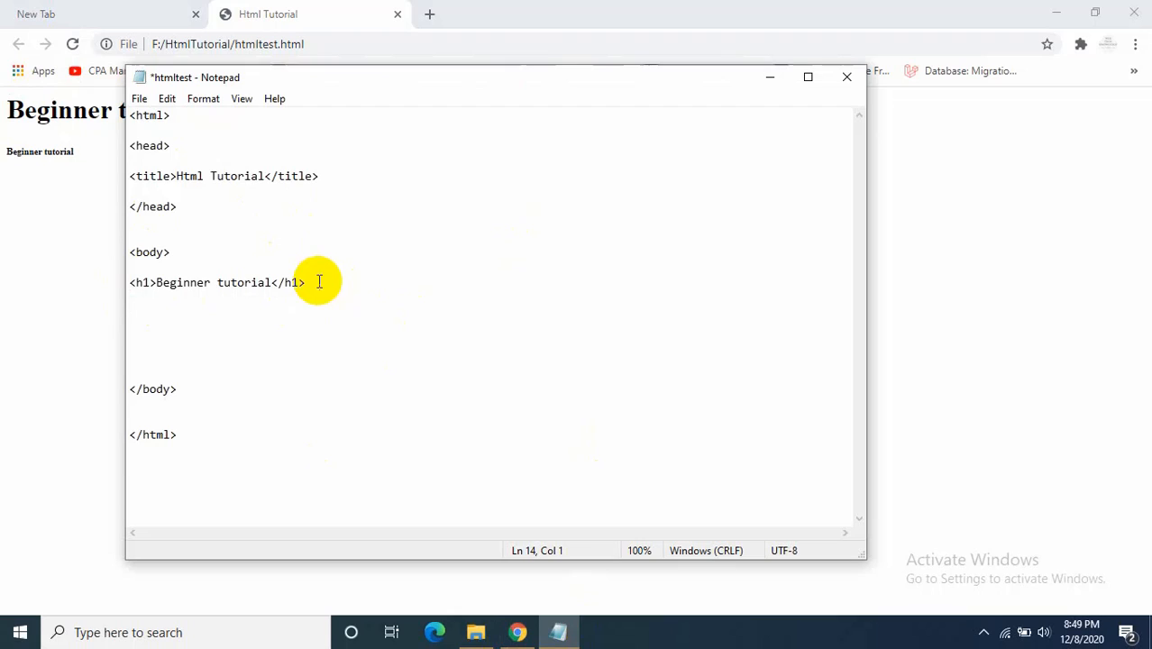
text(<)
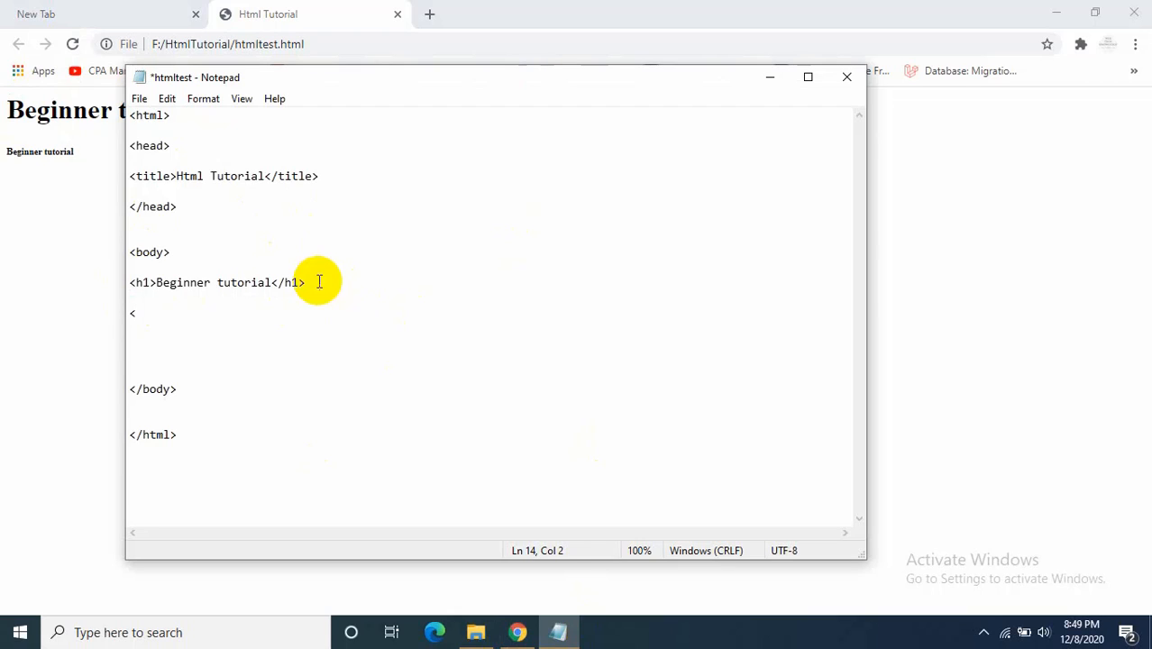
text(p>)
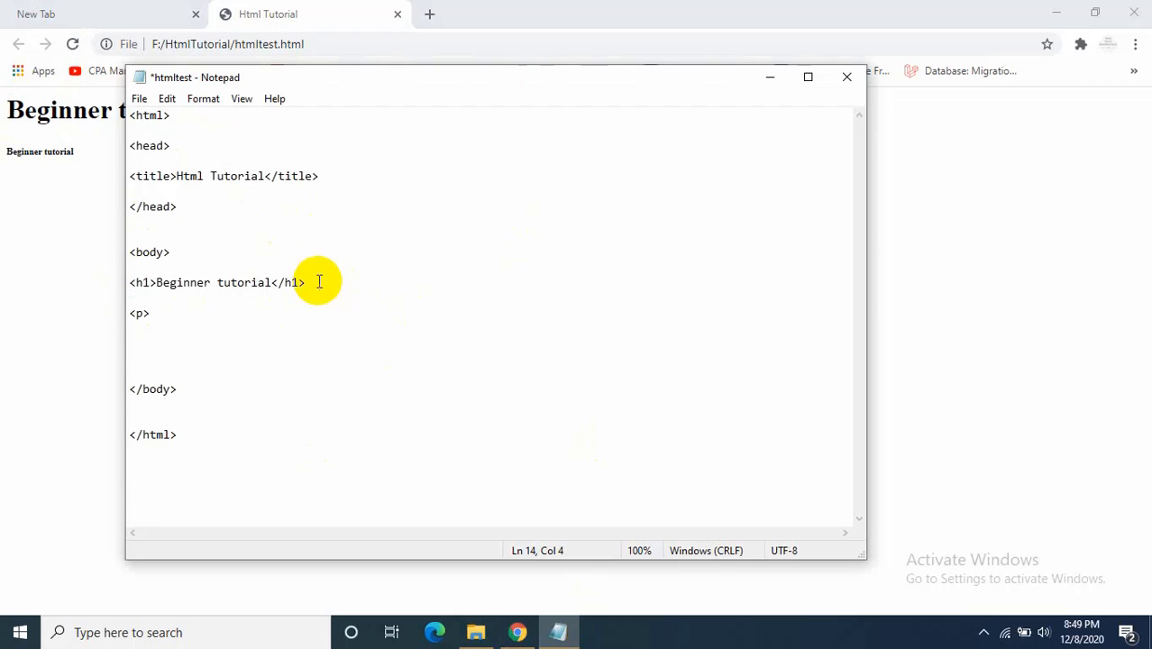
text(</p)
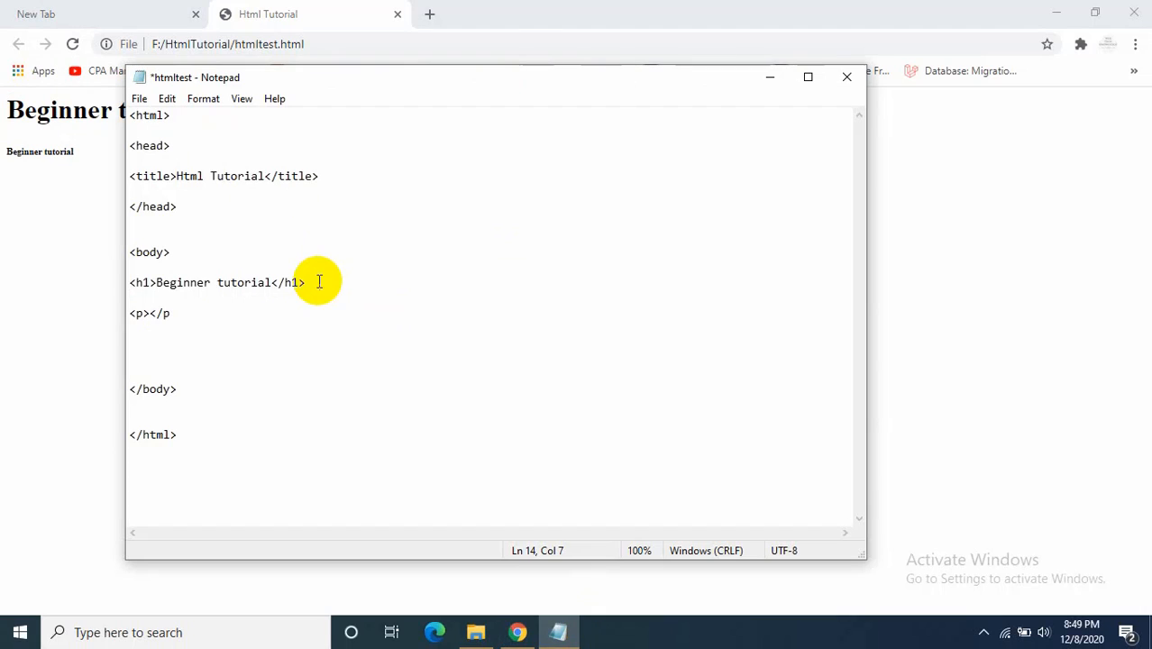
click(150, 314)
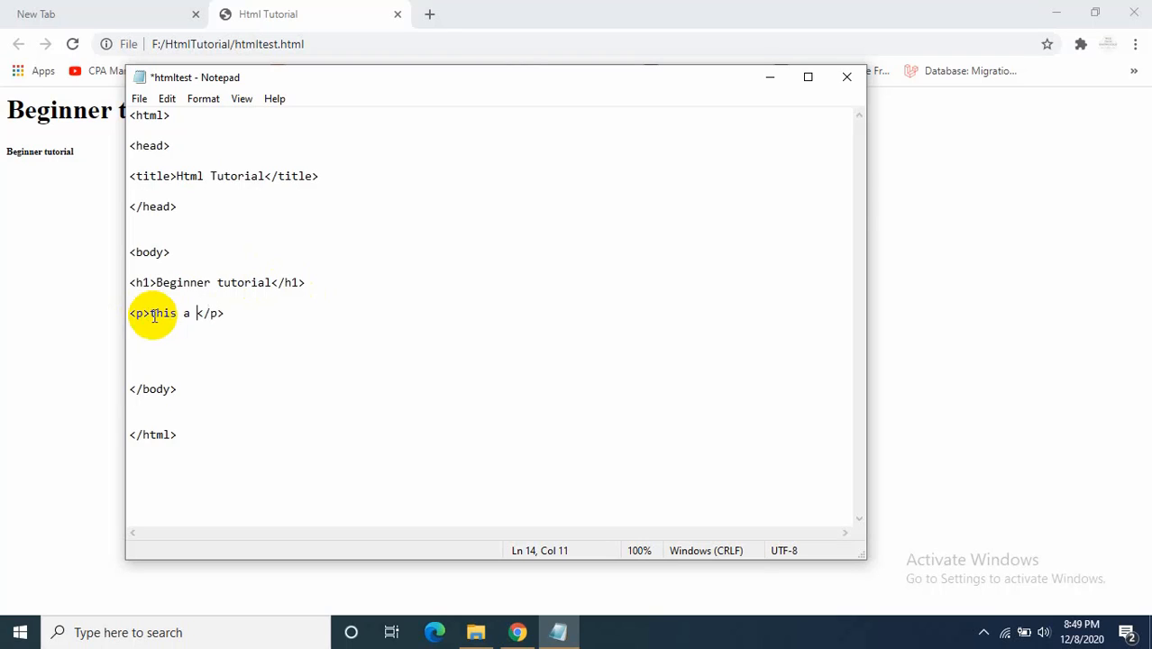
text(a)
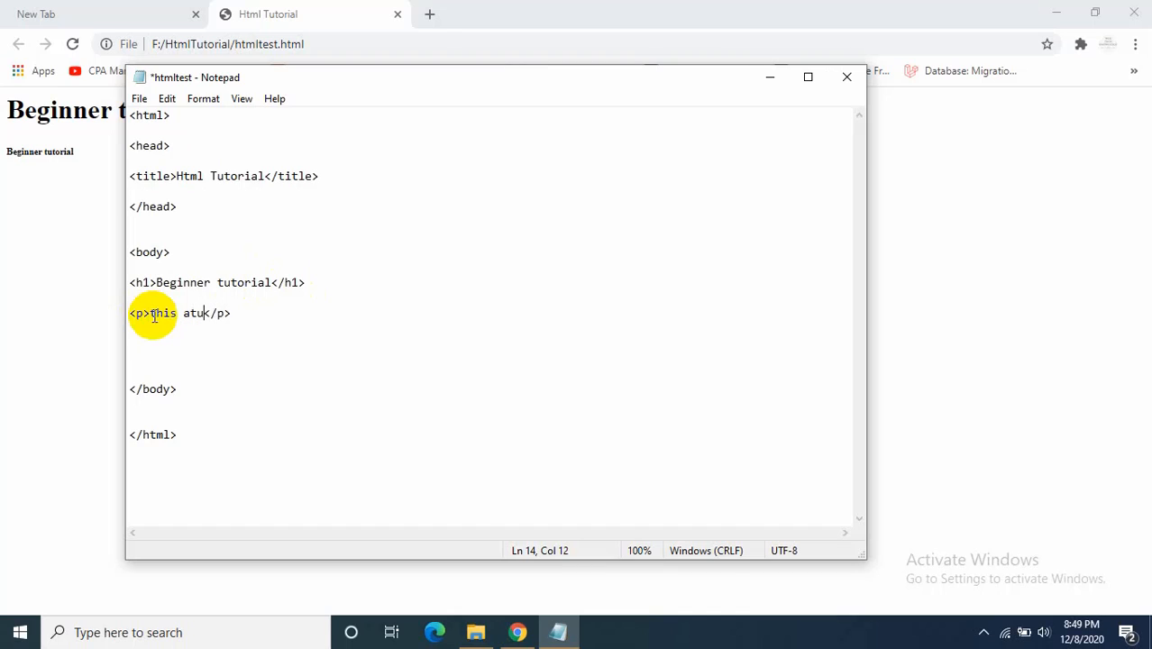
text(to)
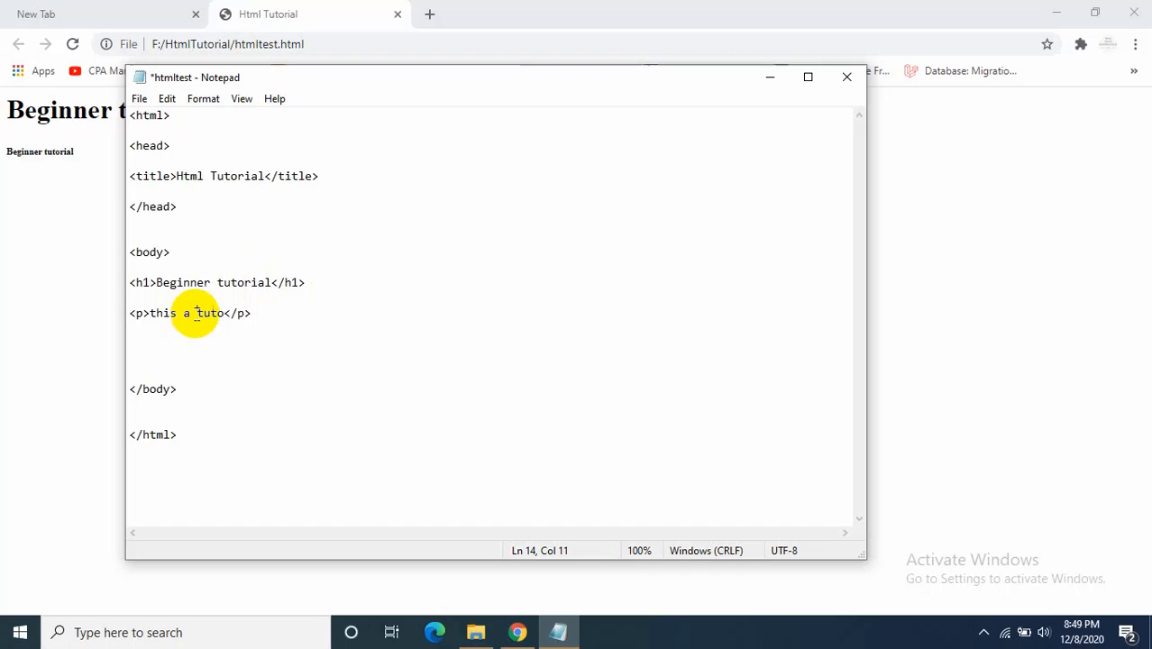
text(rial)
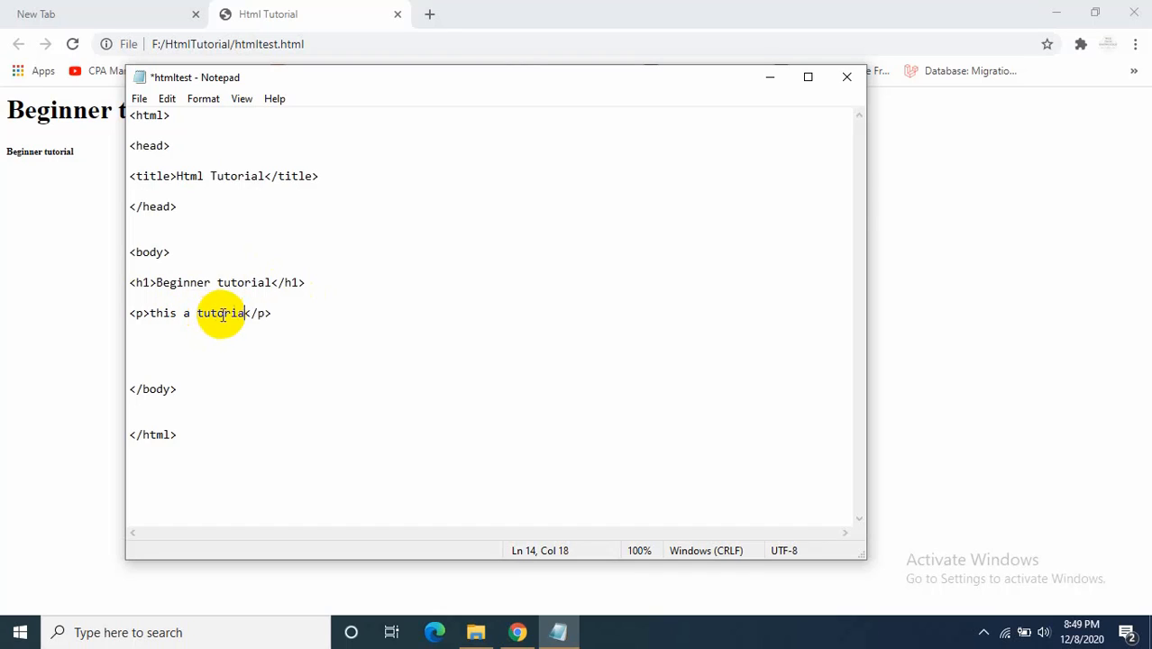
text(for ht)
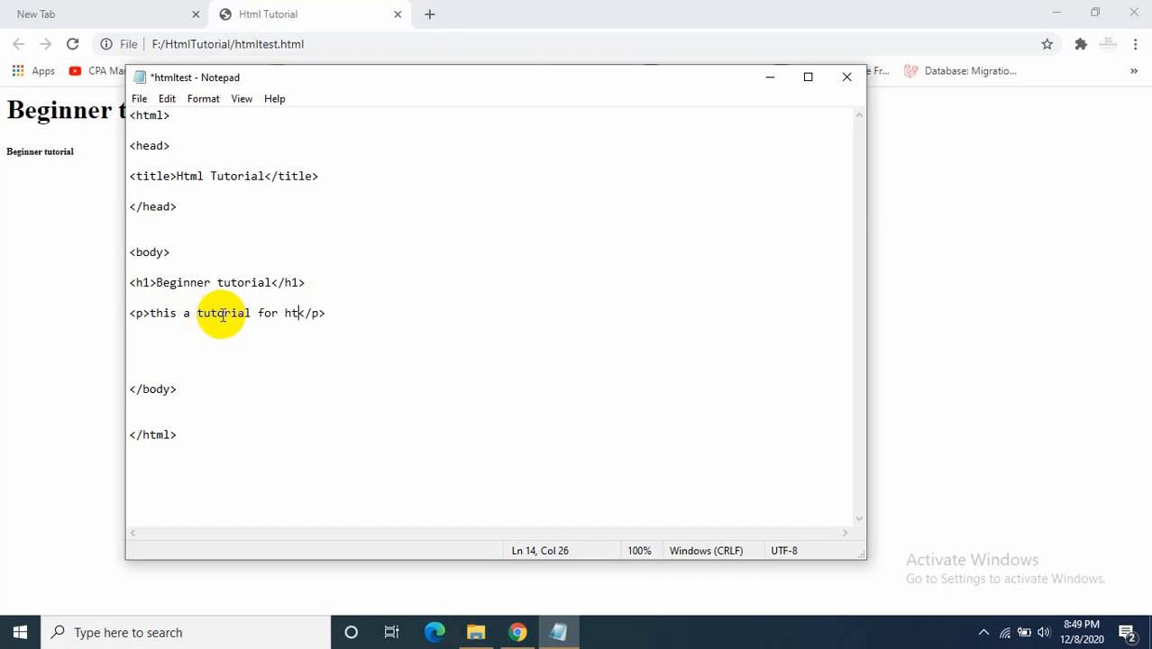
text(ml)
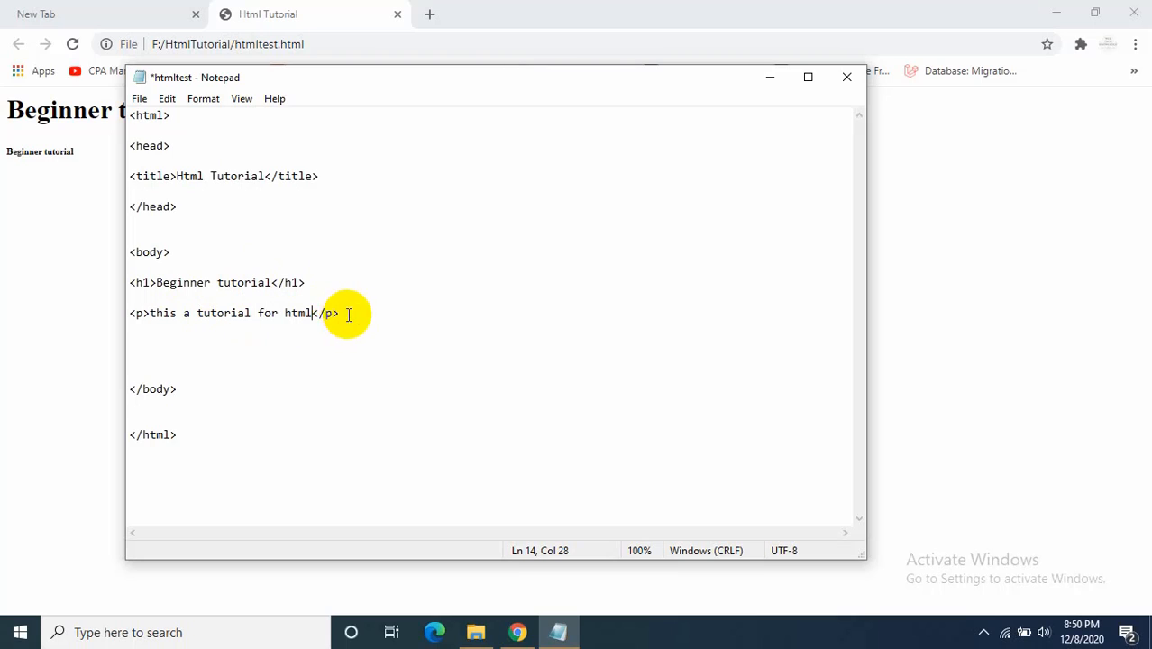
Step: Add a second paragraph reading "I hope this video is helpful" below the first
triple_click(234, 314)
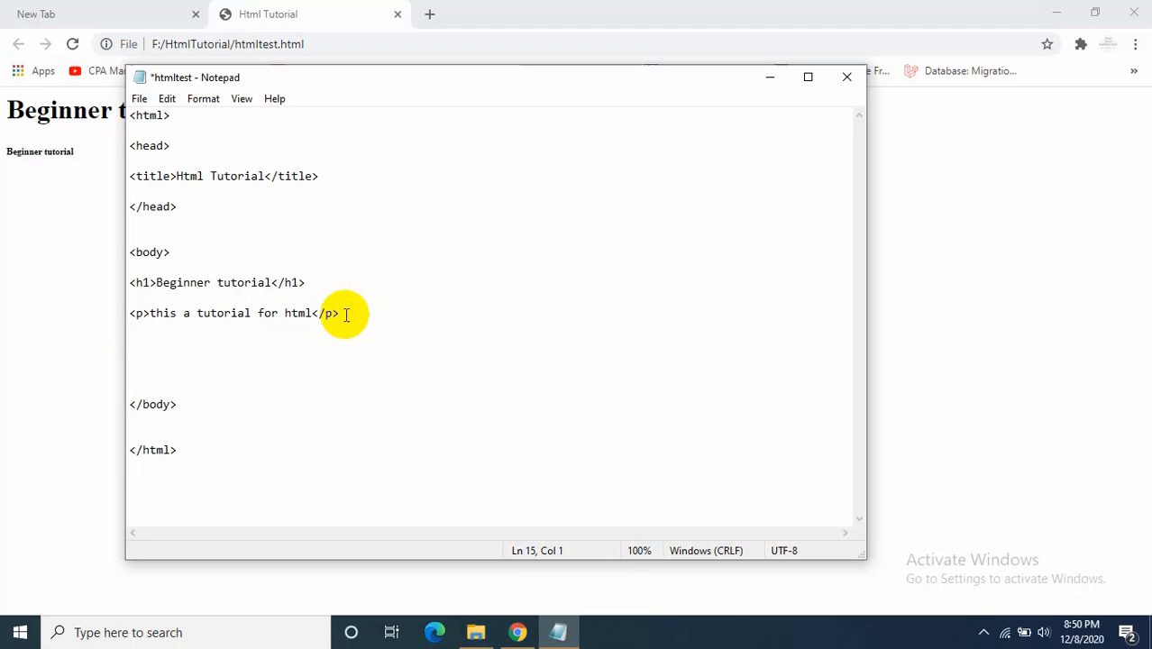
text(<)
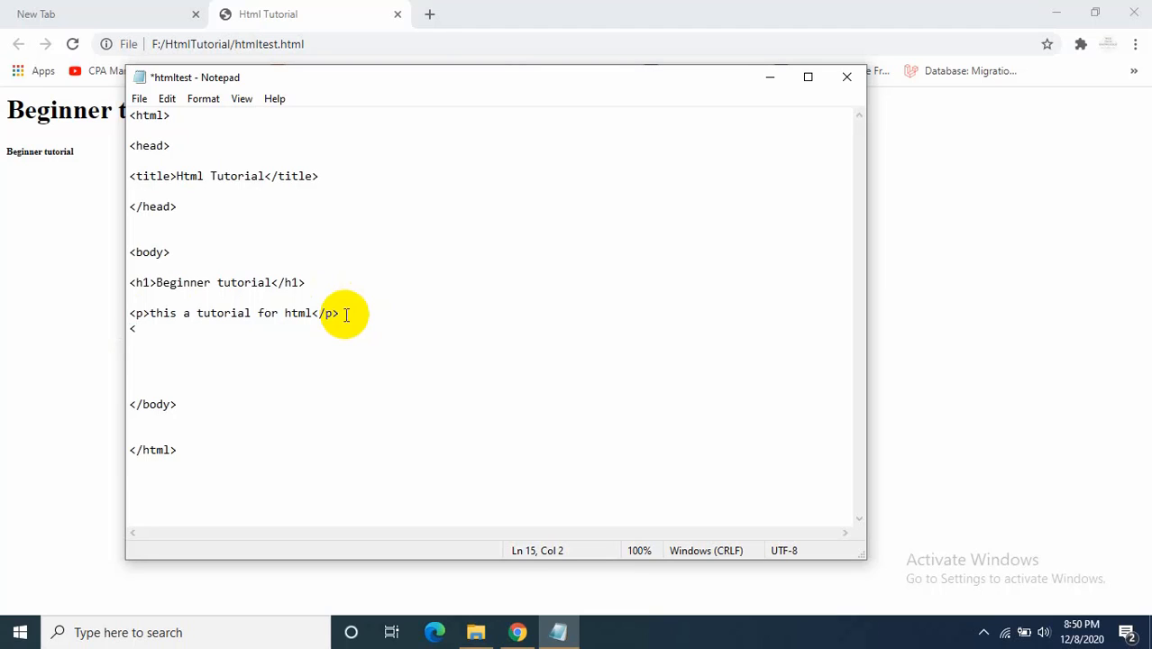
text(p></)
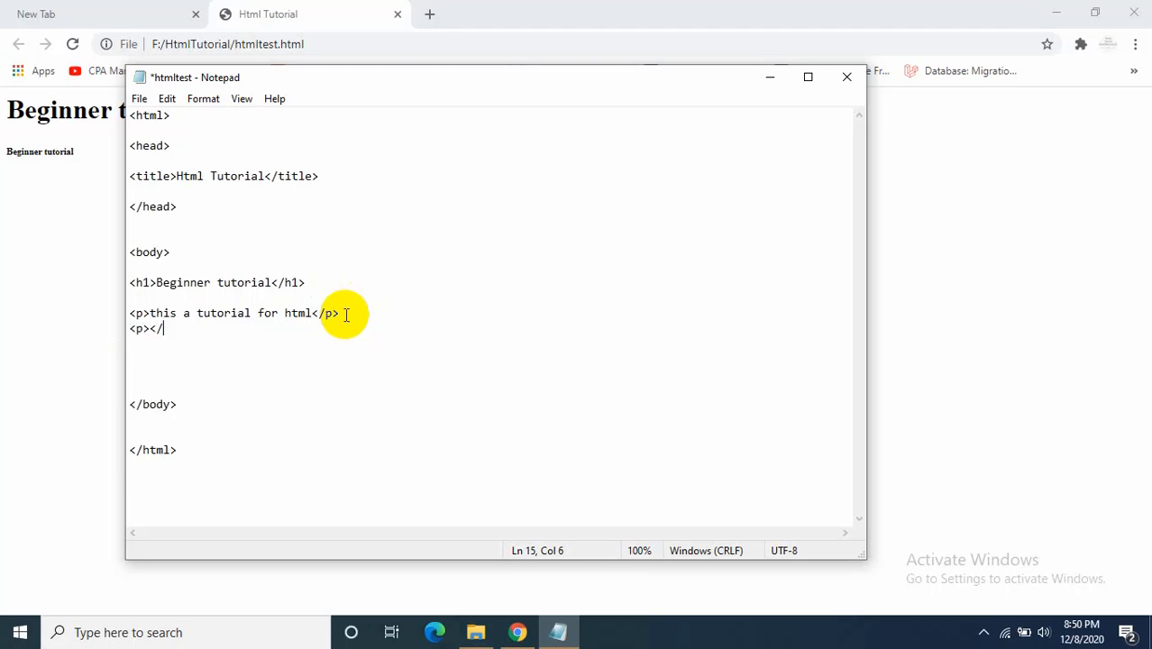
text(p>)
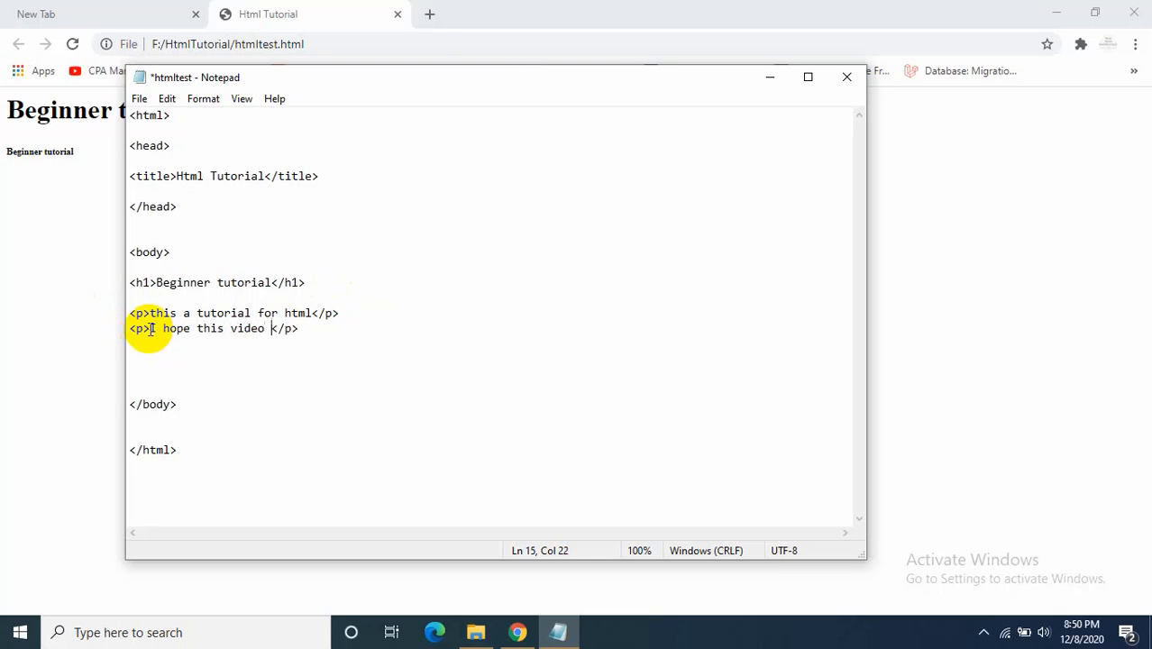
text(is e)
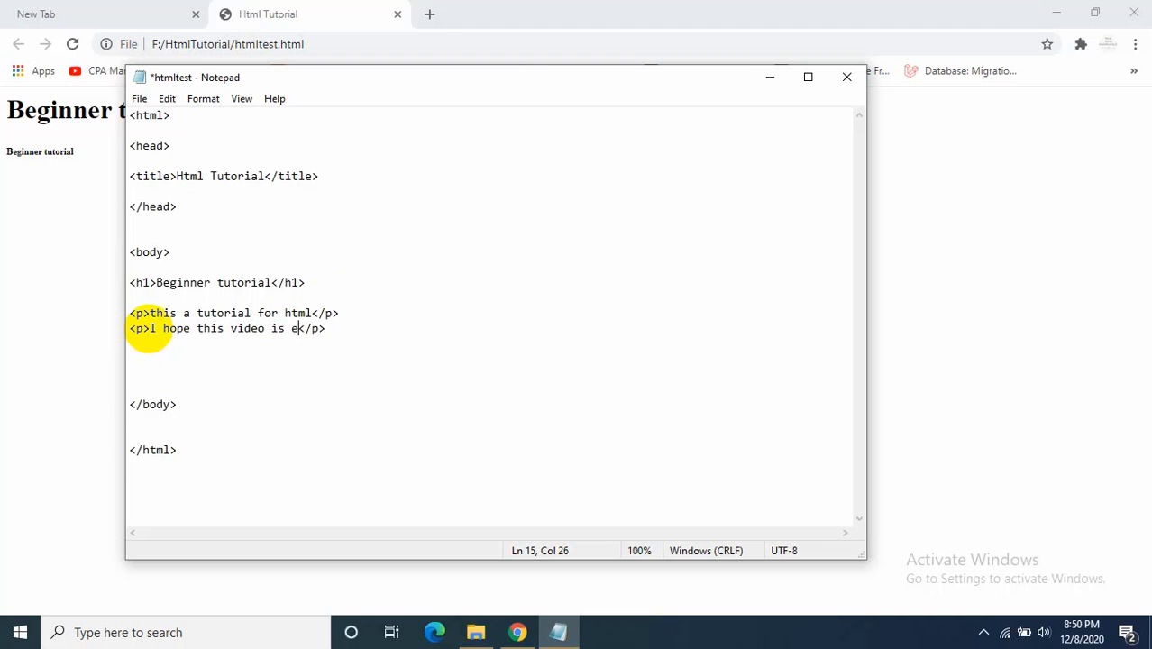
text(lpful)
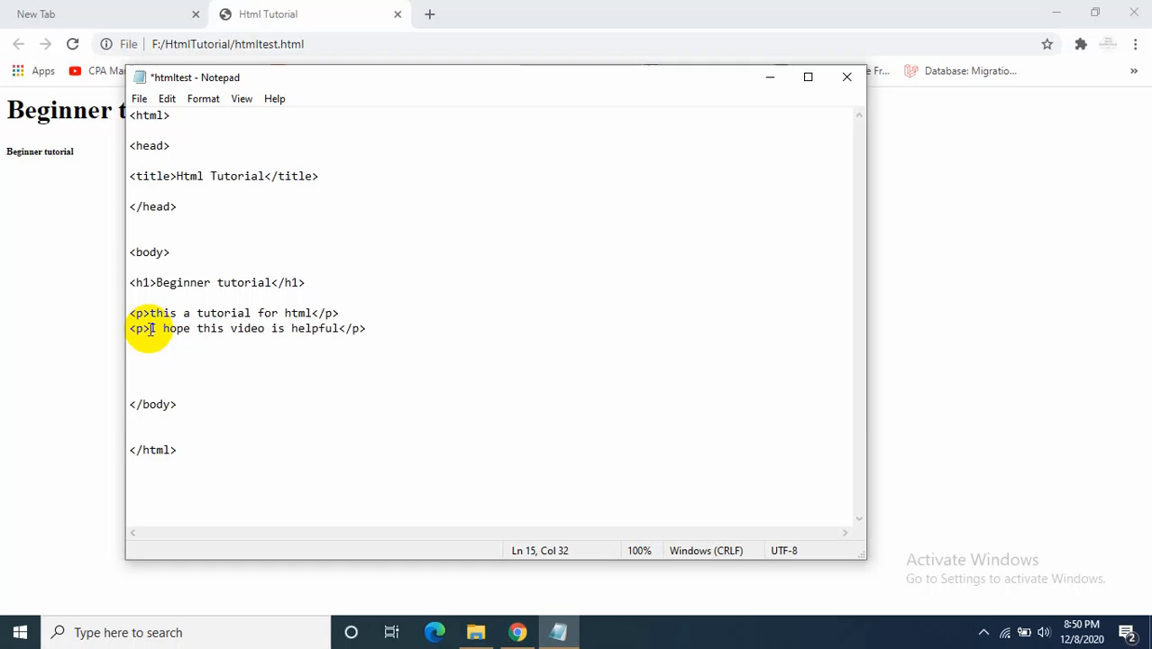
Step: Reload the page in Chrome to show both paragraphs, then return to Notepad
click(72, 43)
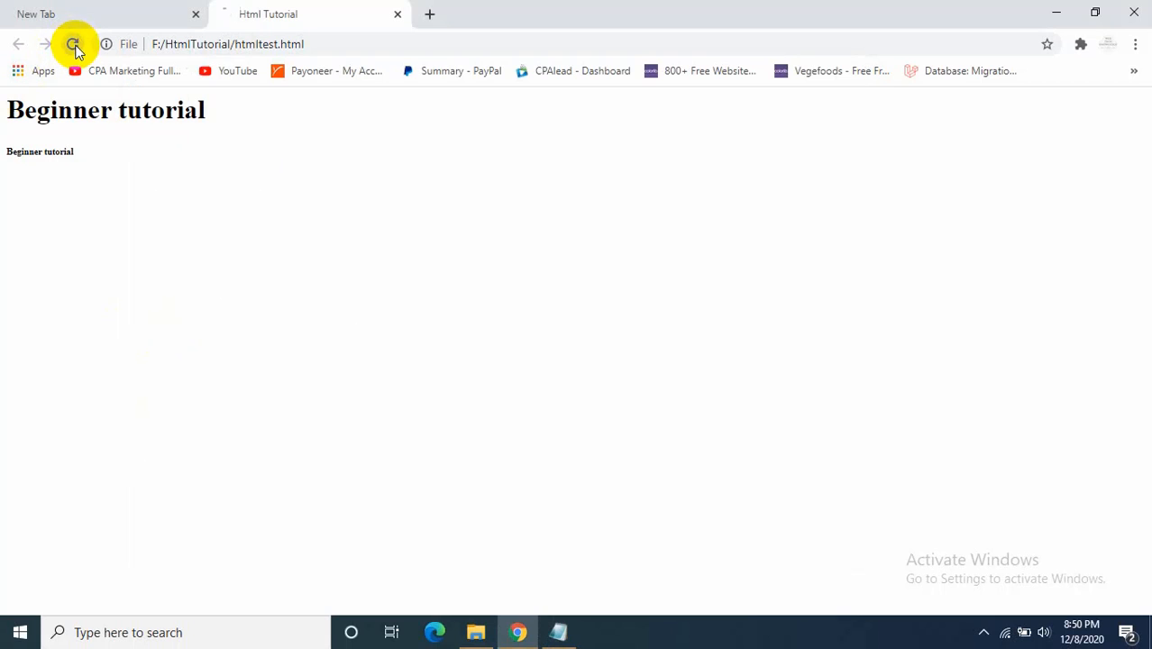
click(72, 43)
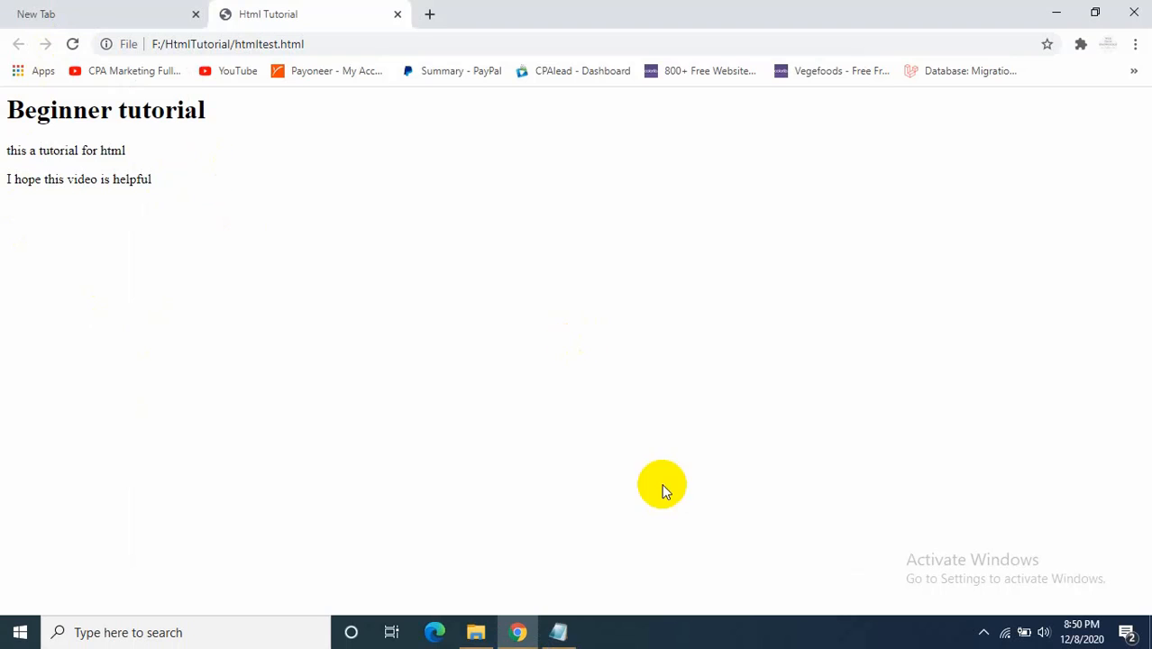
click(557, 631)
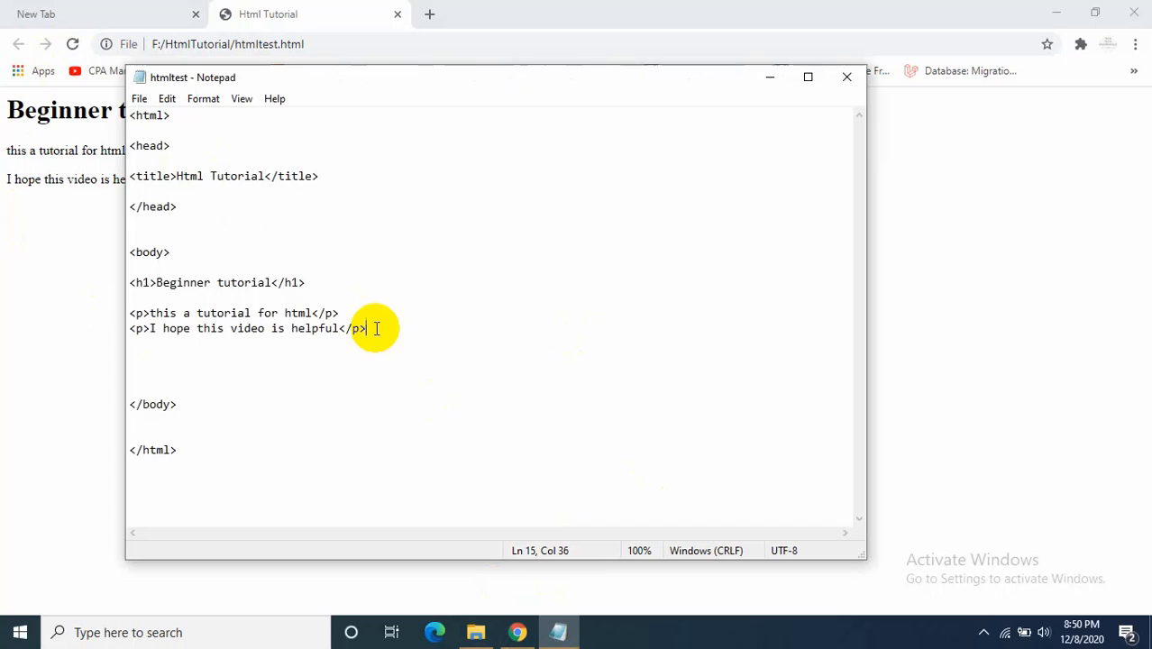
Step: Add an <a href=""></a> link element on a new line below the second paragraph
key(Enter)
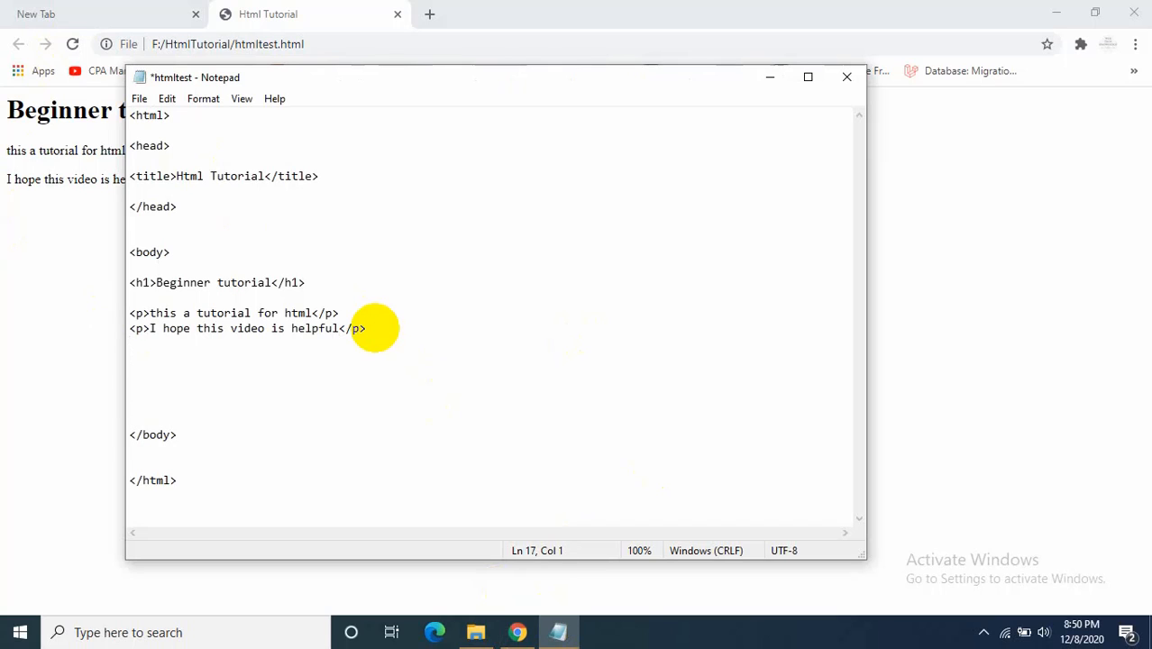
text(<a)
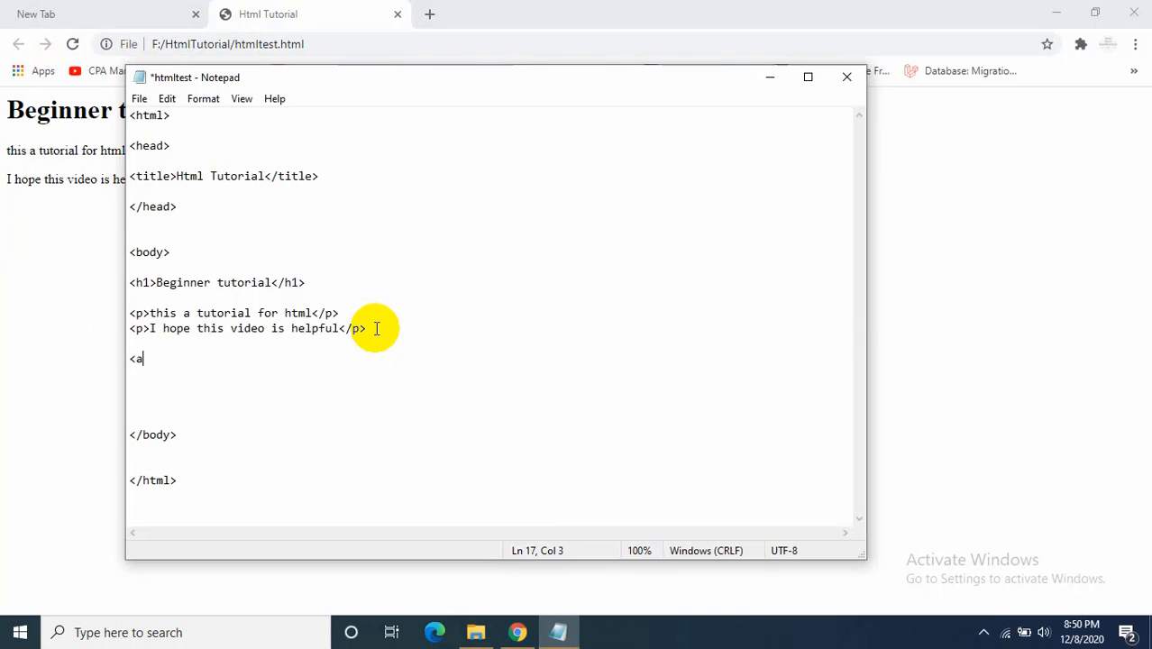
text(>)
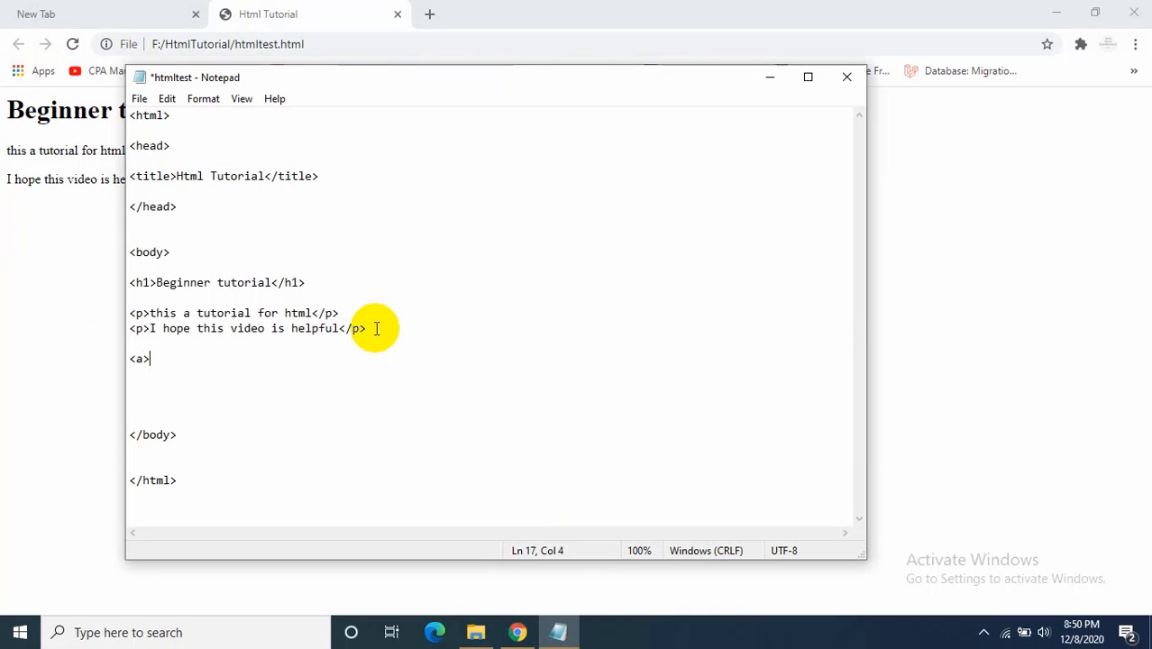
text(</a>)
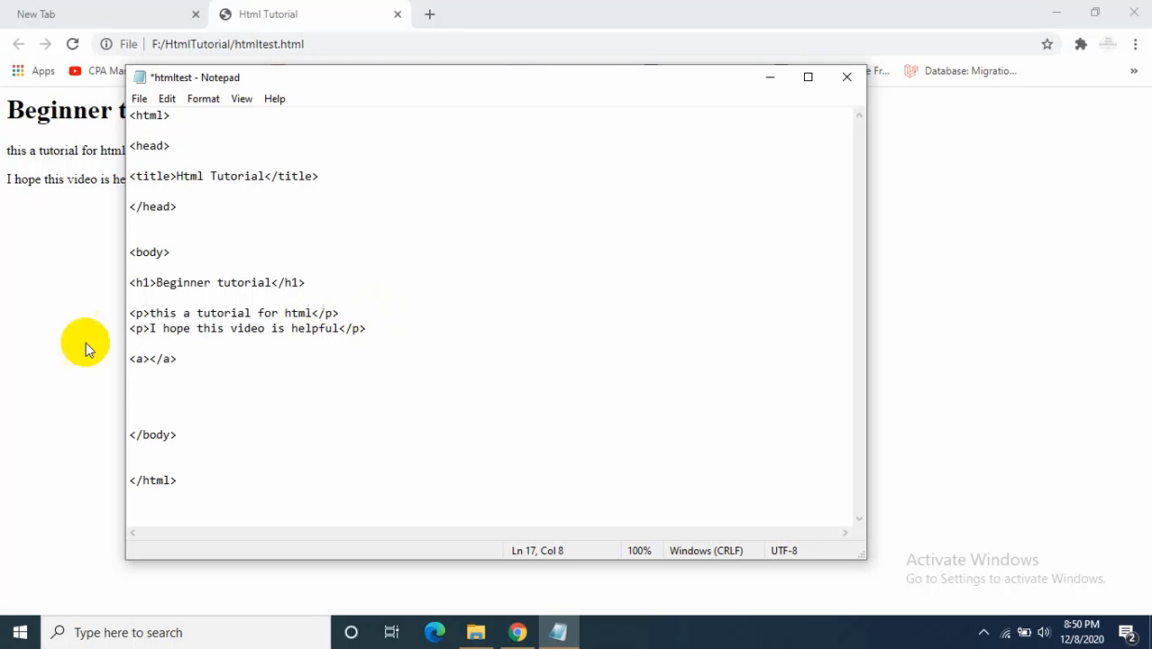
text(" ")
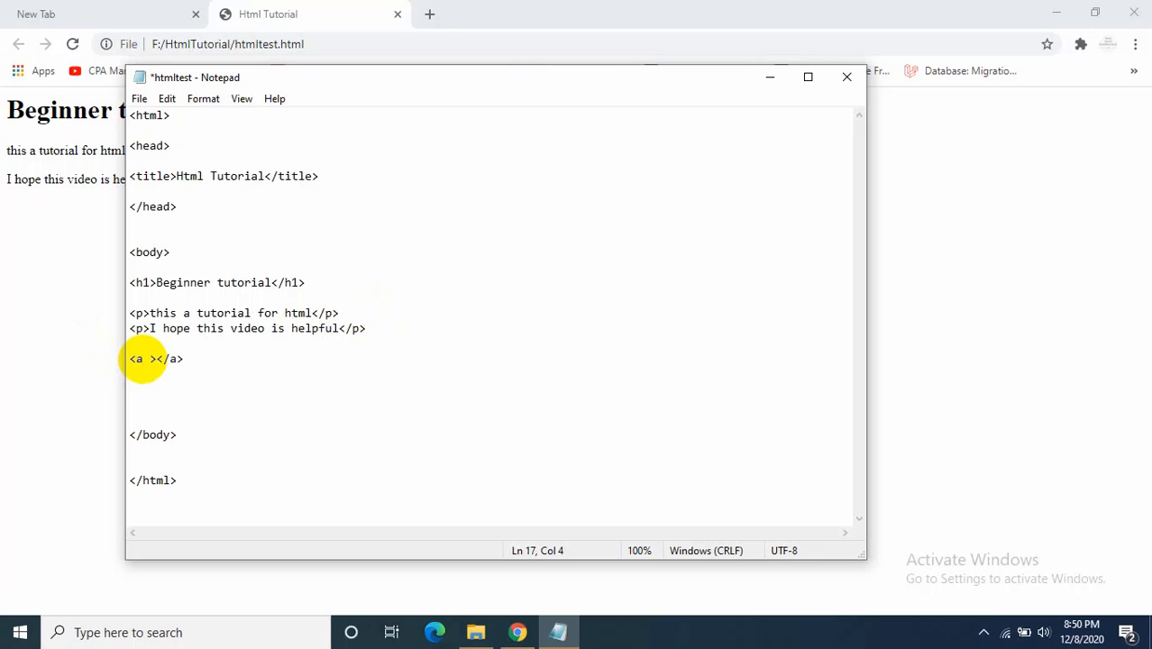
text(href)
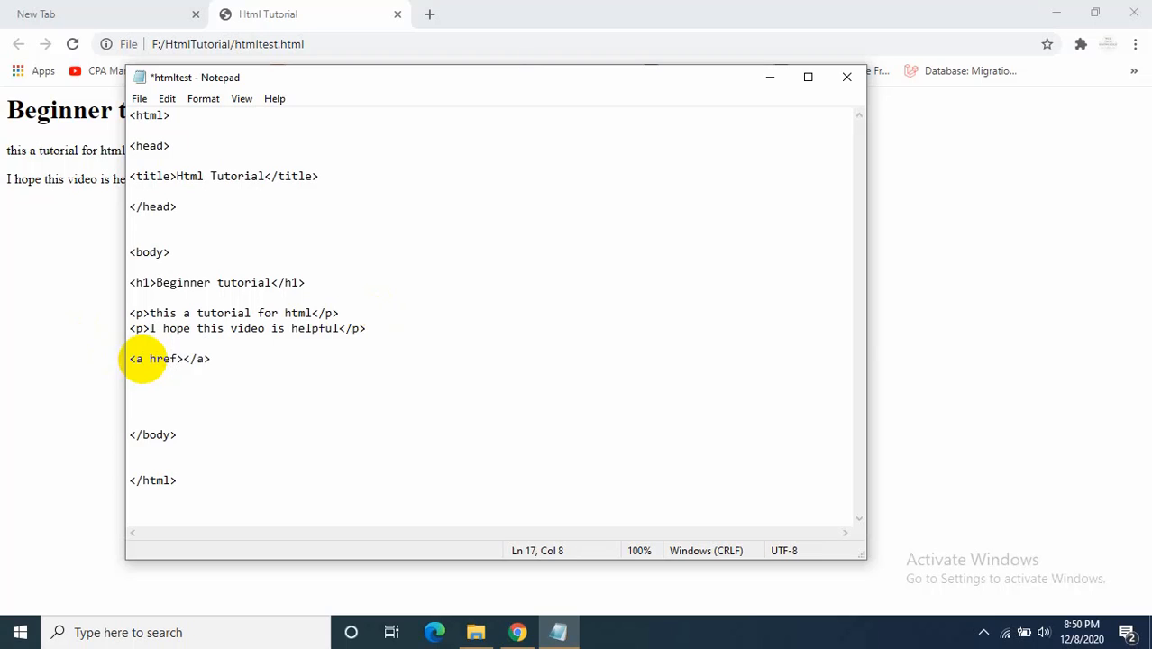
text(=")
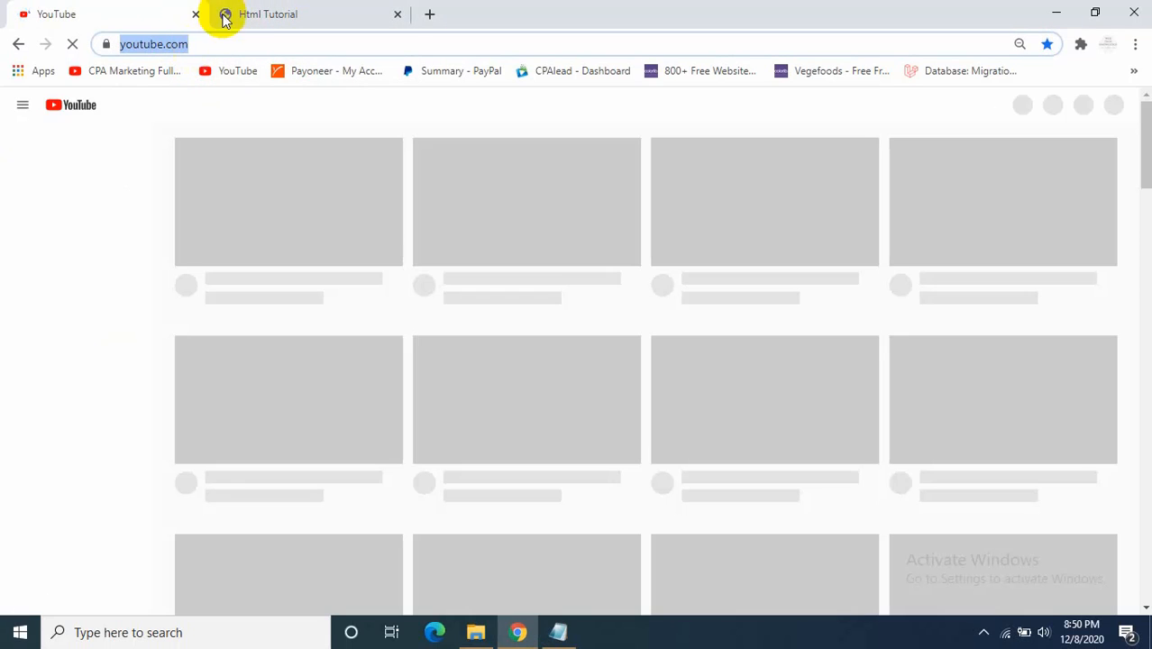
click(267, 14)
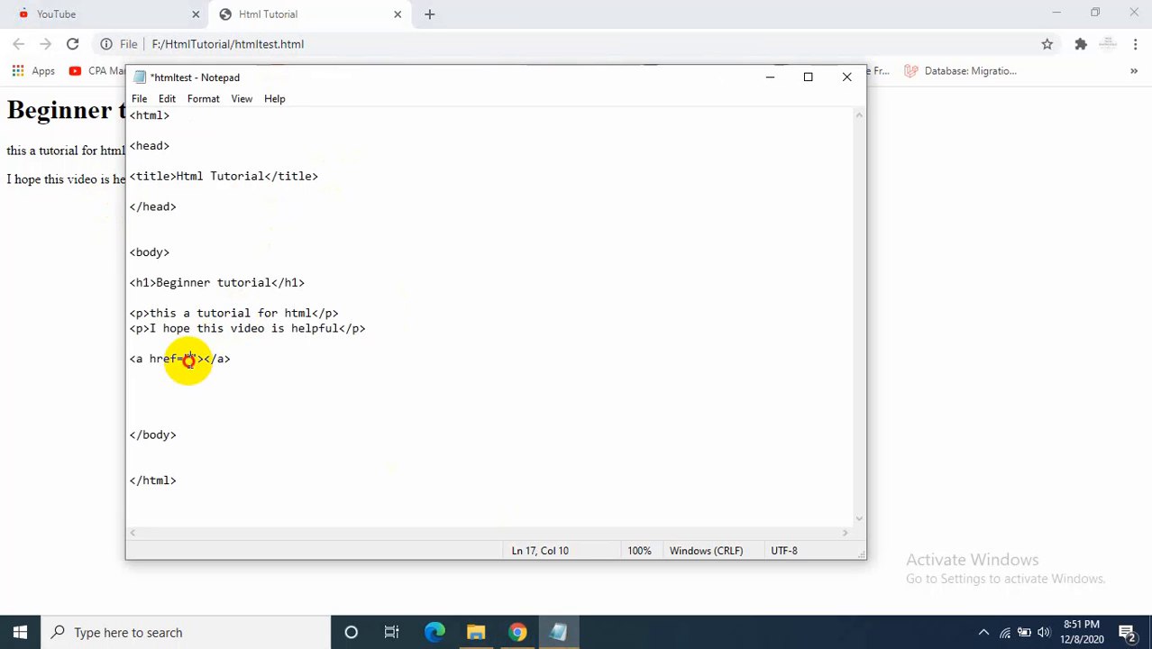
text(https://www.youtube.com/)
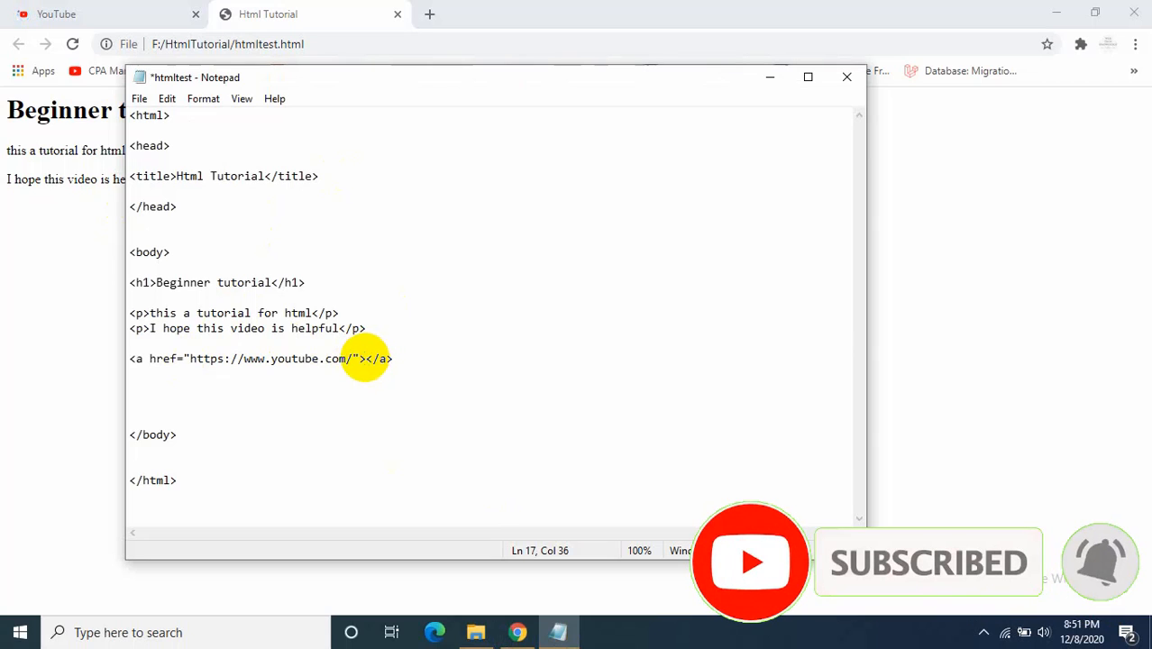
text(youtube)
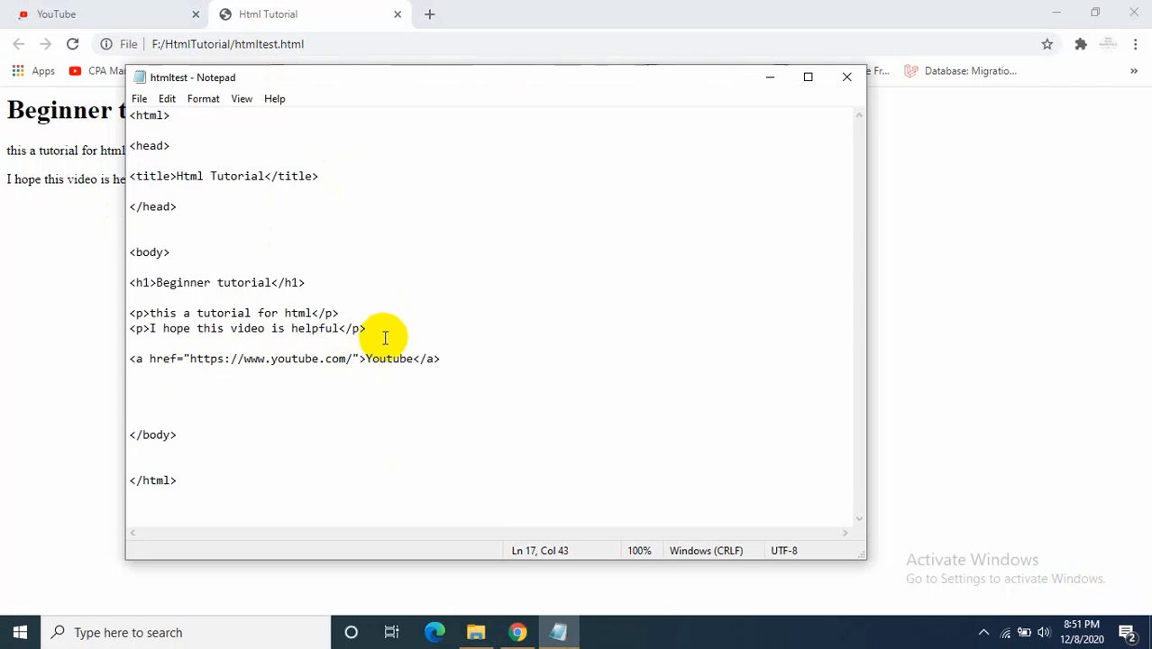
click(72, 43)
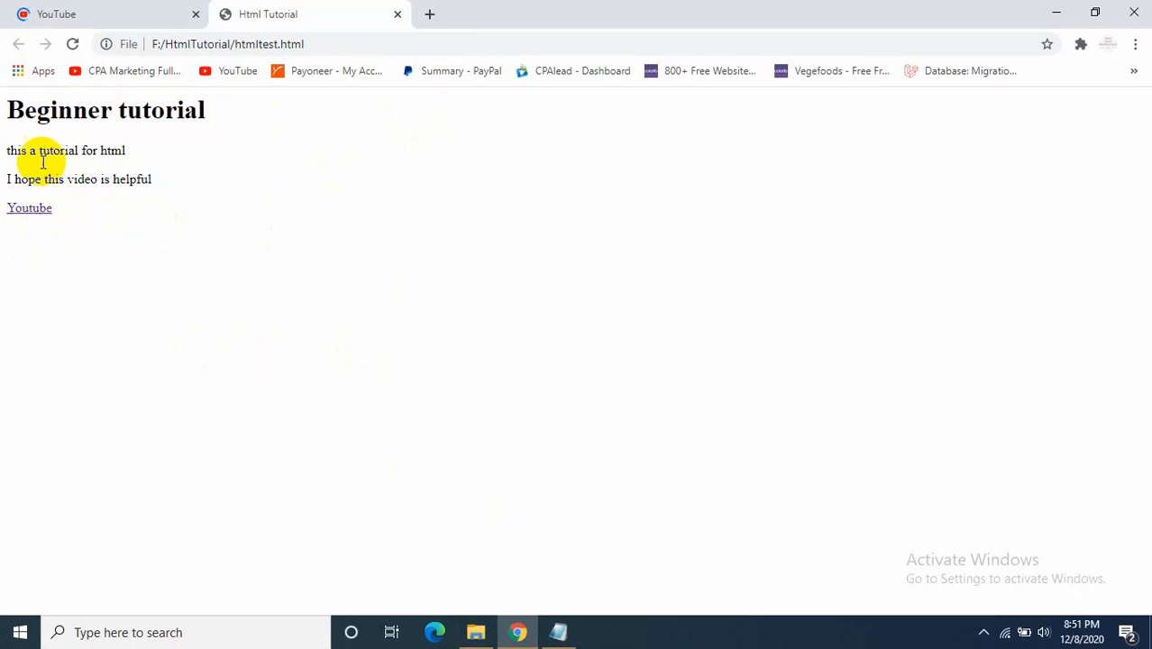
Step: Follow the Youtube link in Chrome, go back to the tutorial page and return to the source
click(29, 209)
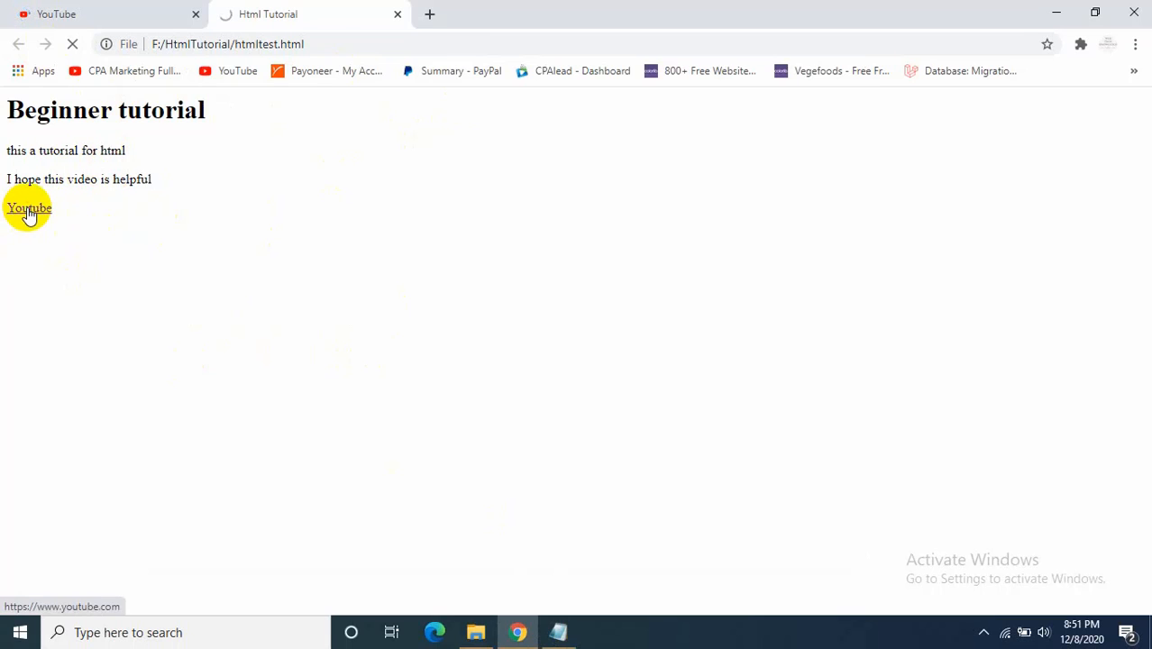
click(29, 209)
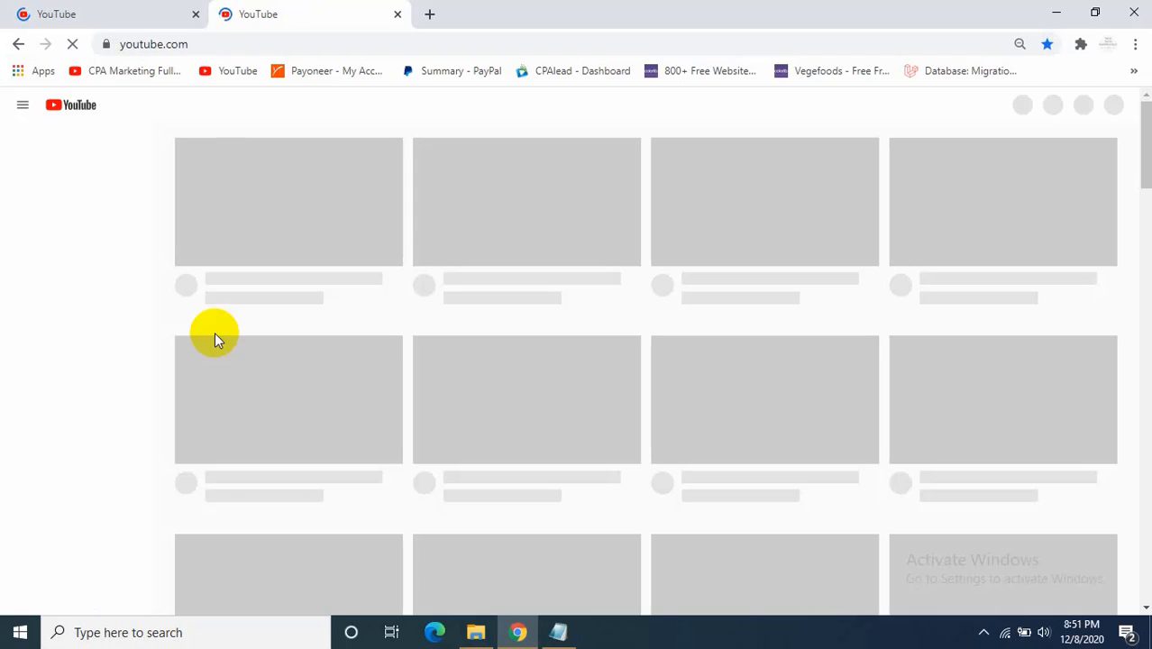
click(18, 43)
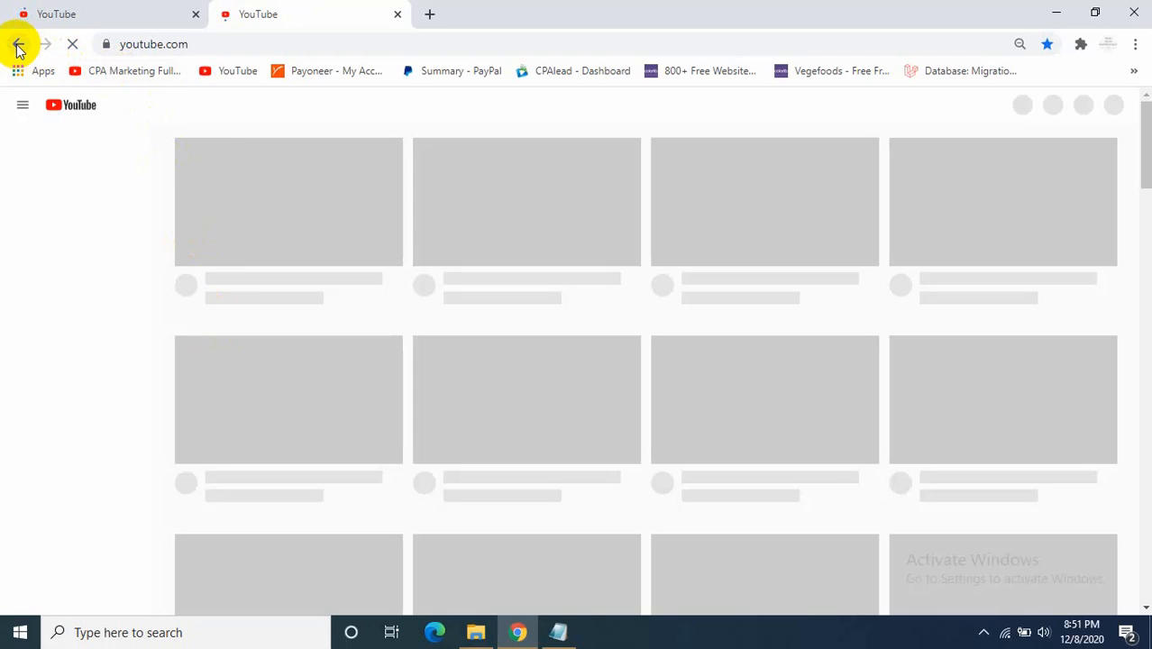
mouse_move(18, 43)
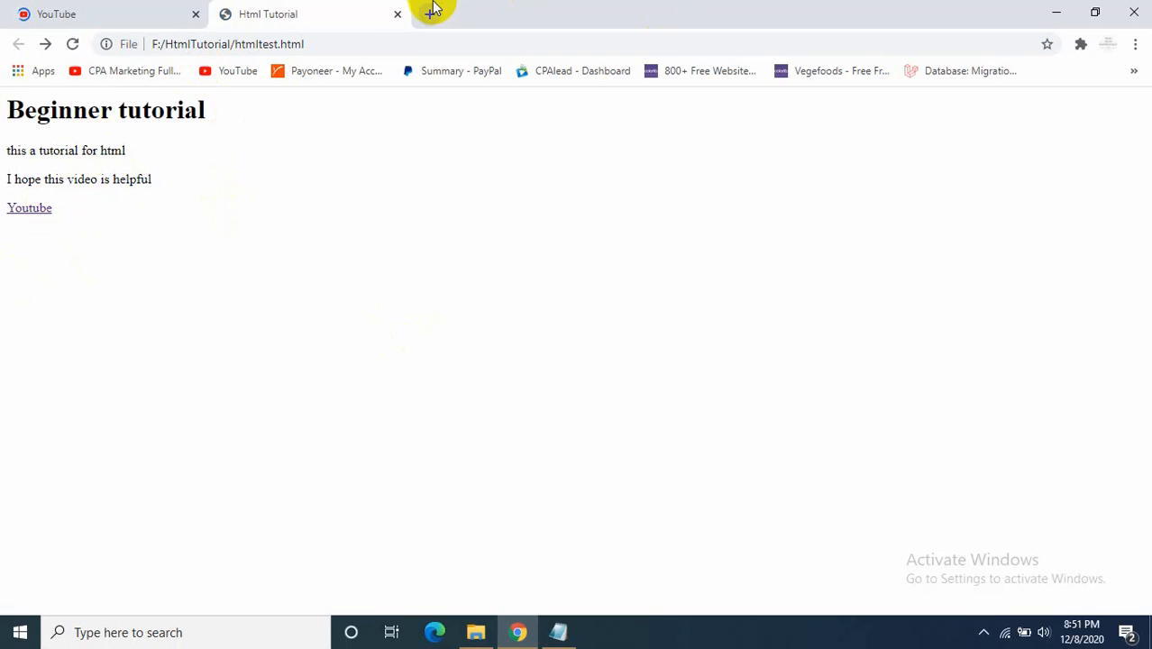
click(559, 631)
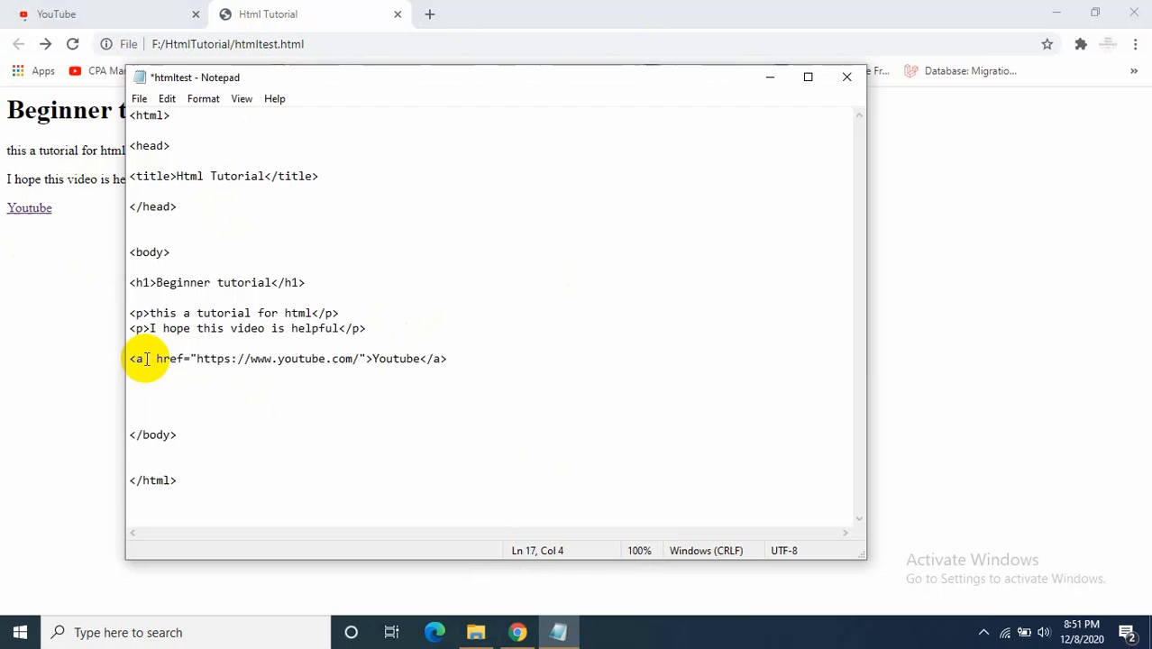
Step: Add target="_blank" to the Youtube anchor tag
text(targe)
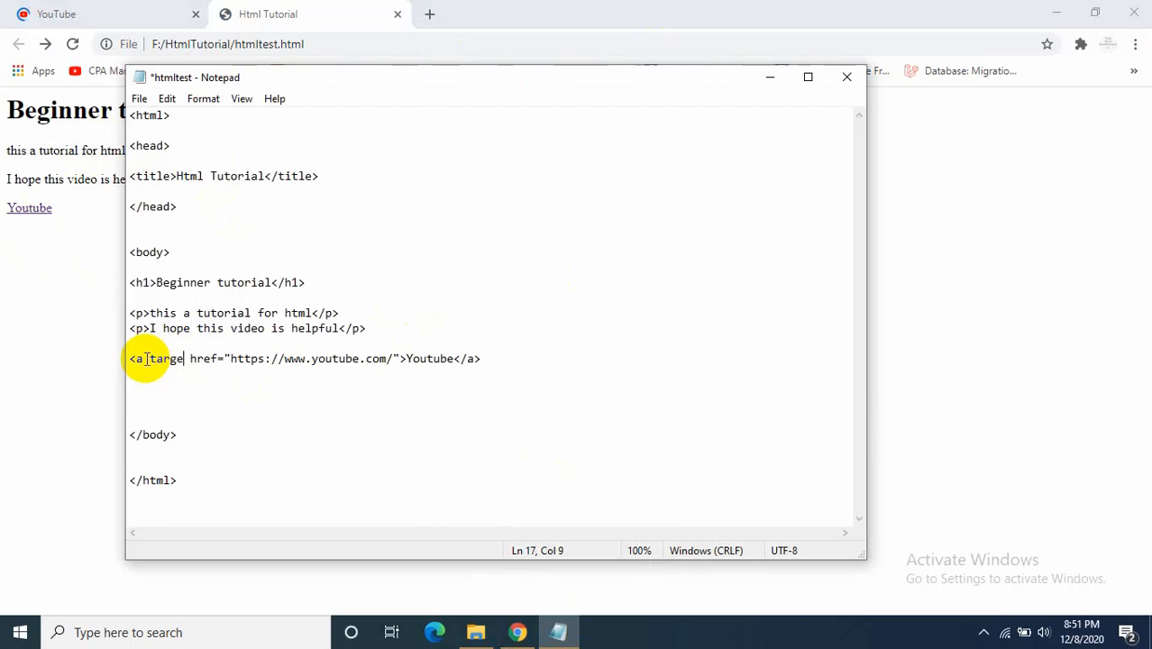
text(t=")
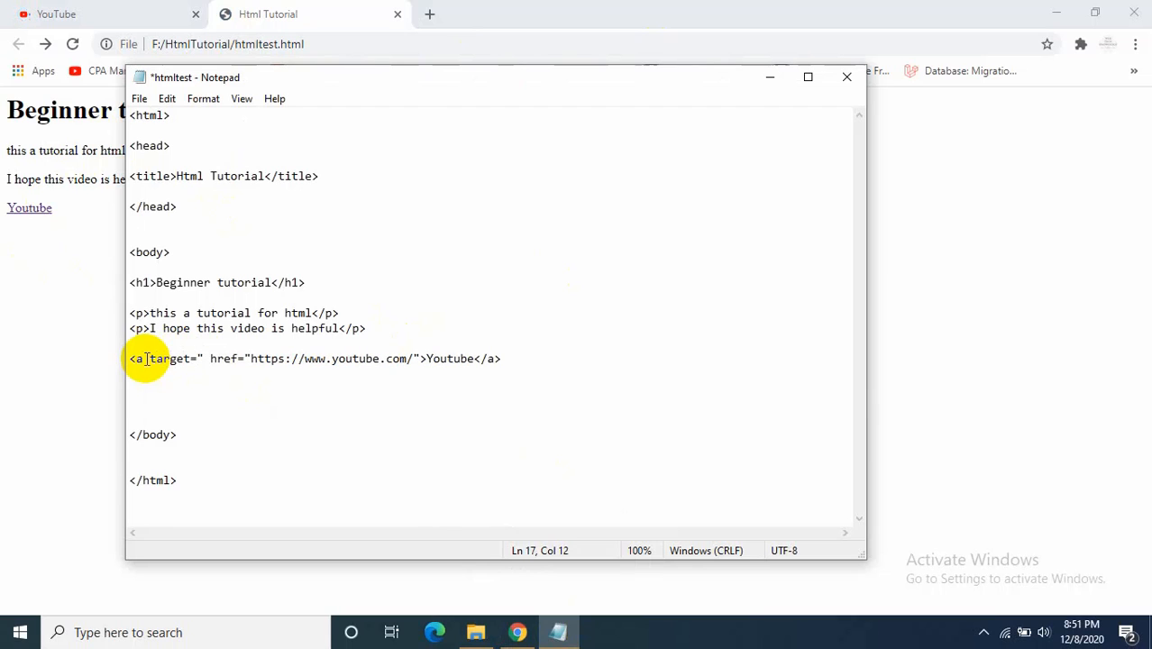
text(_bla)
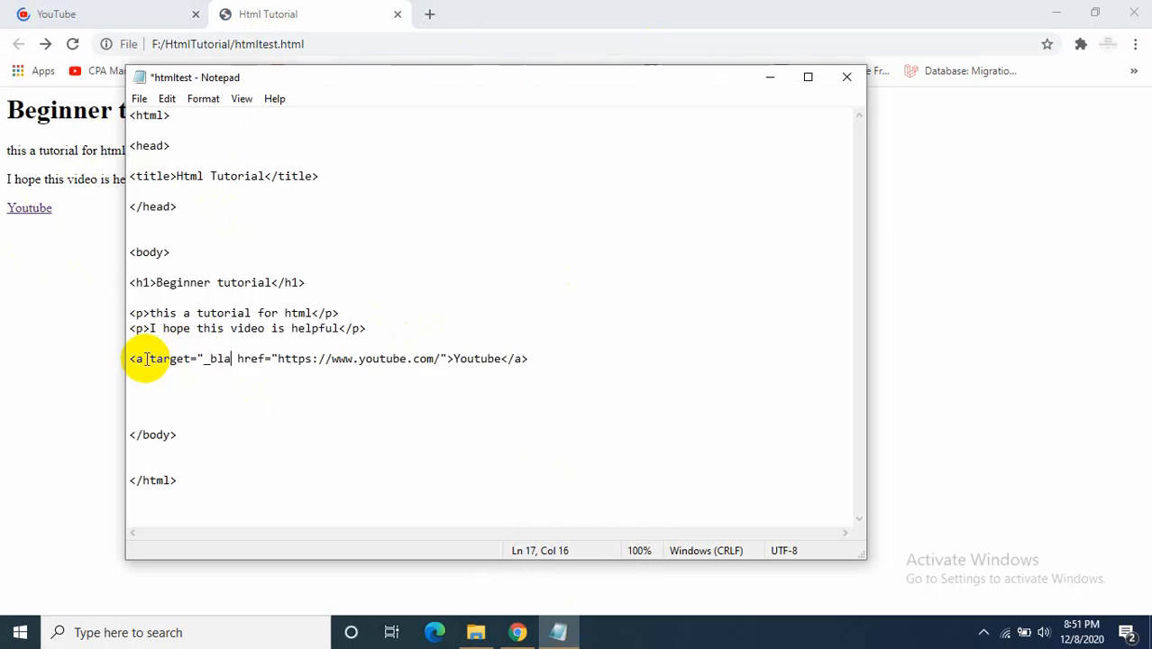
text(nk)
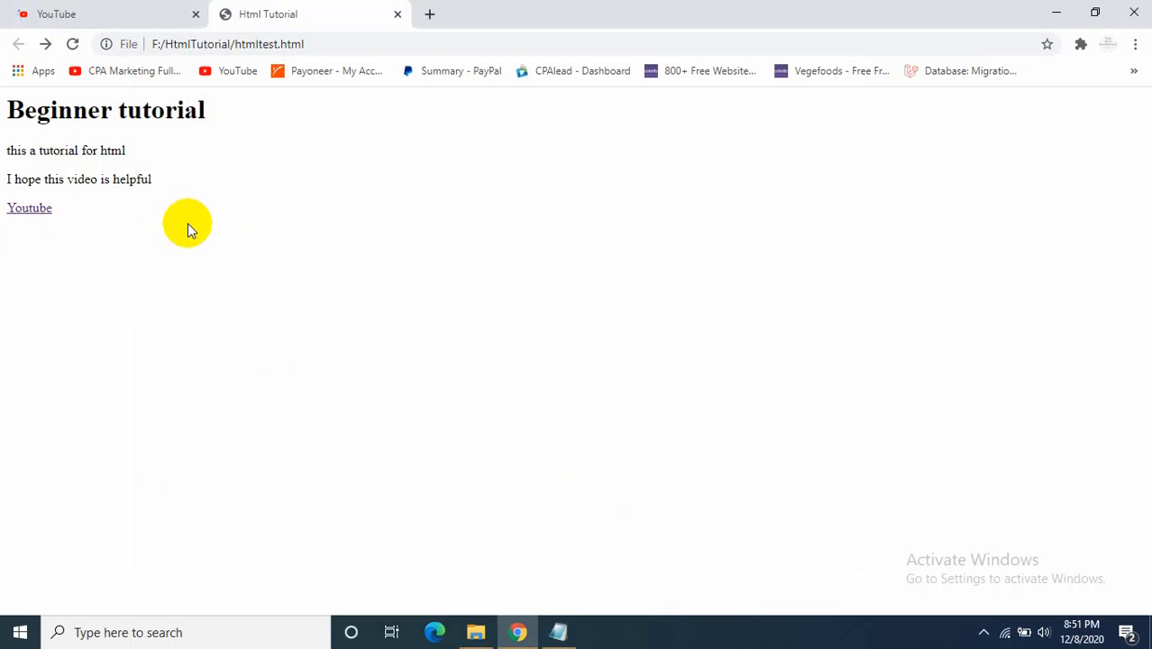
Step: Test that the Youtube link opens a new tab, then return to the tutorial tab and Notepad
click(29, 207)
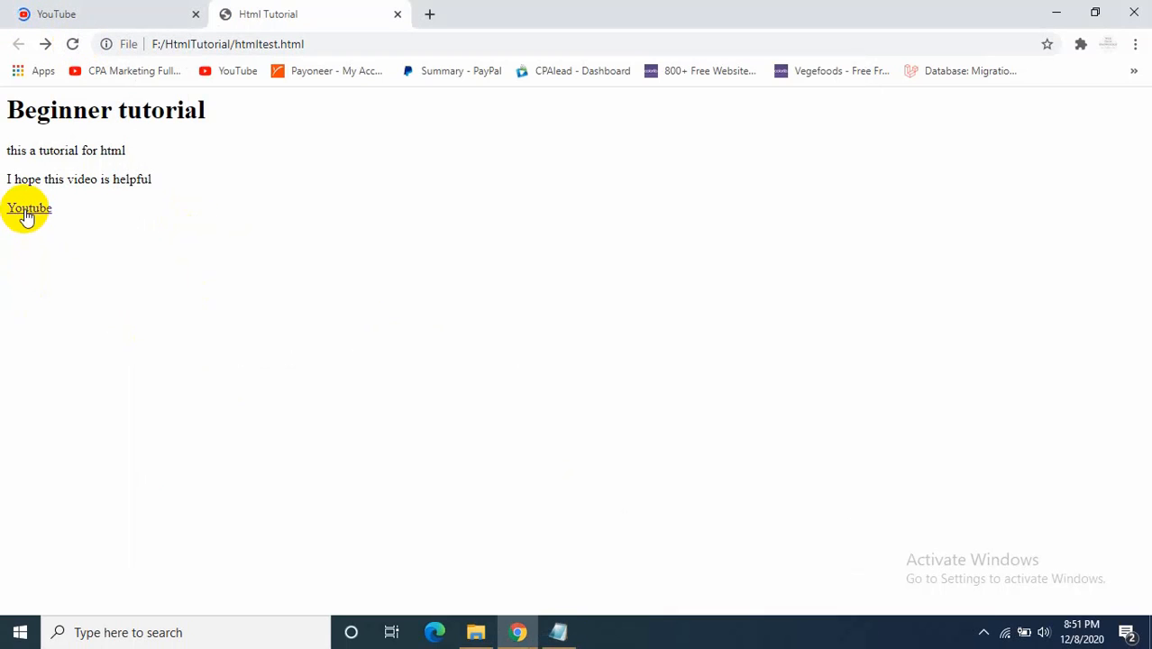
click(29, 209)
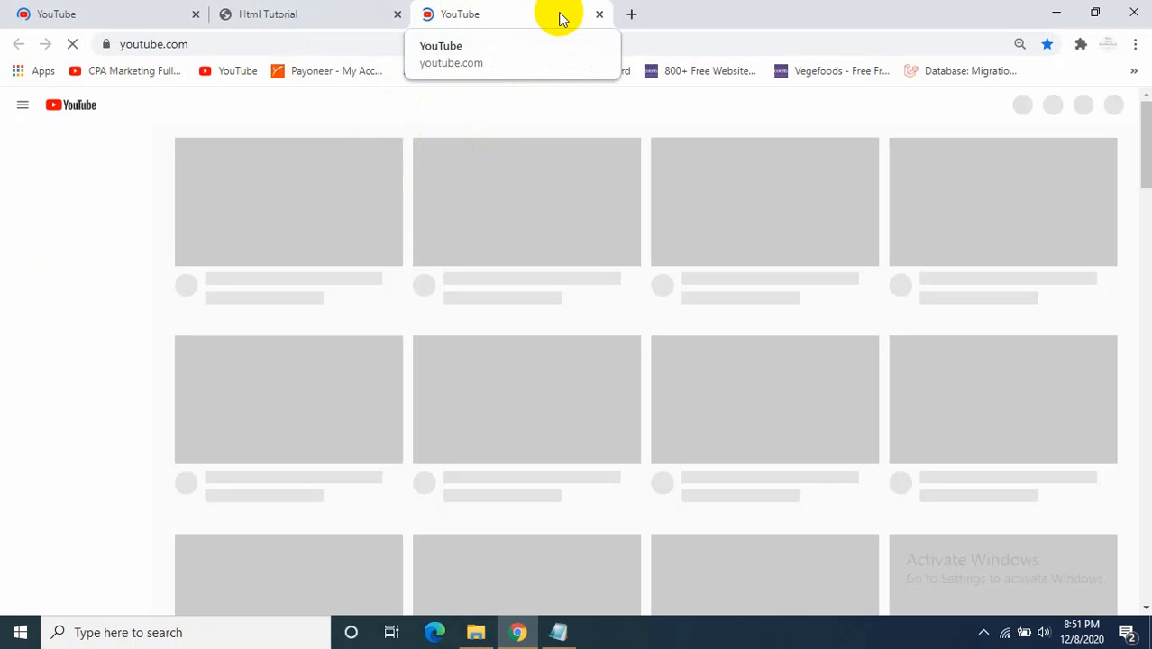
click(297, 14)
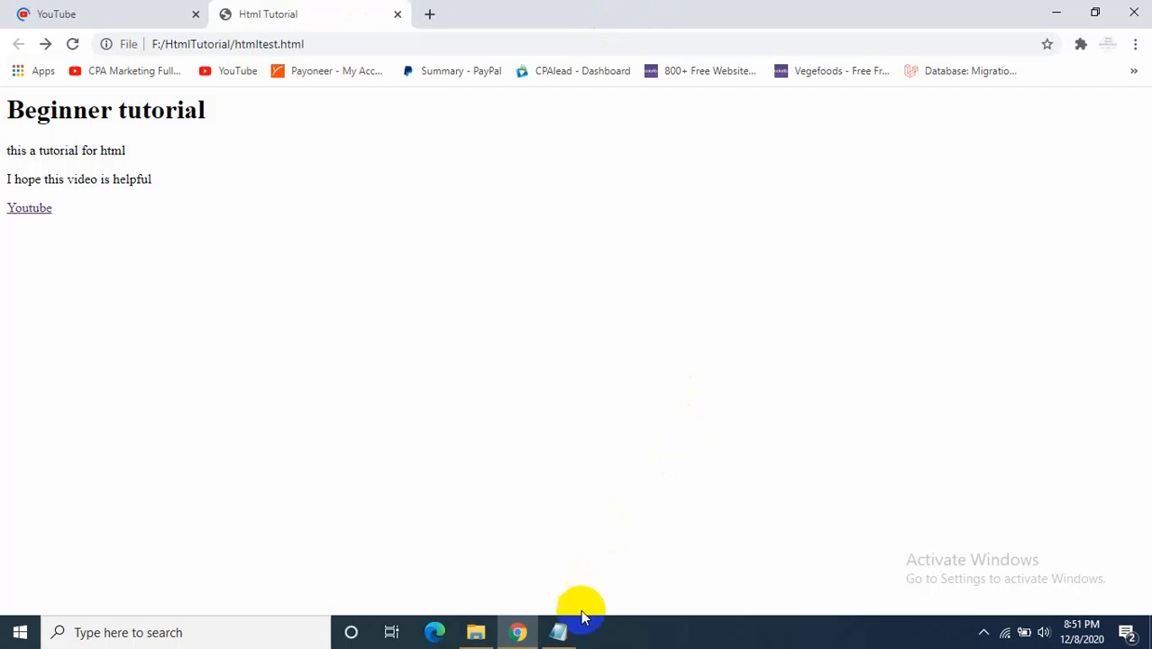
click(559, 631)
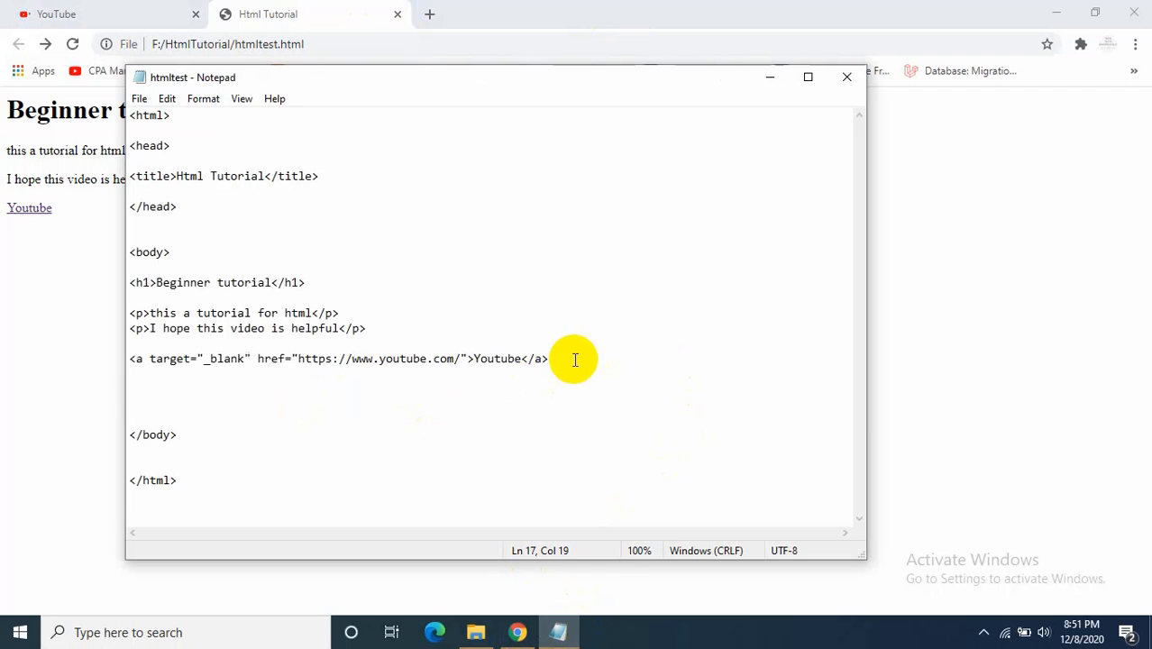
Step: Add <img src=""/> on a new line below the link, then go to the project folder
key(enter)
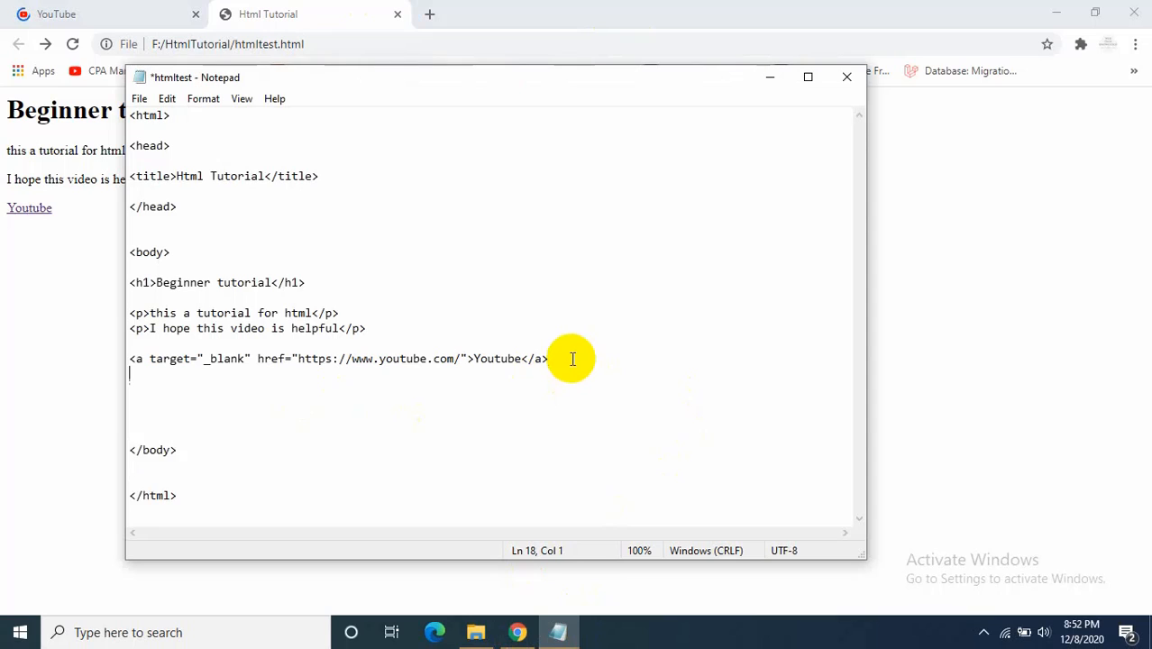
text(<)
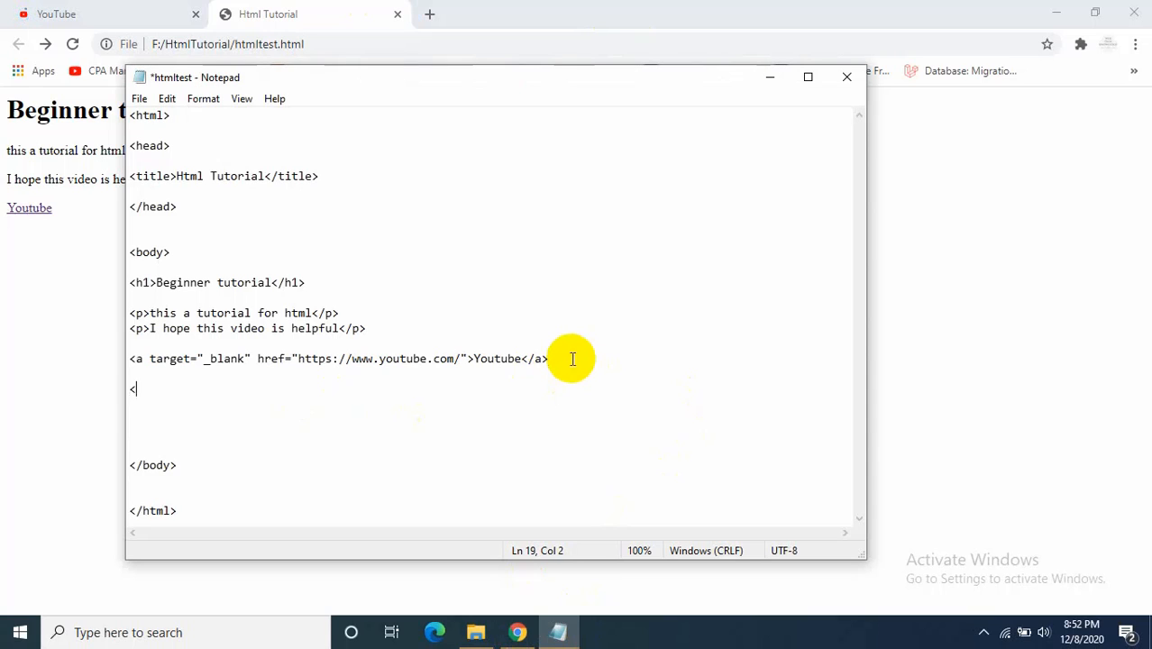
text(img)
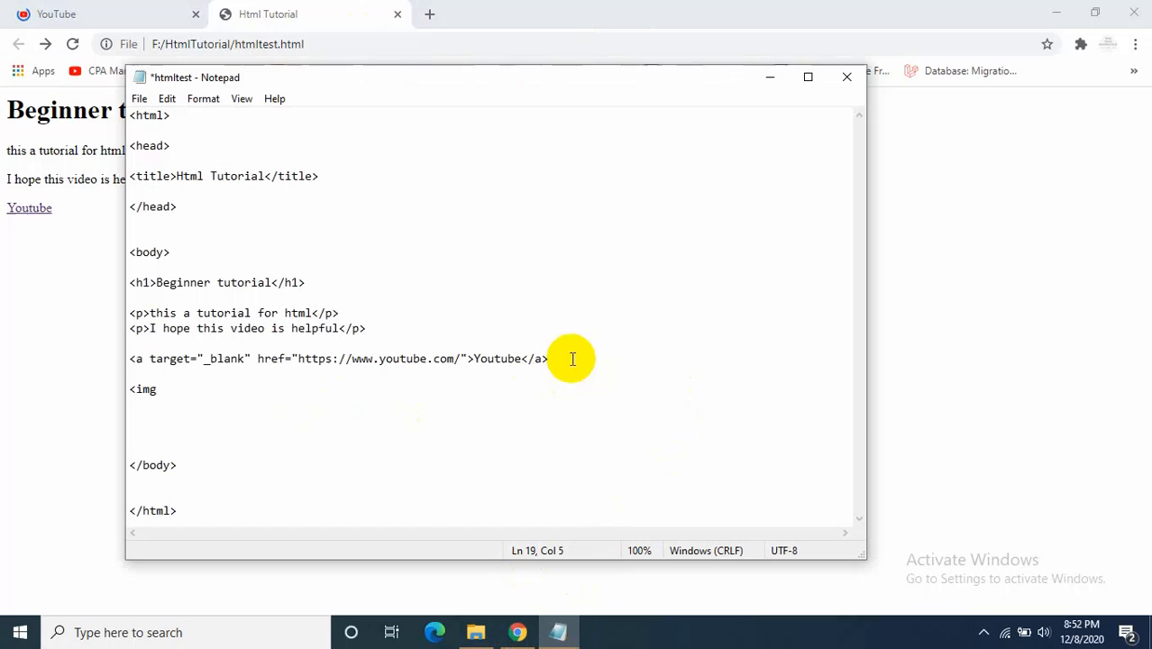
text(" ")
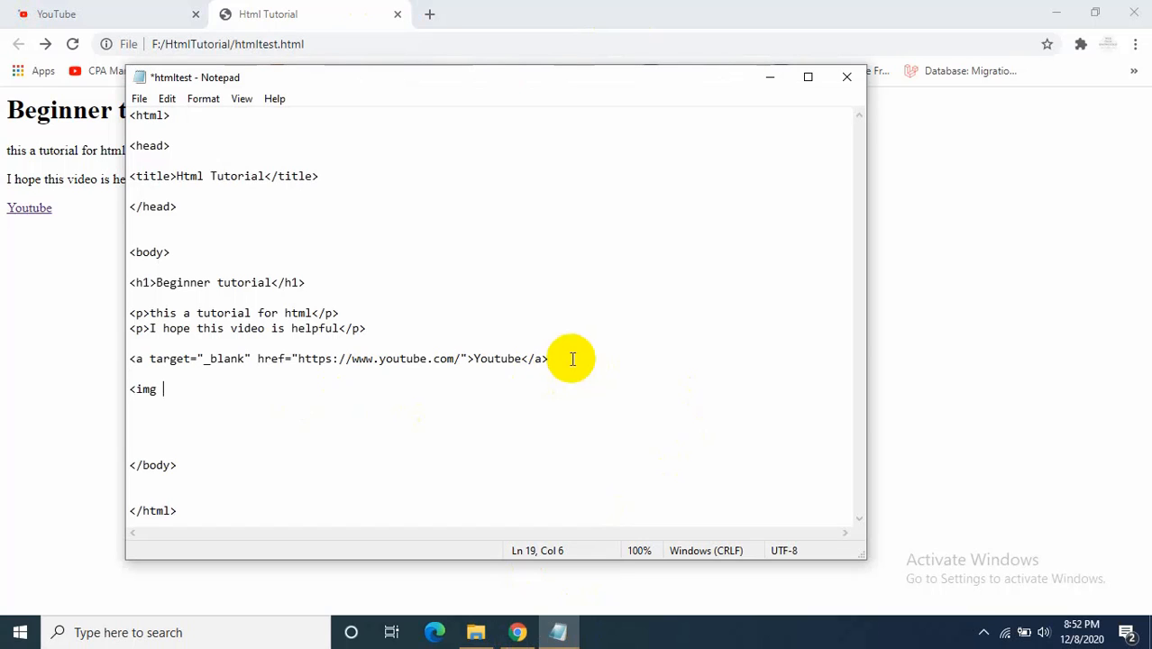
text(src)
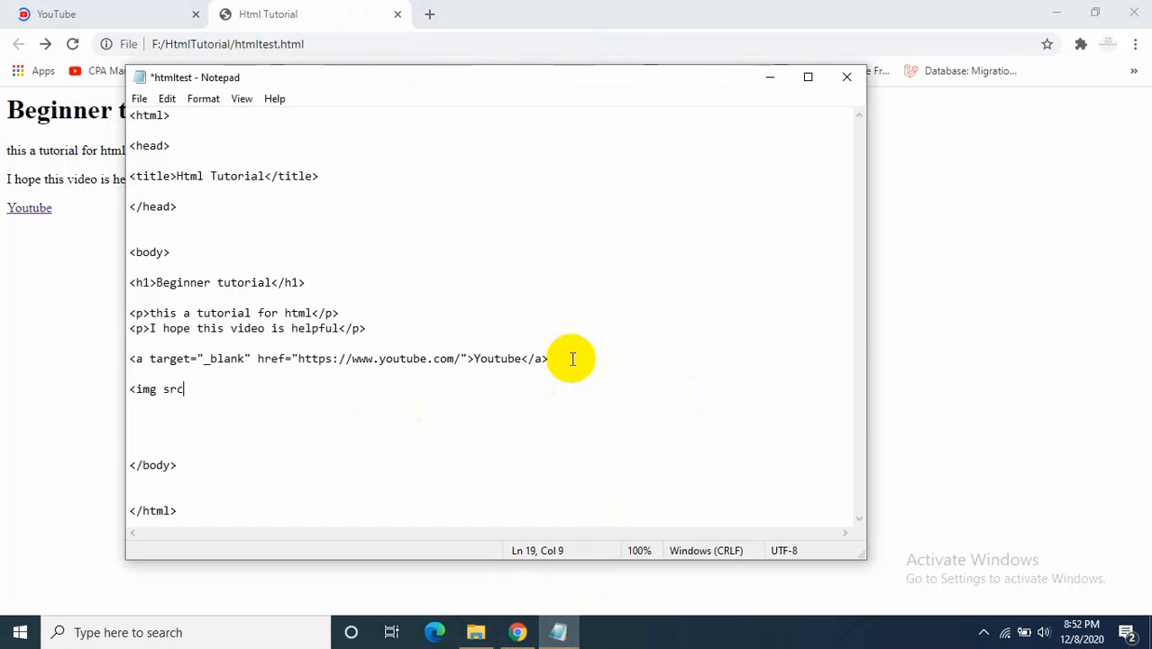
text(=")
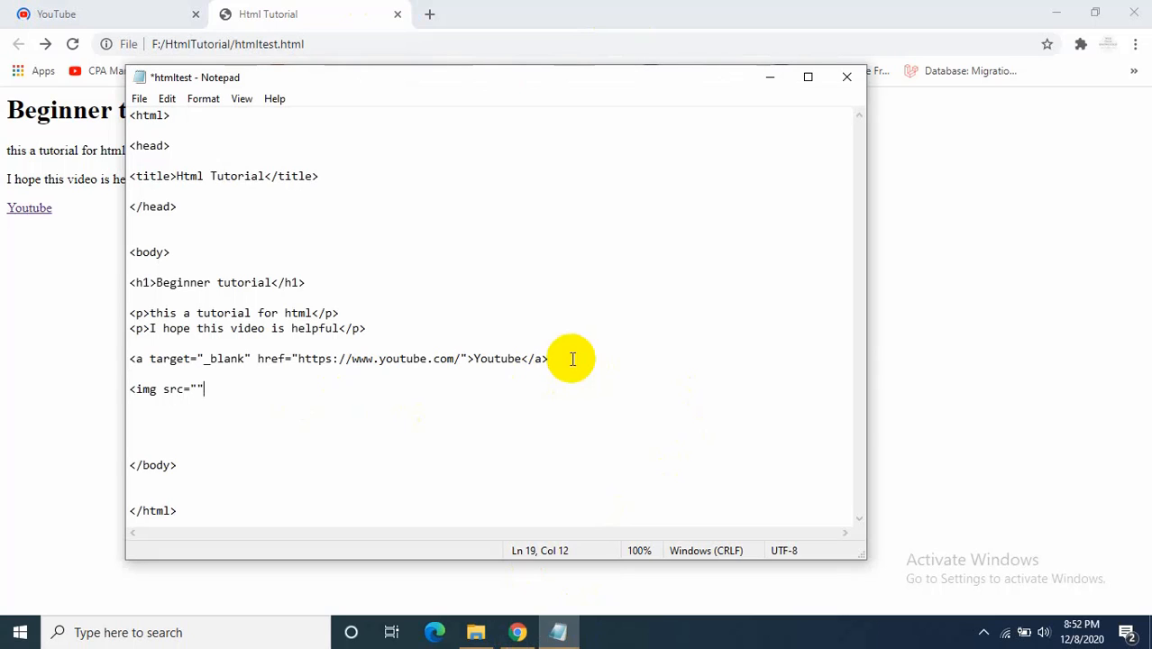
text(/>)
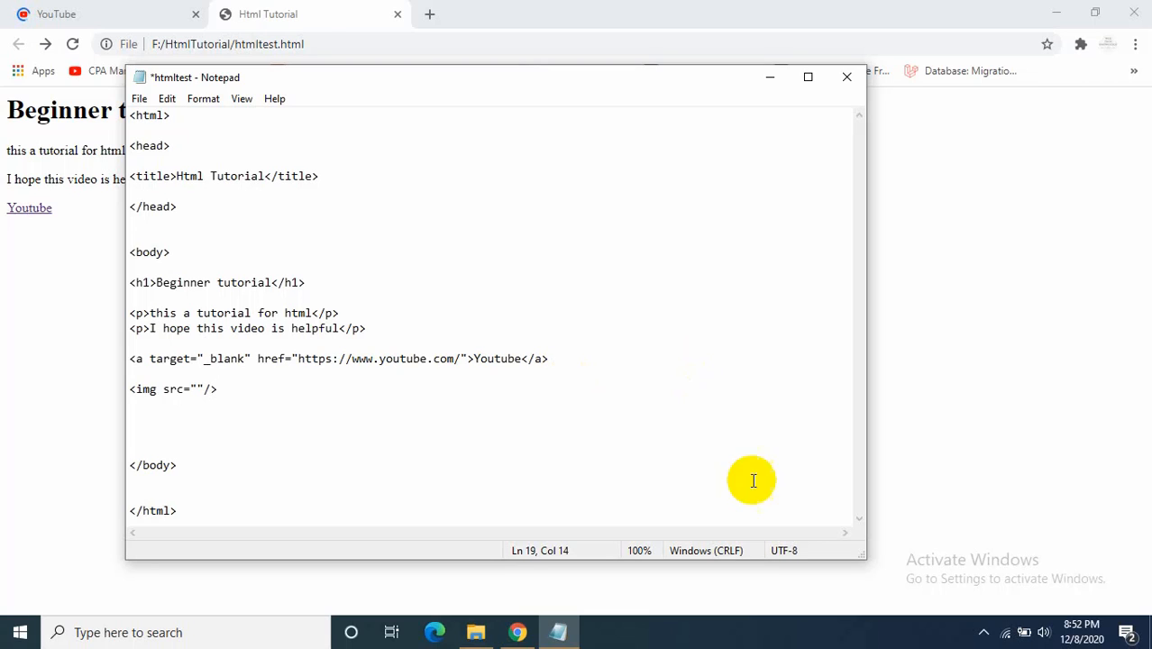
click(475, 631)
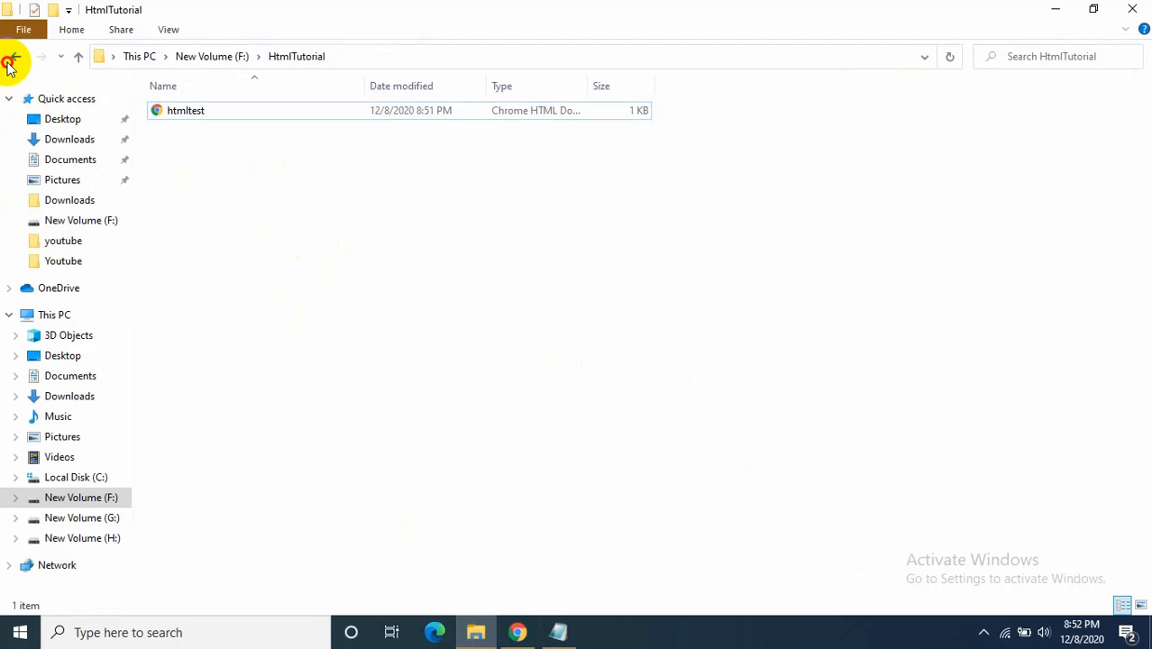
Step: Copy the photo from New Volume (F:) into the HtmlTutorial folder
click(14, 56)
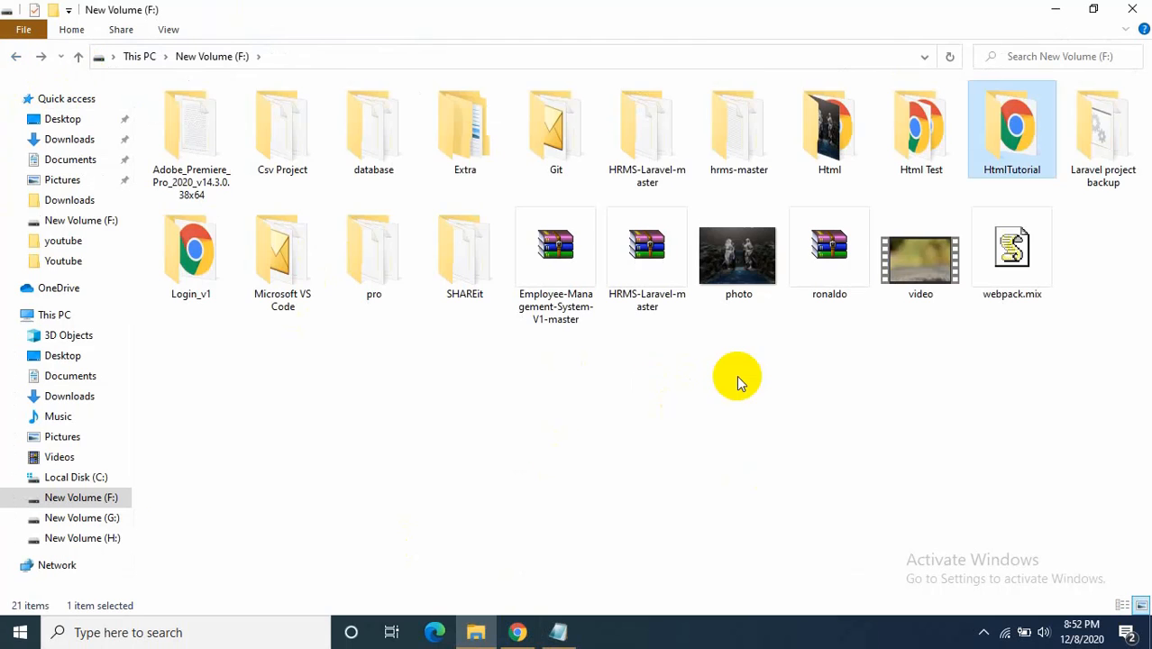
click(739, 256)
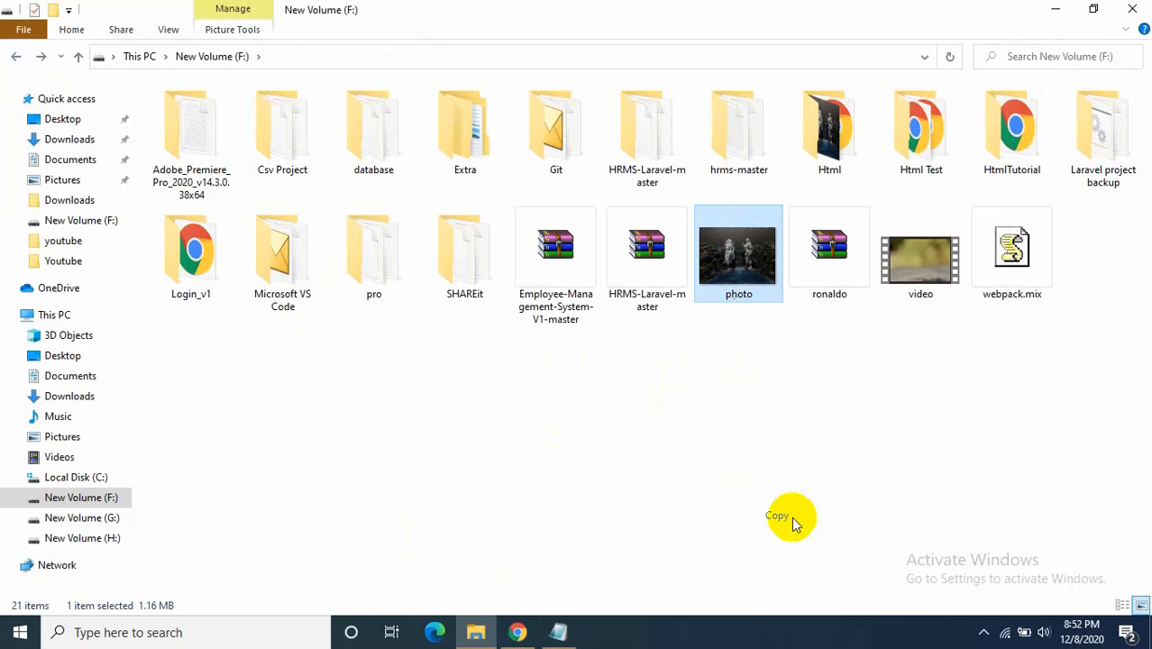
mouse_move(1011, 130)
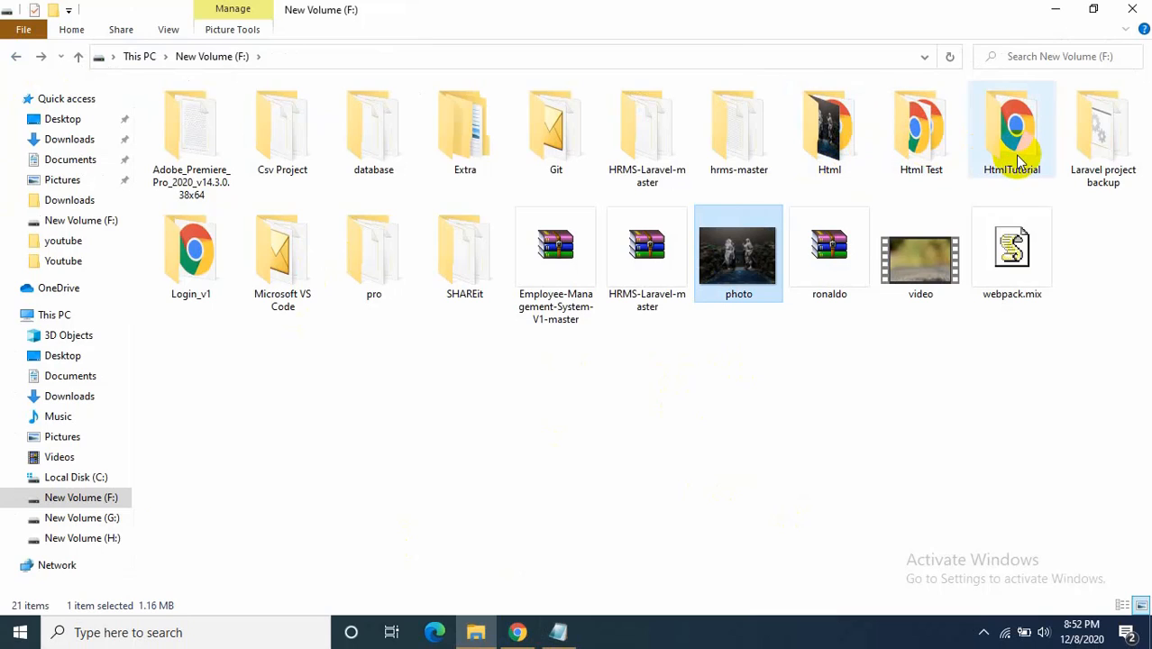
double_click(1011, 130)
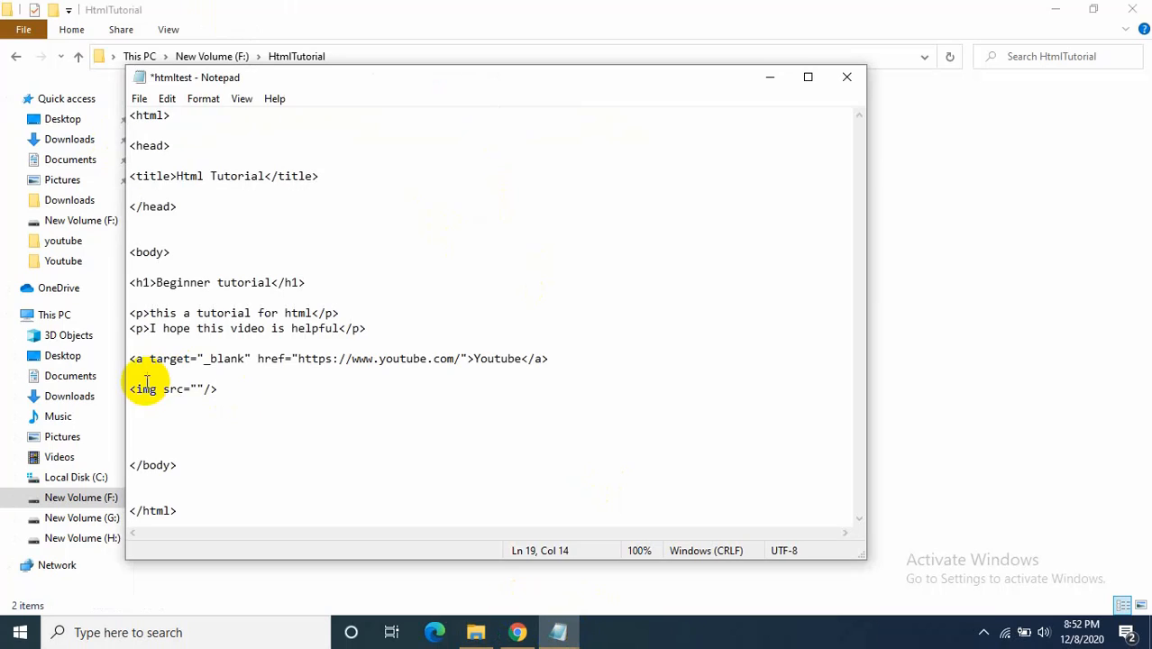
Step: Set the img source to photo.png, save htmltest and switch to Chrome
text(bh)
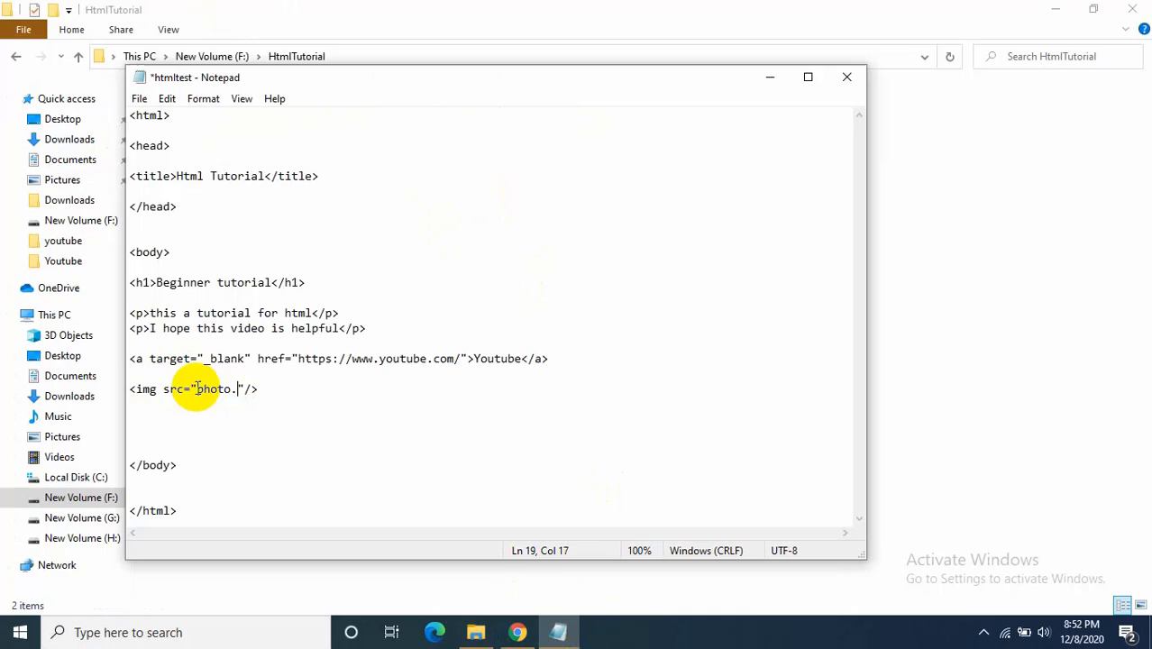
text(png)
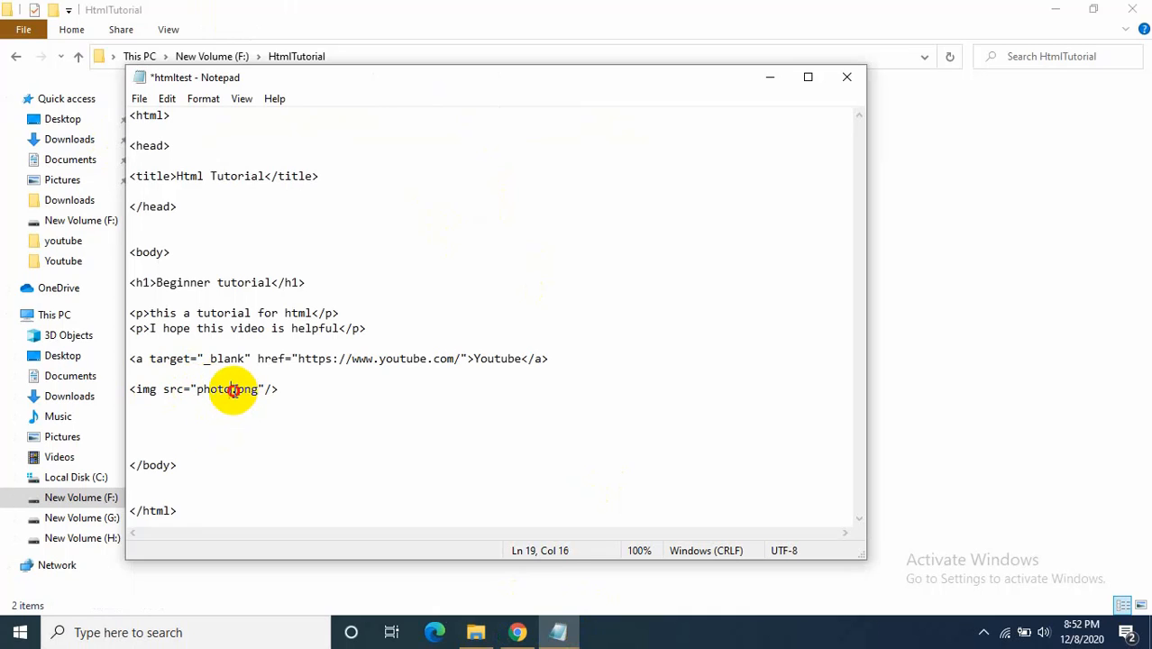
double_click(245, 389)
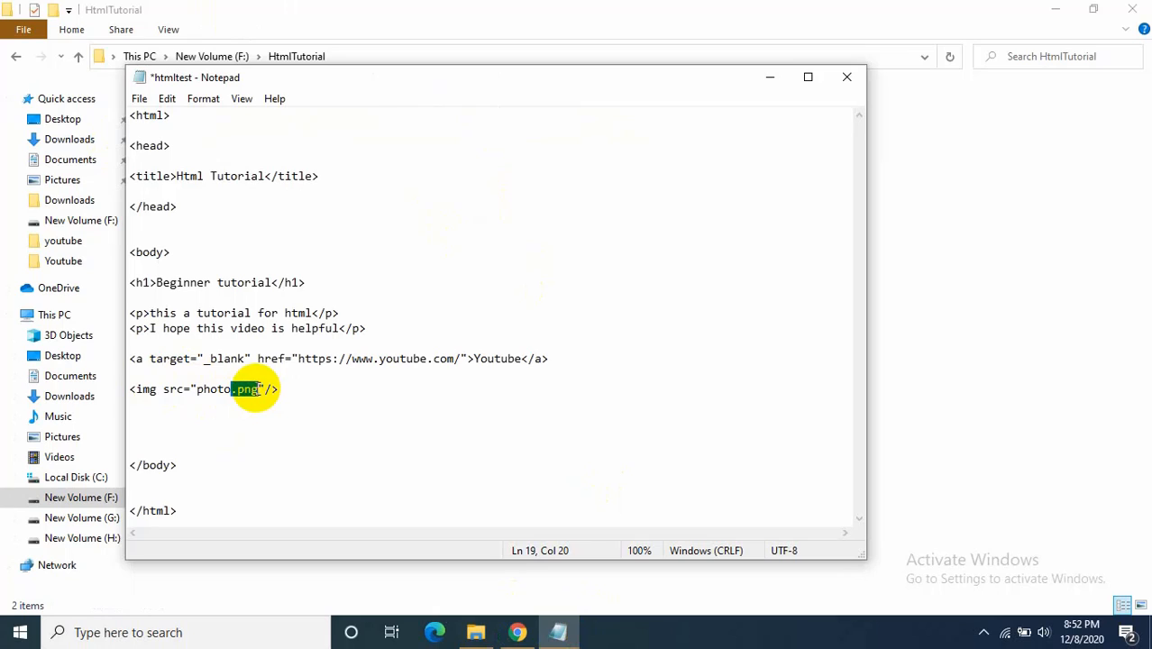
click(261, 390)
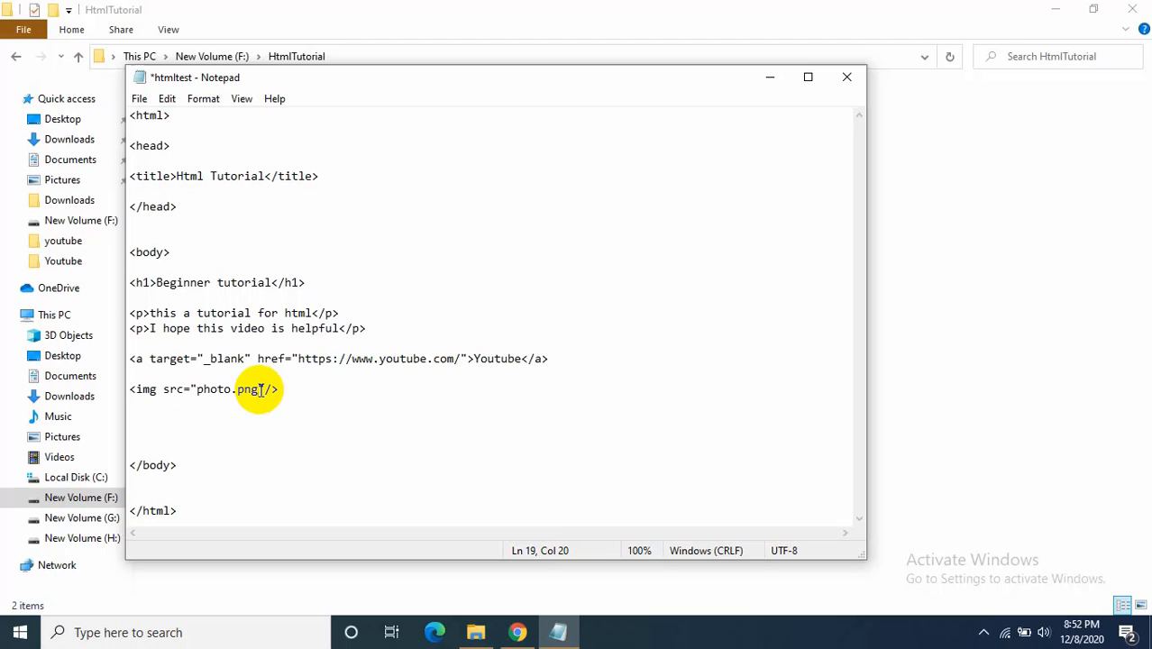
key(ctrl+s)
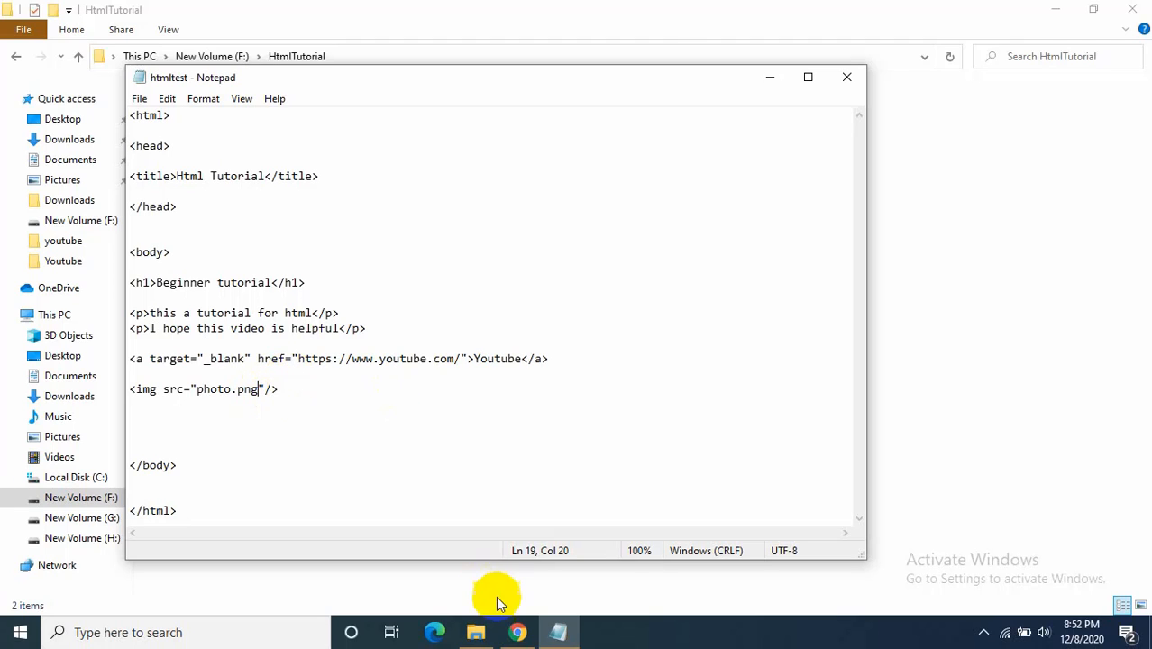
click(516, 631)
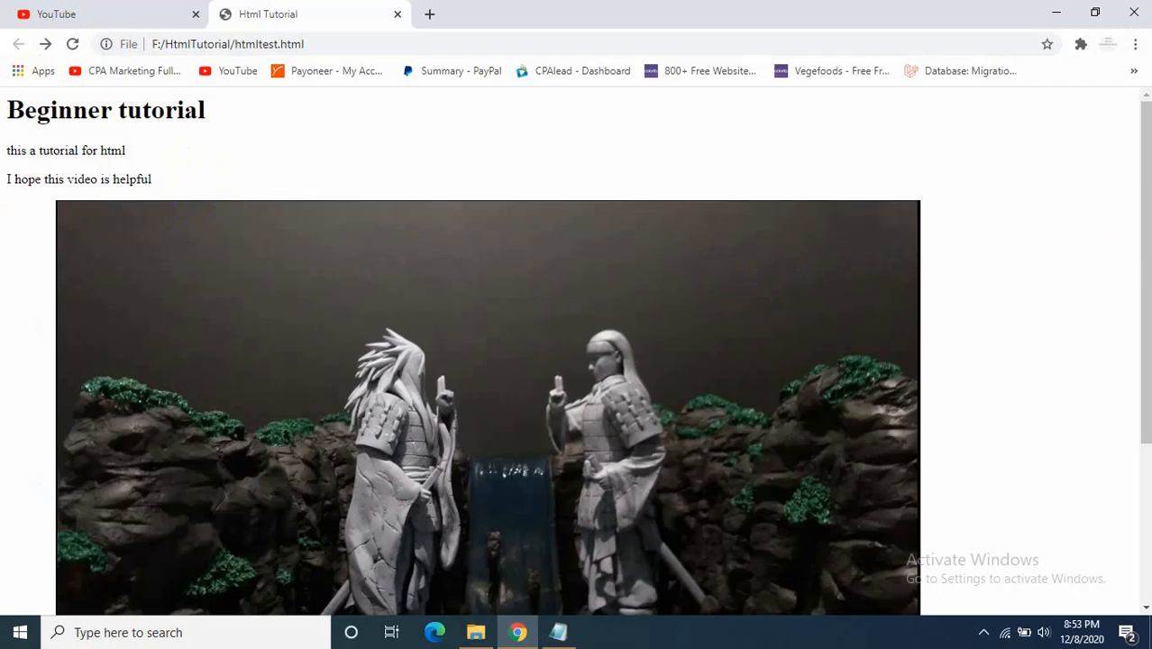
Step: Scroll down the page to view the large photo beneath the paragraphs
scroll(down, 3)
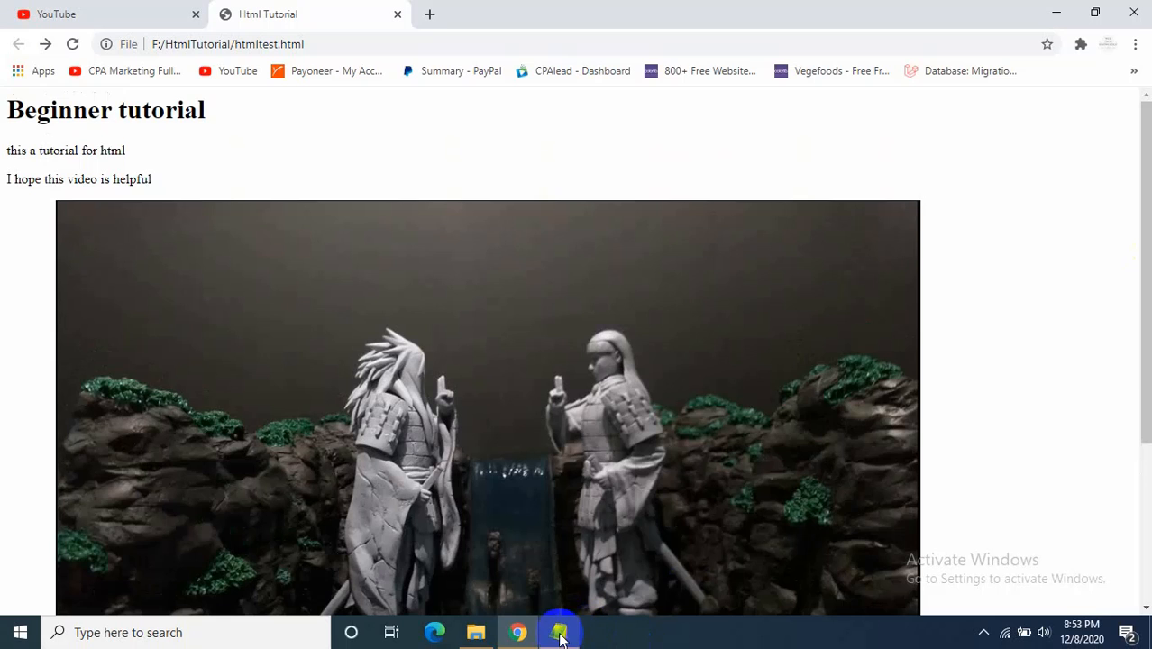
scroll(down, 3)
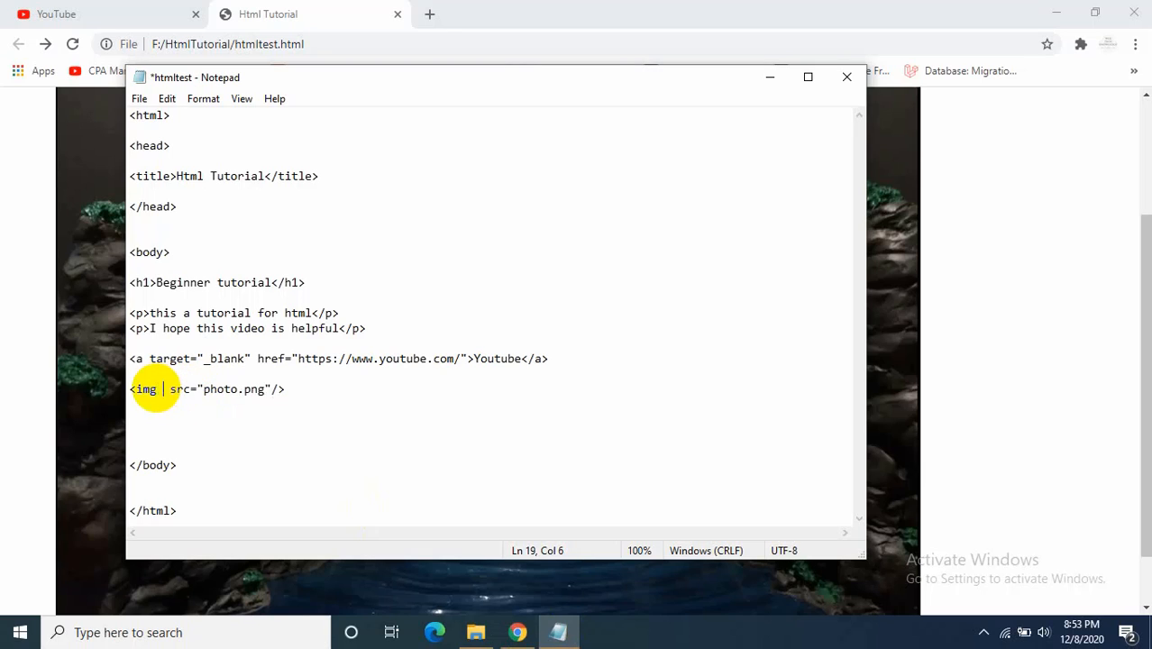
Step: Give the img tag height="600" and width="600"
text(hei)
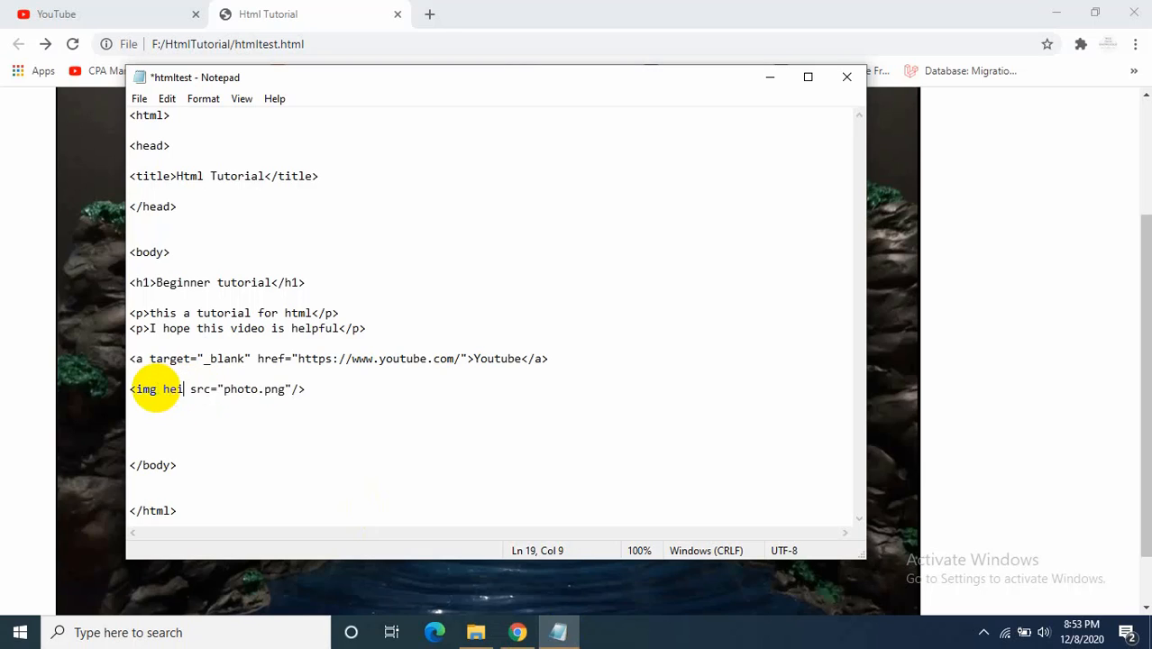
text(ght=)
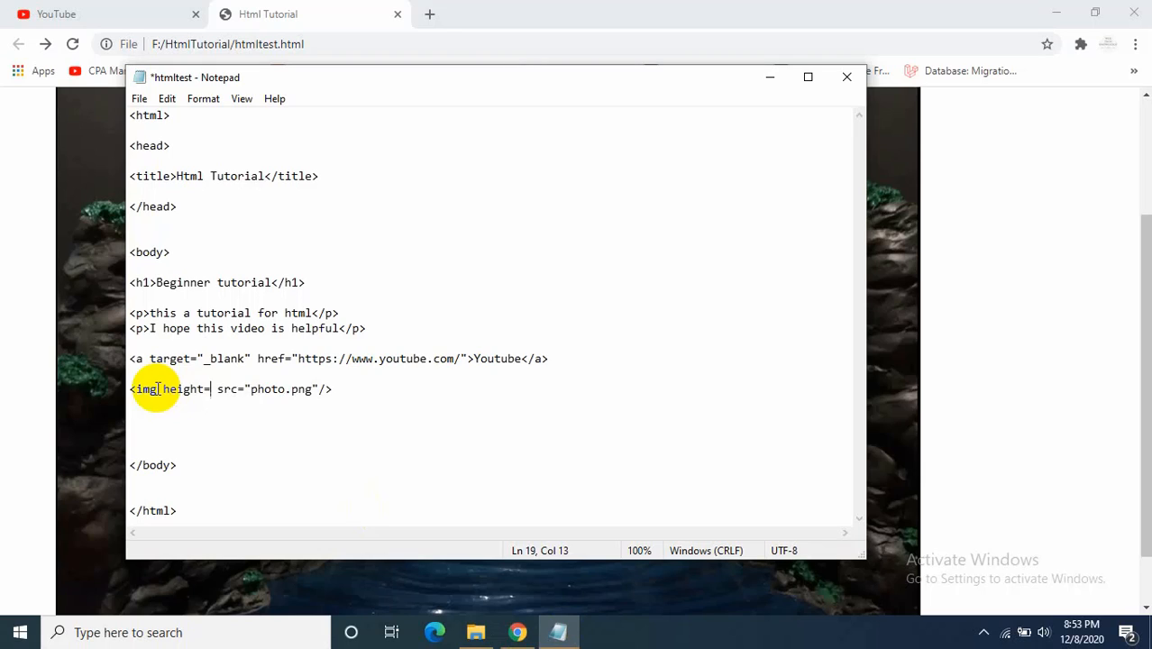
text(")
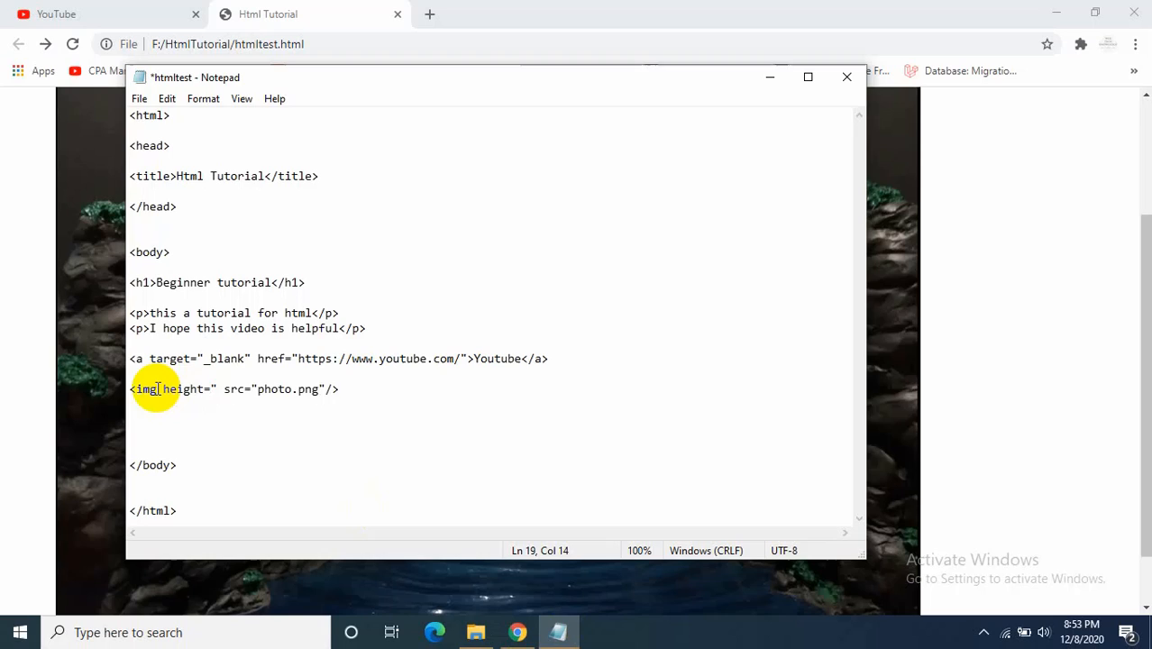
text(600)
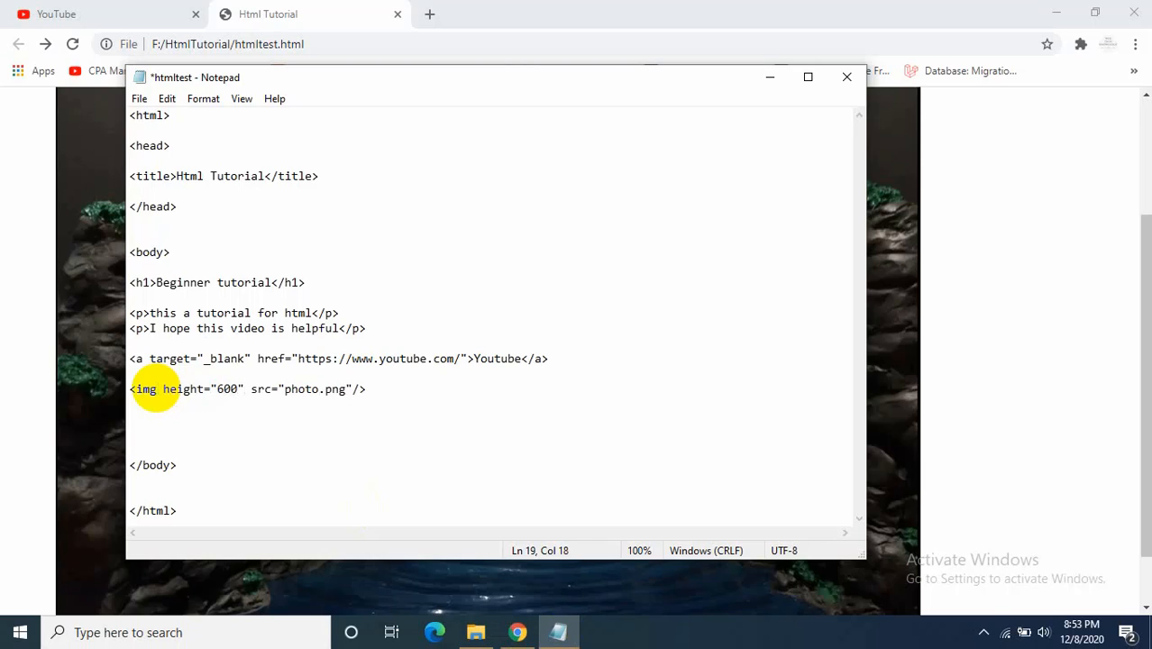
text(width=)
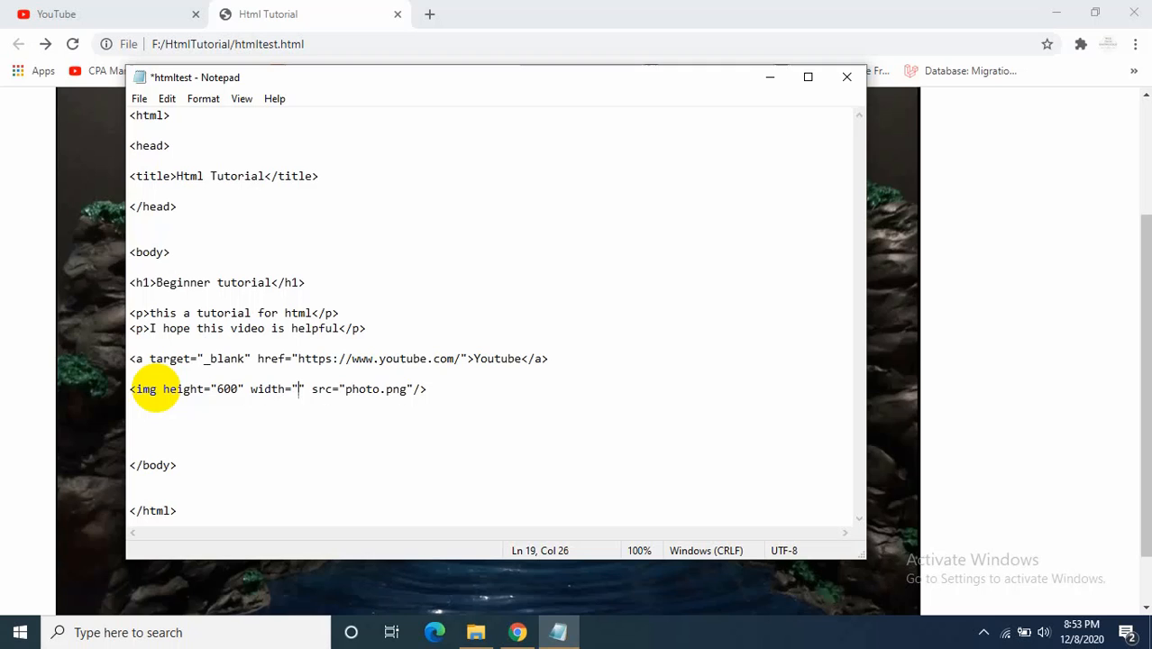
text(600)
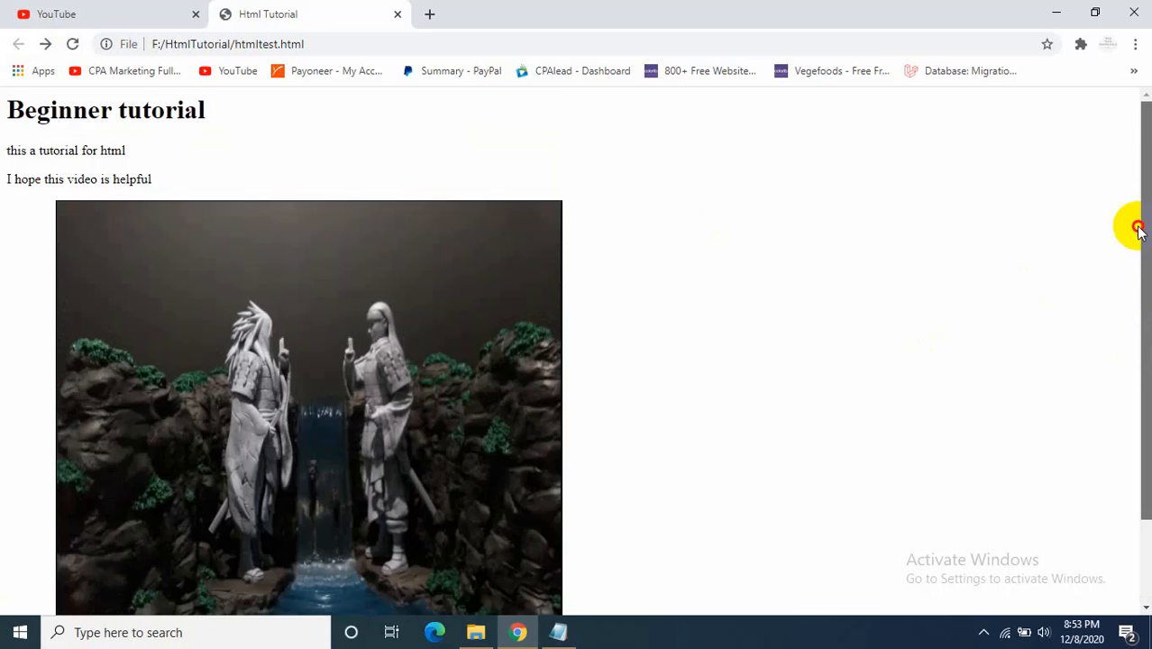
scroll(down, 3)
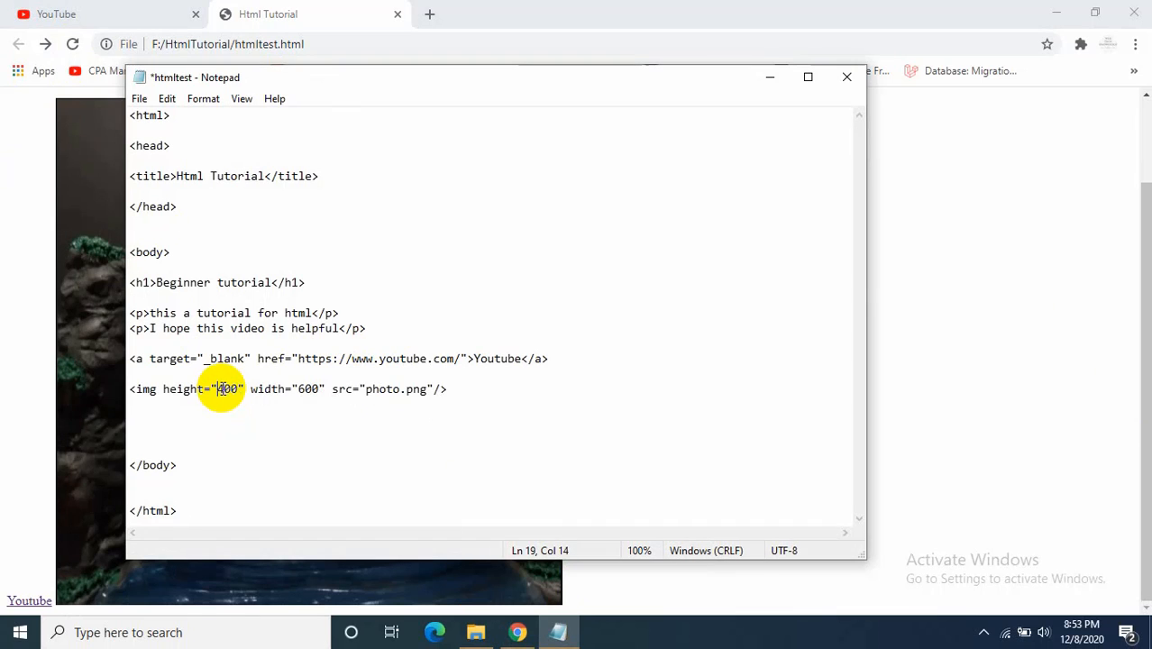
Step: Reload the 600-wide photo in Chrome, then return to the img tag to change height to 400
click(72, 43)
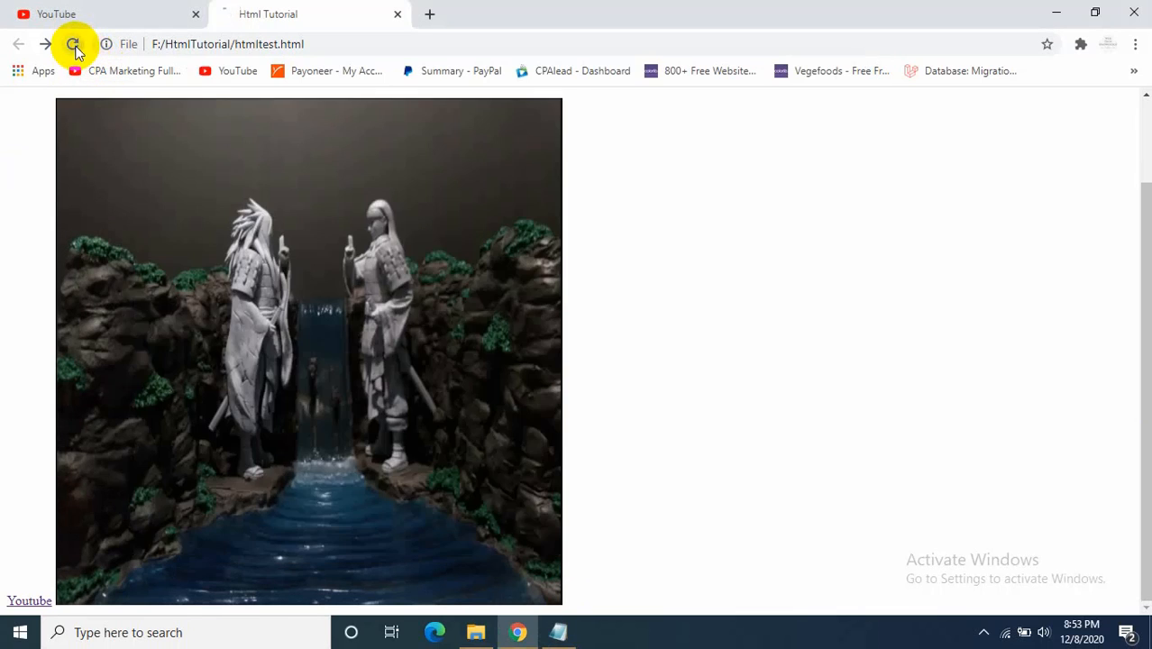
click(72, 43)
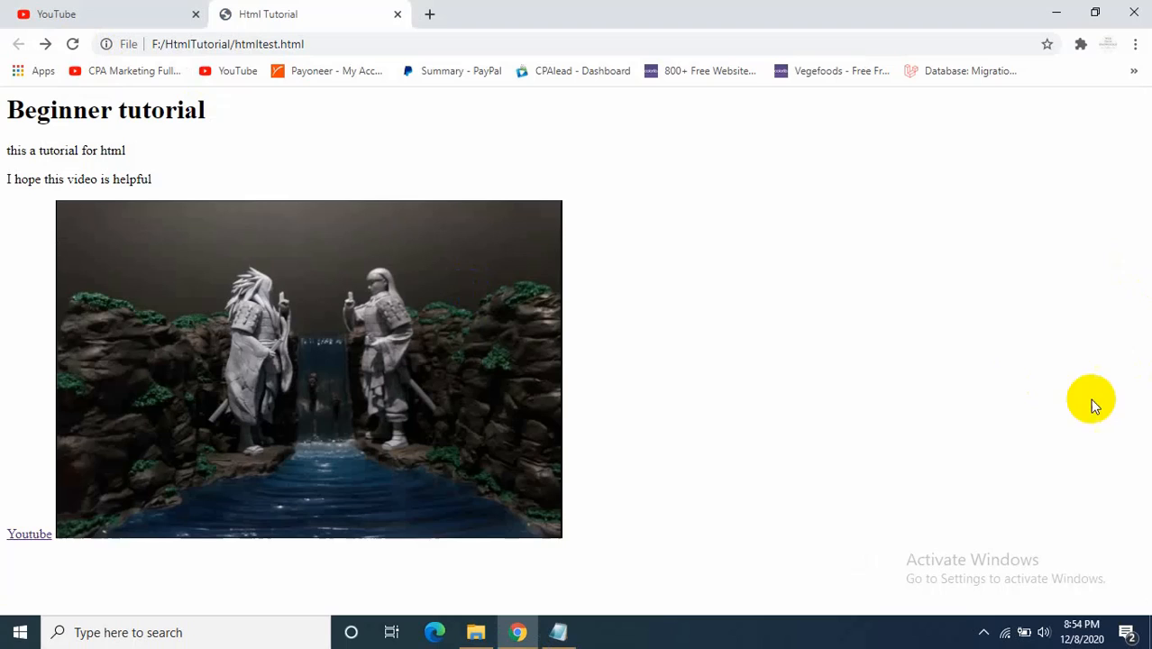
click(557, 631)
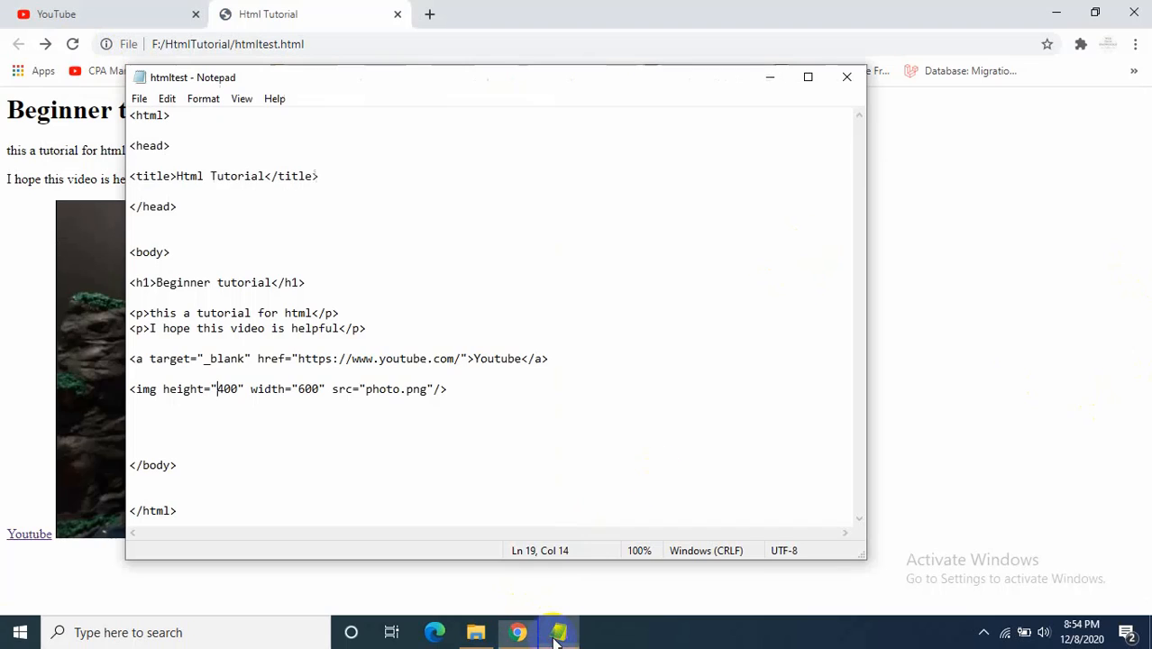
click(447, 390)
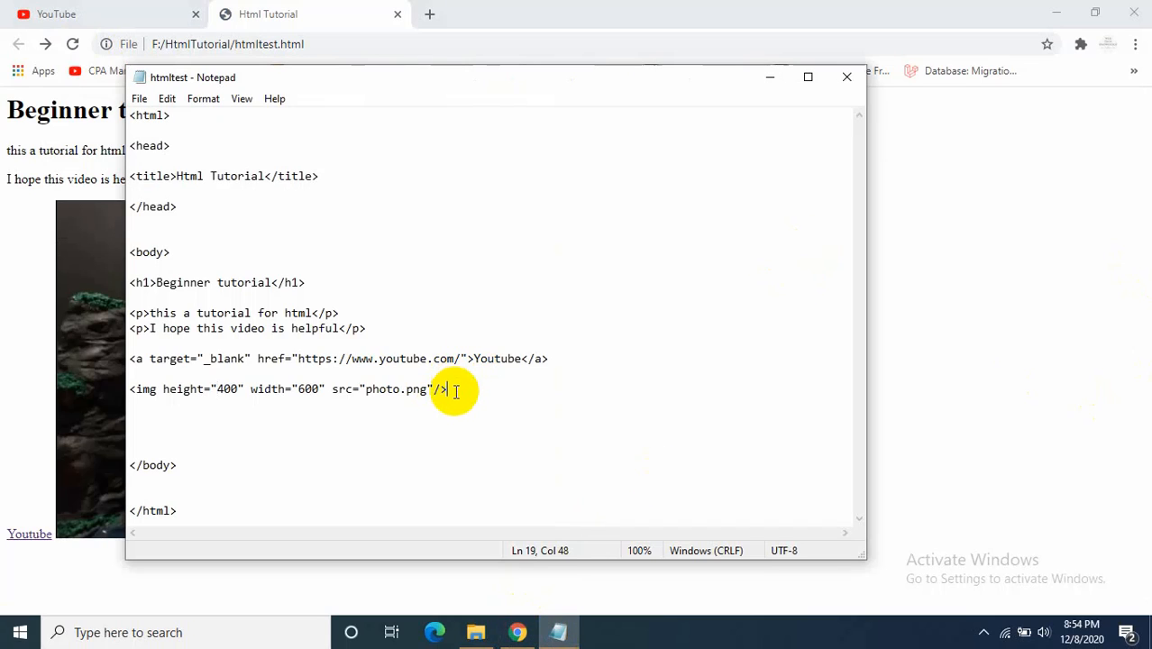
Step: Add <video src=""/> on a new line below the img tag
key(enter)
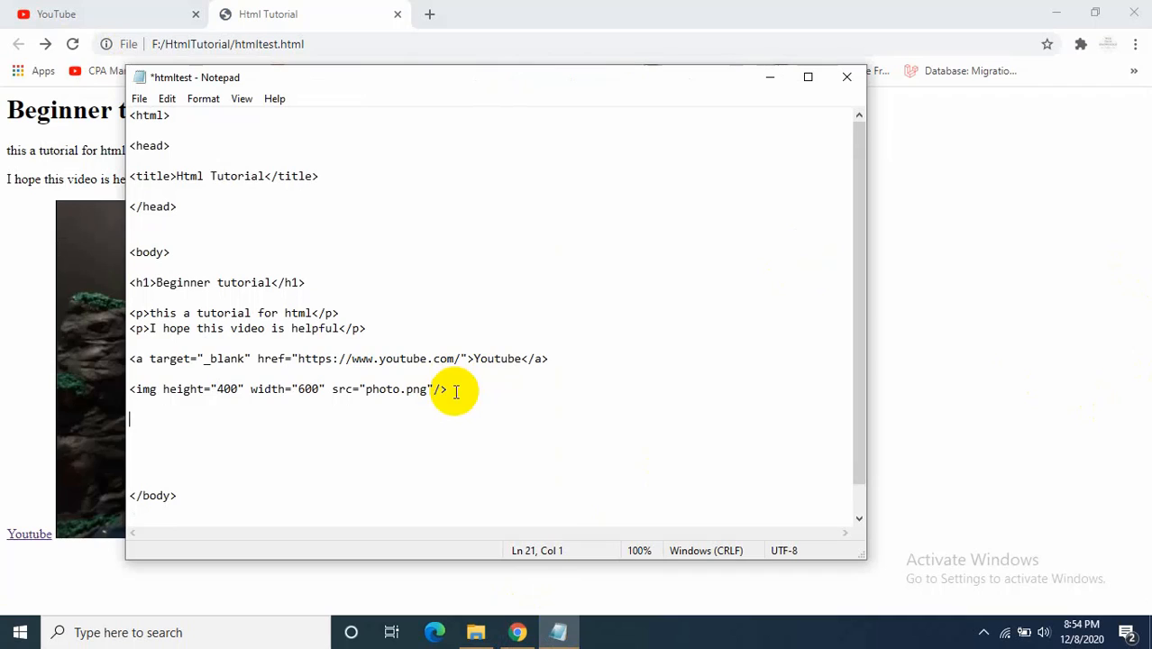
text(<)
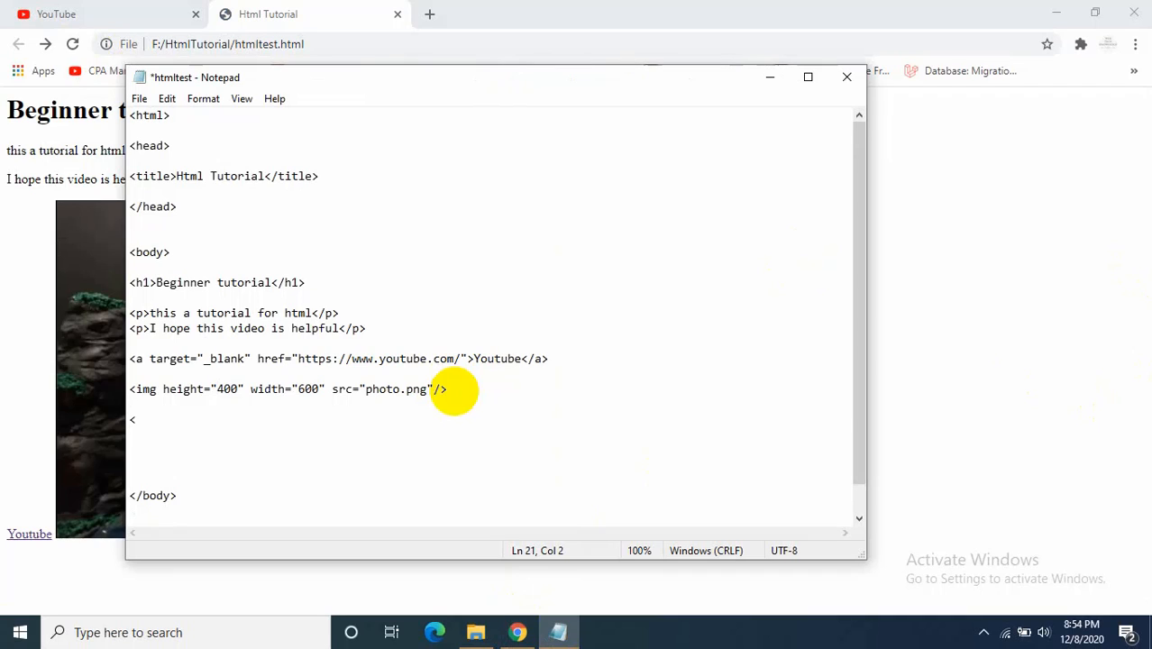
text(video)
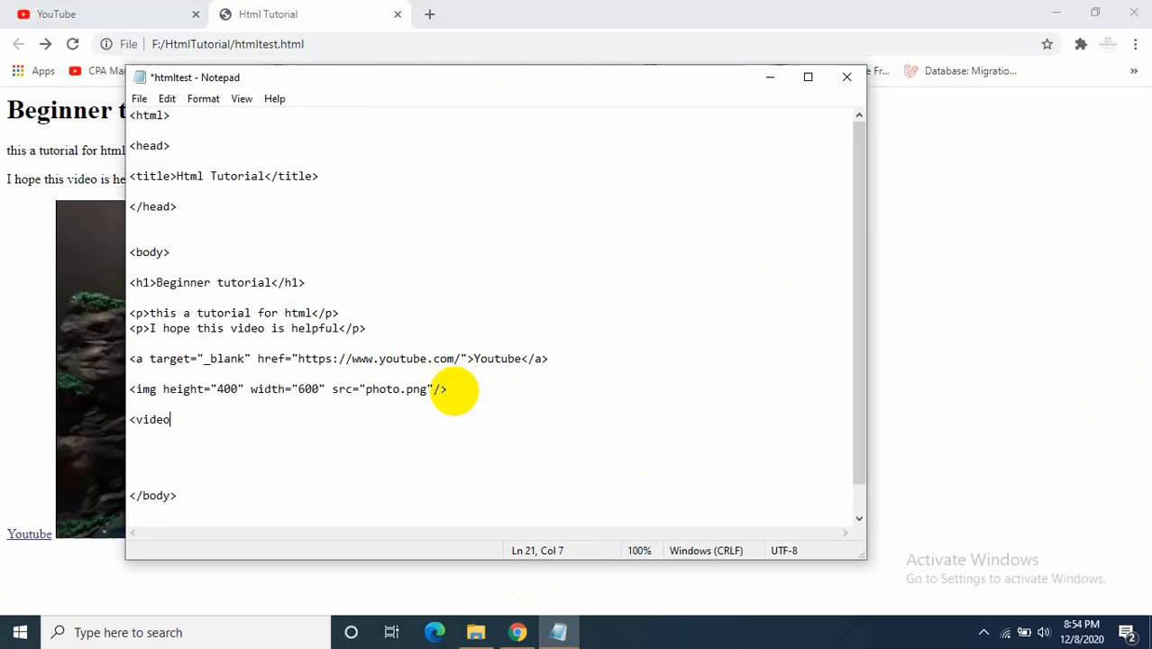
text(" ")
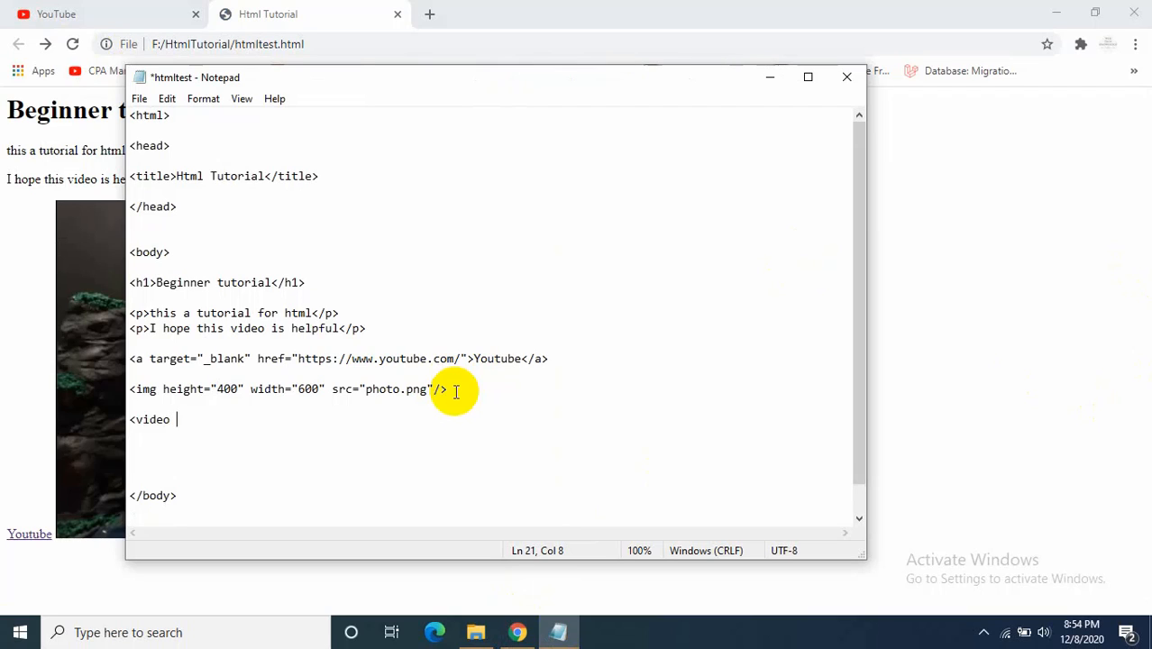
text(src=)
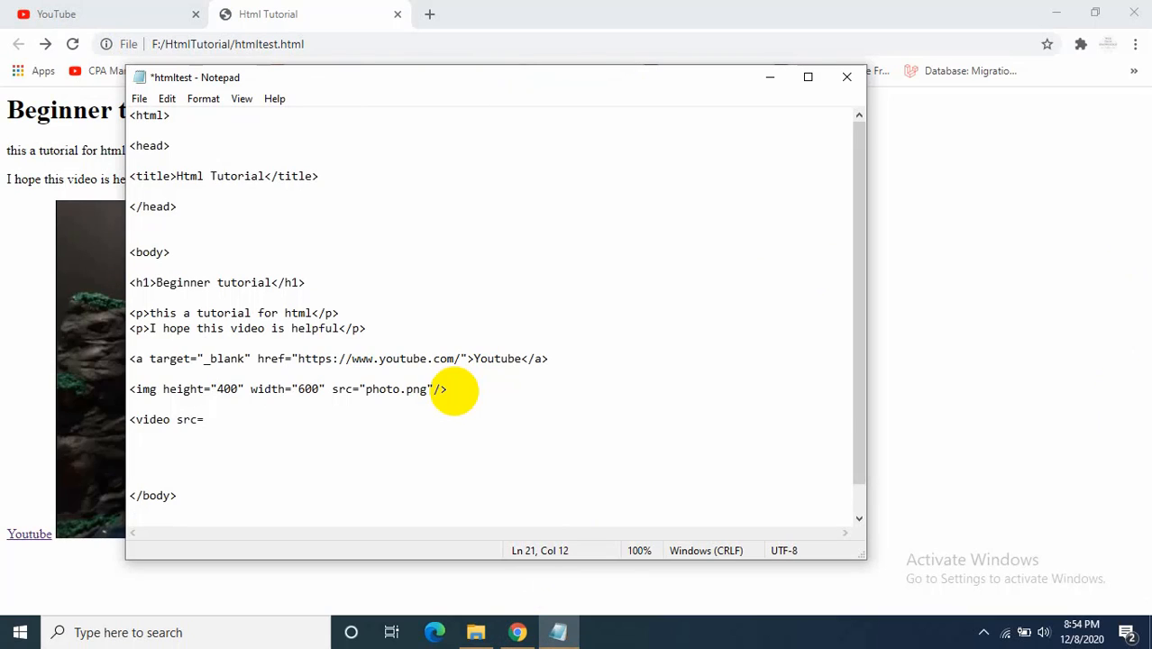
text(""/>)
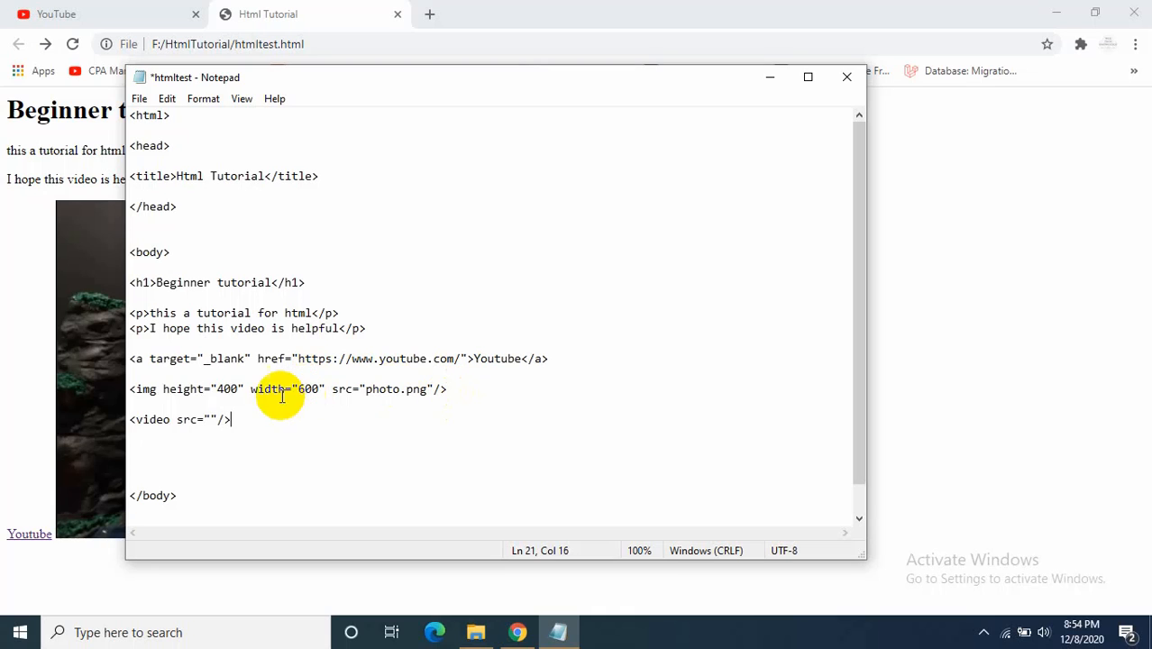
mouse_move(498, 631)
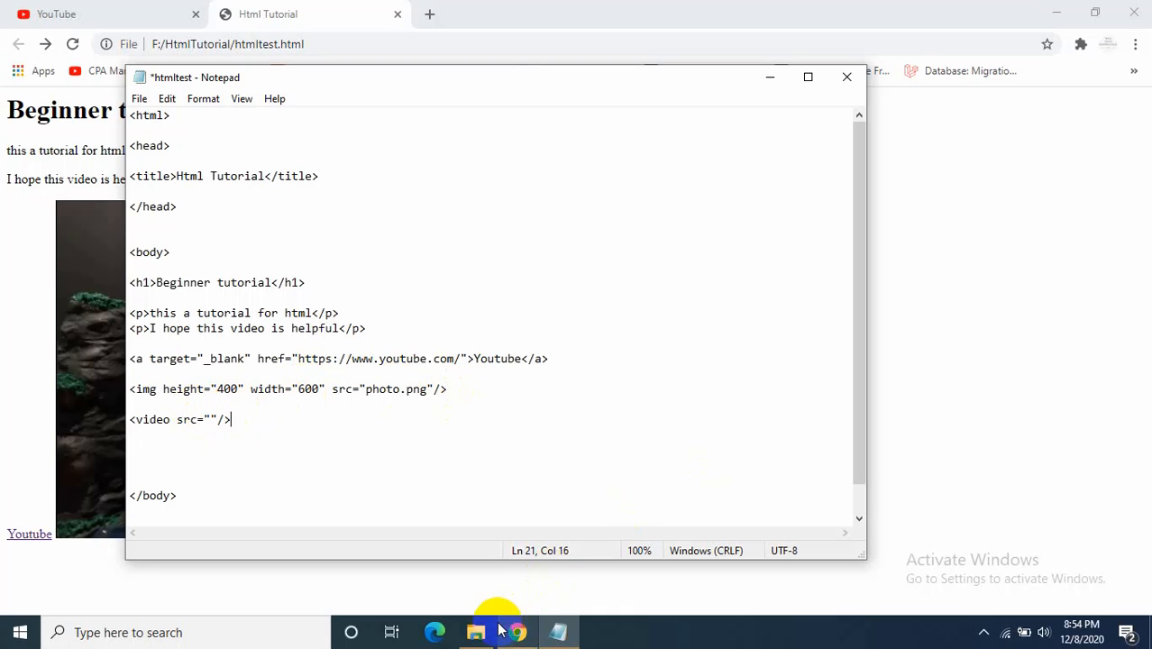
Step: Paste the video MP4 file into the HtmlTutorial folder beside htmltest and photo
click(476, 630)
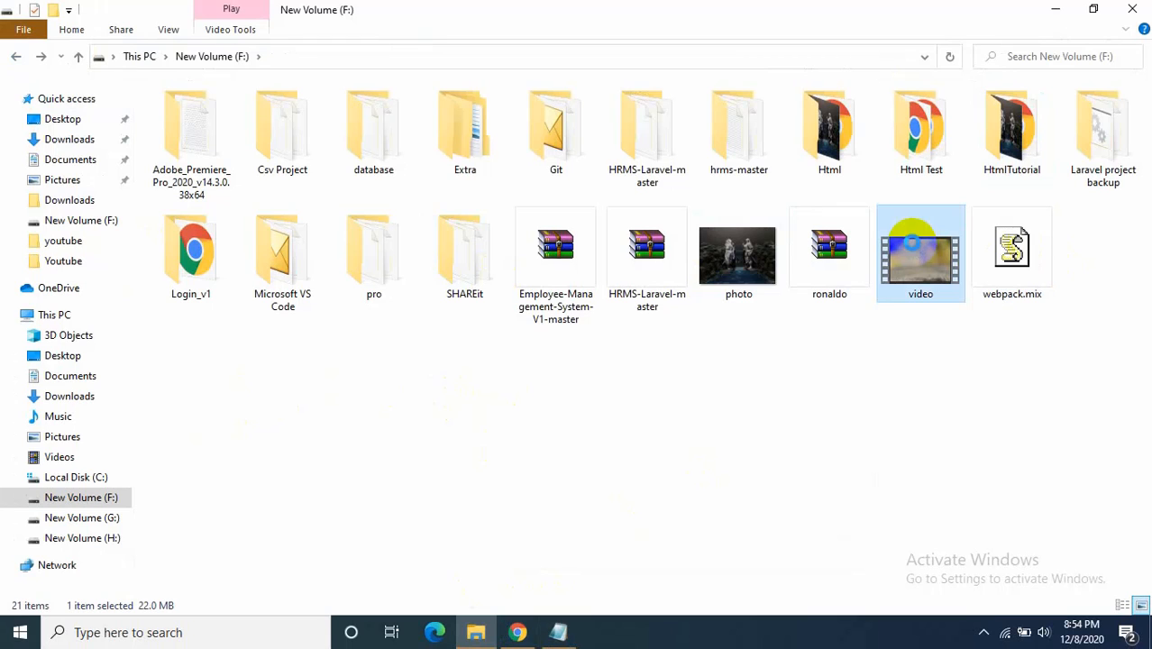
mouse_move(858, 424)
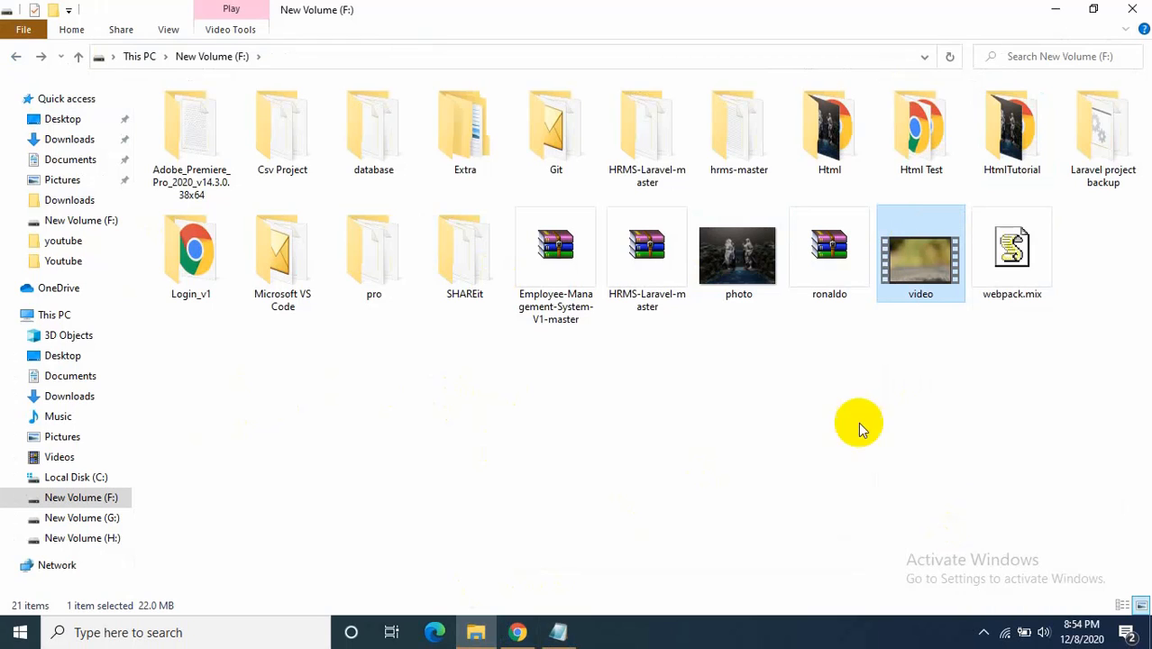
double_click(1011, 126)
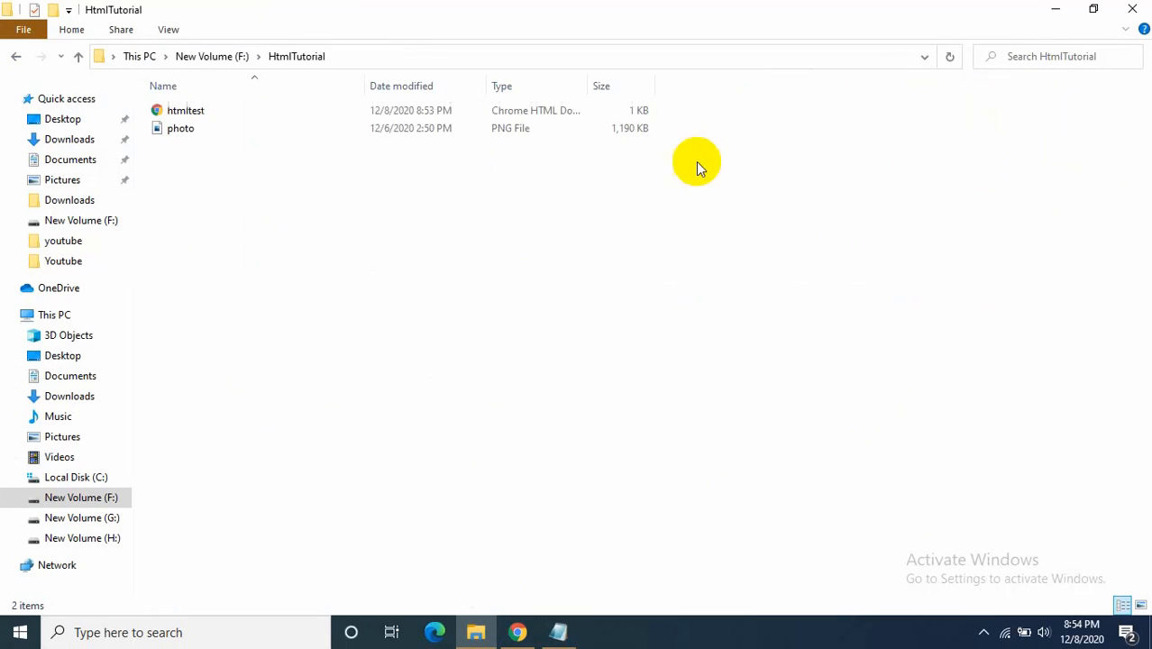
click(179, 146)
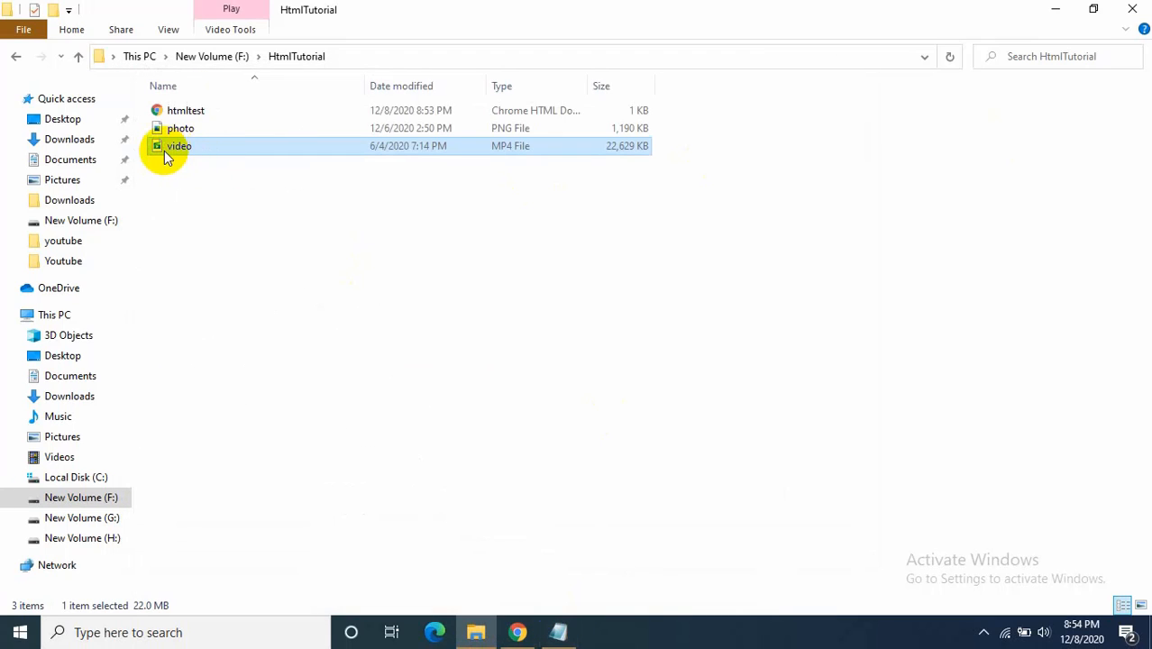
mouse_move(502, 159)
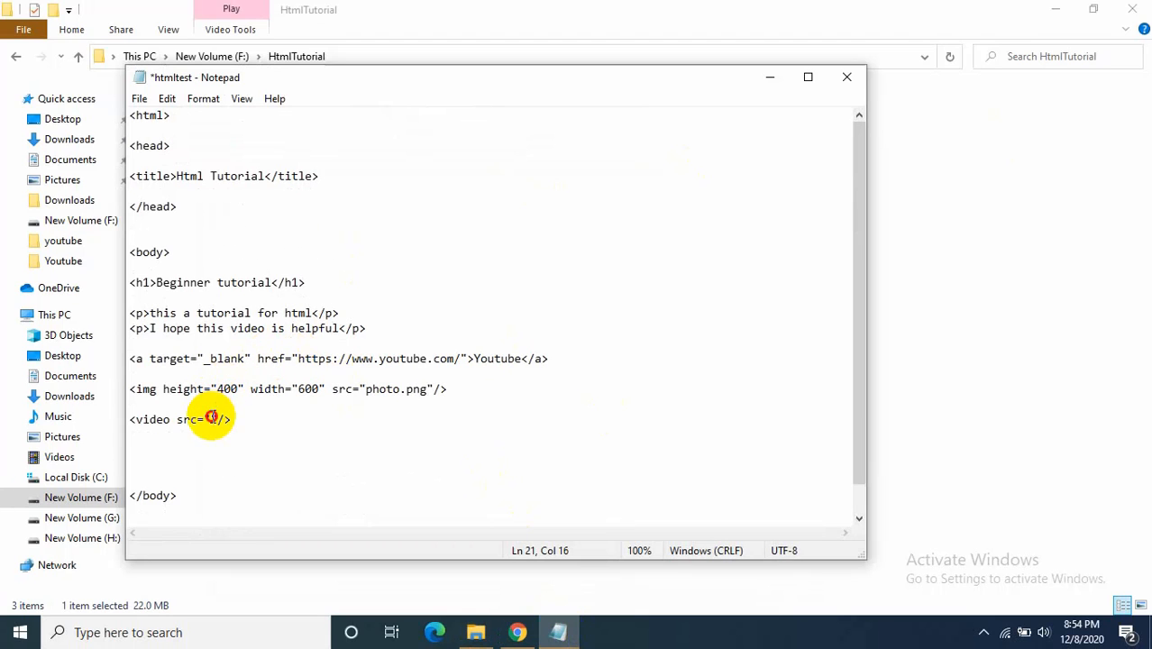
Step: Set the video tag's src to video.mp4 and reload the page to show the video
text(video)
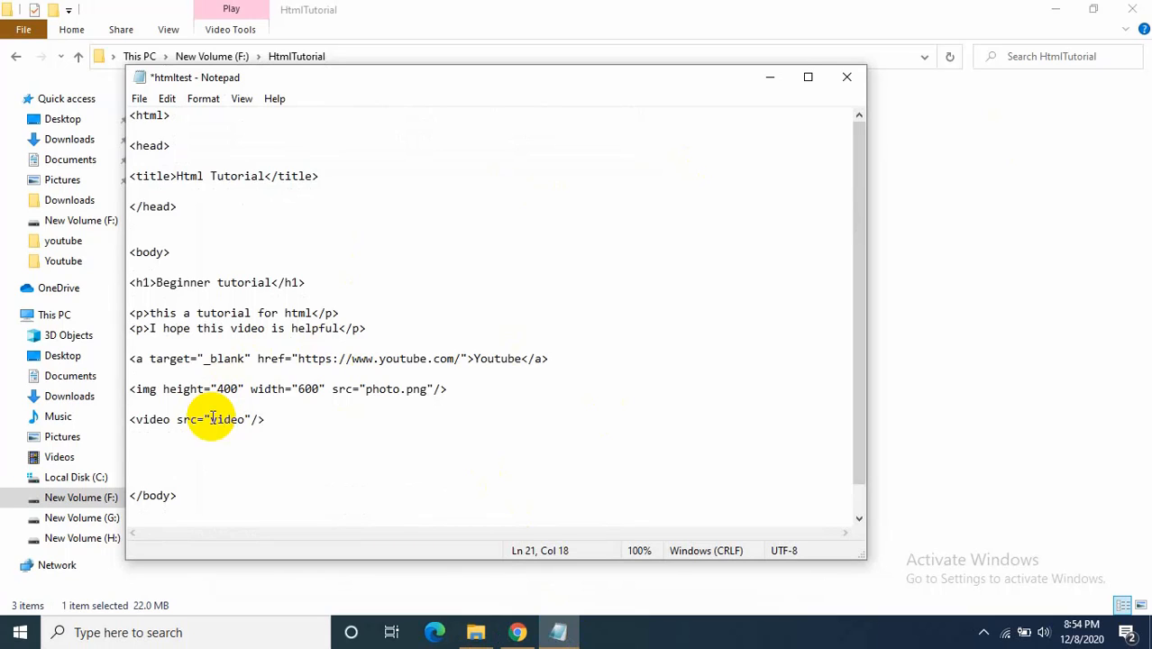
text(.mp4)
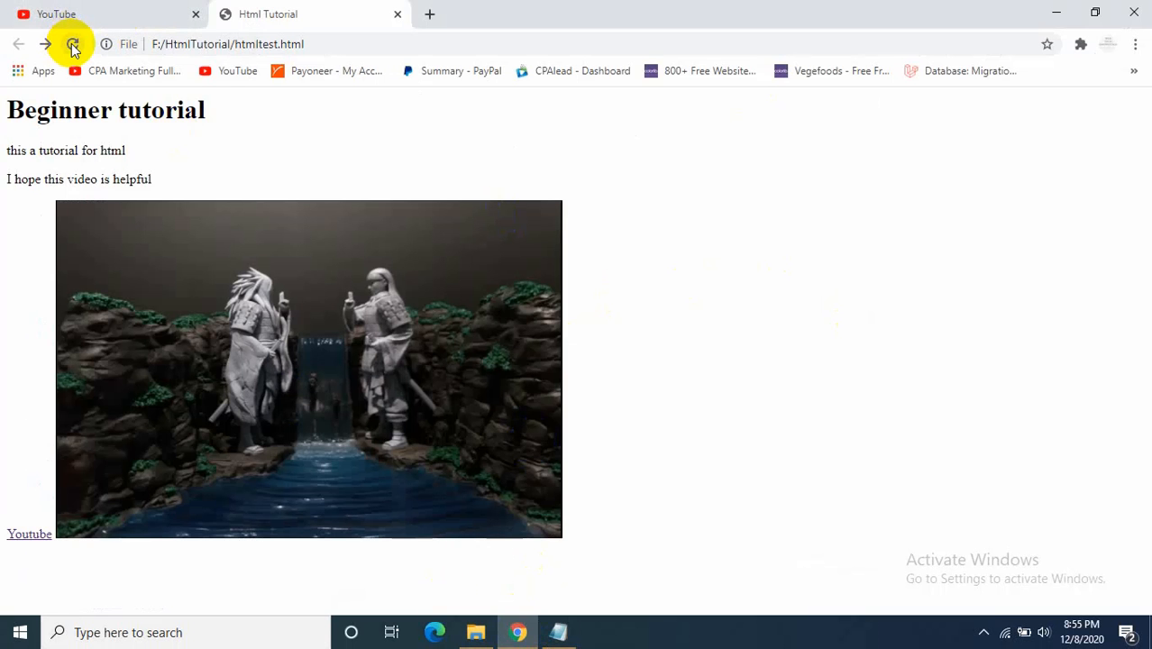
click(72, 43)
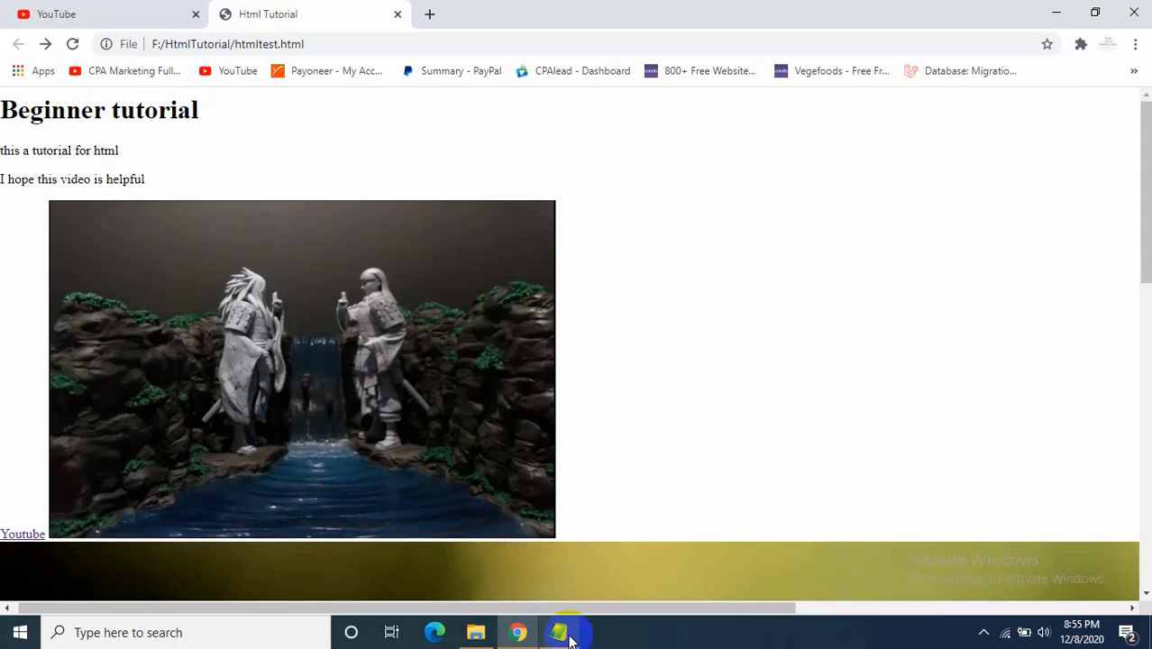
Step: Add controls and autoplay attributes to the video tag, then play the video on the page
click(557, 631)
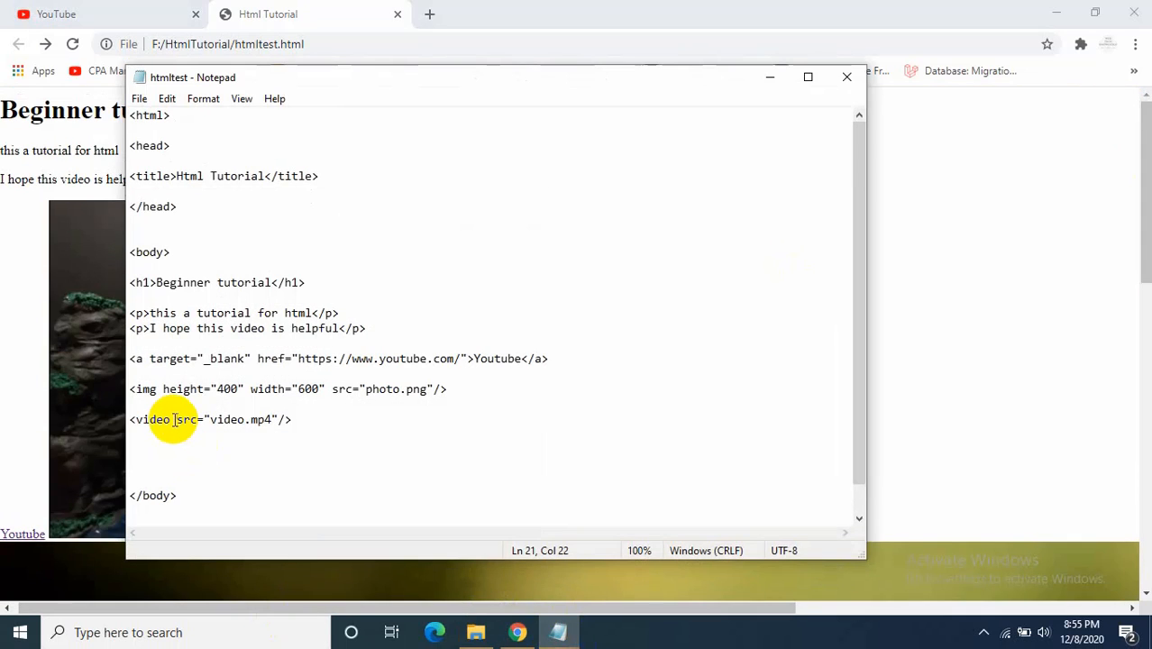
text(co)
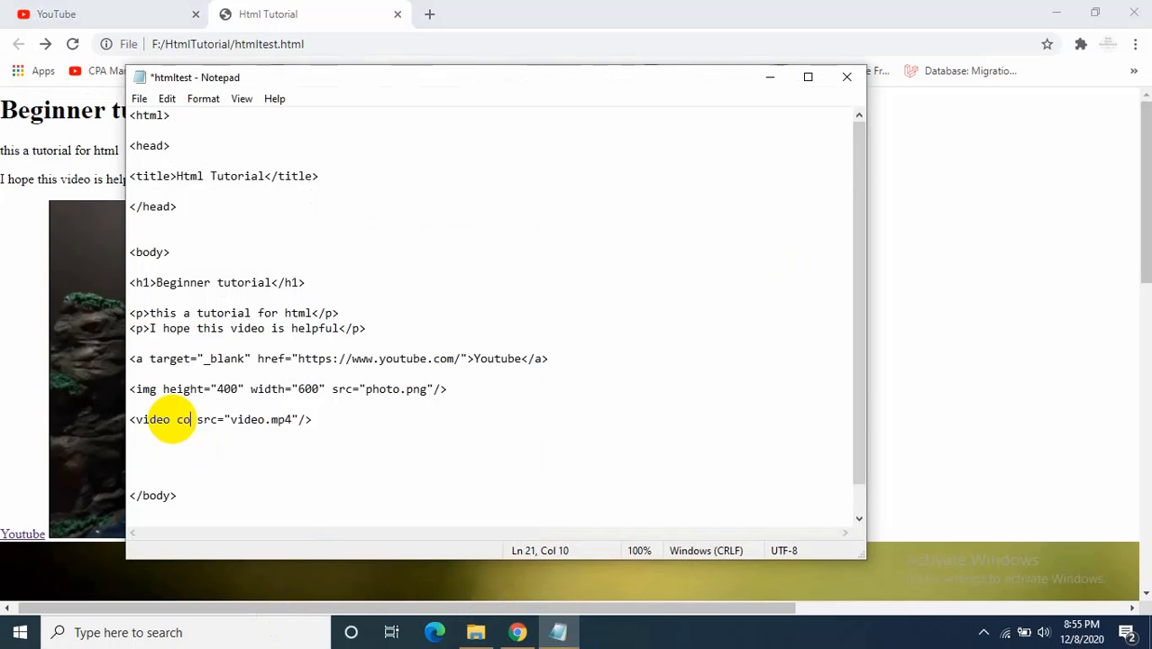
text(ntrols)
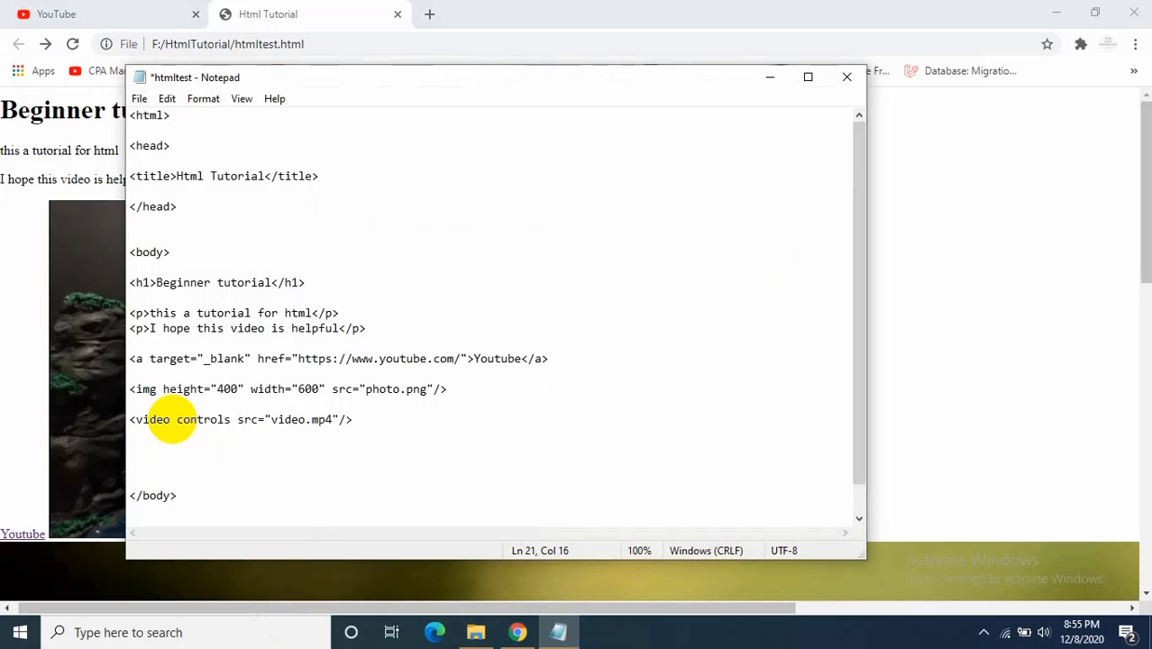
text(aut)
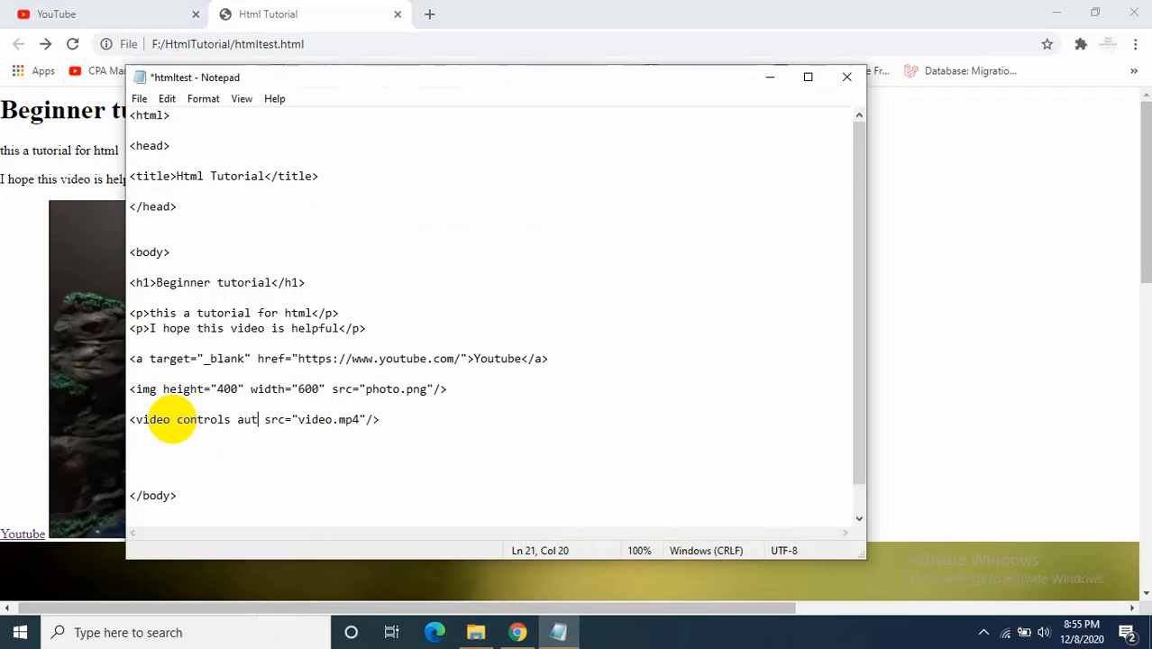
text(oplay)
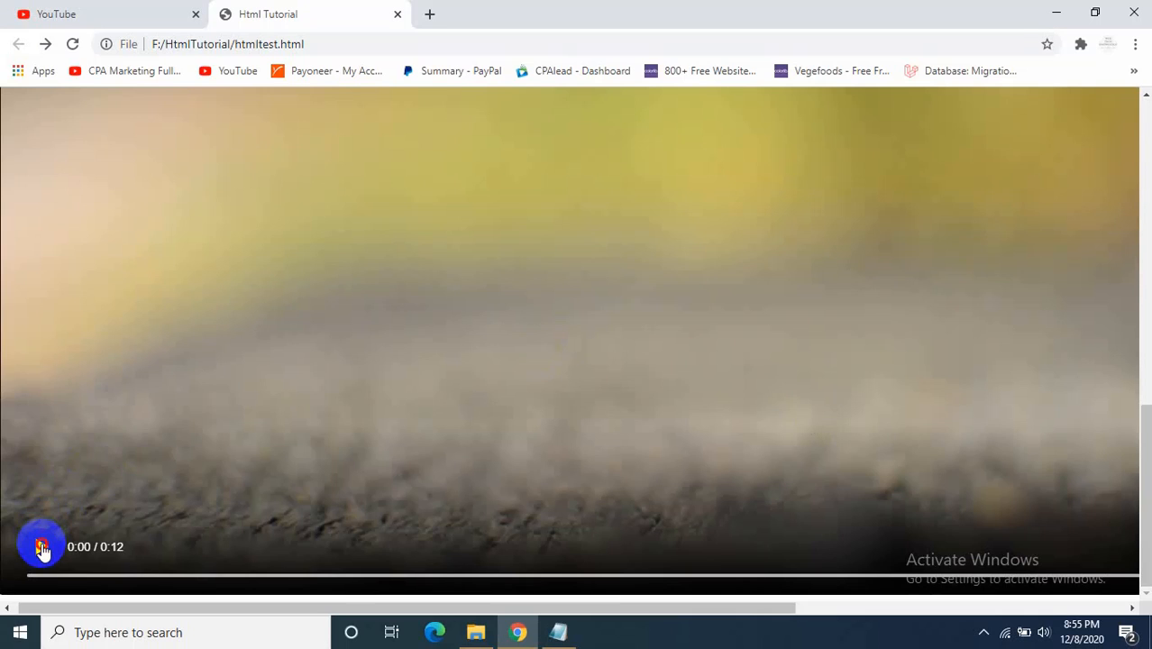
click(40, 546)
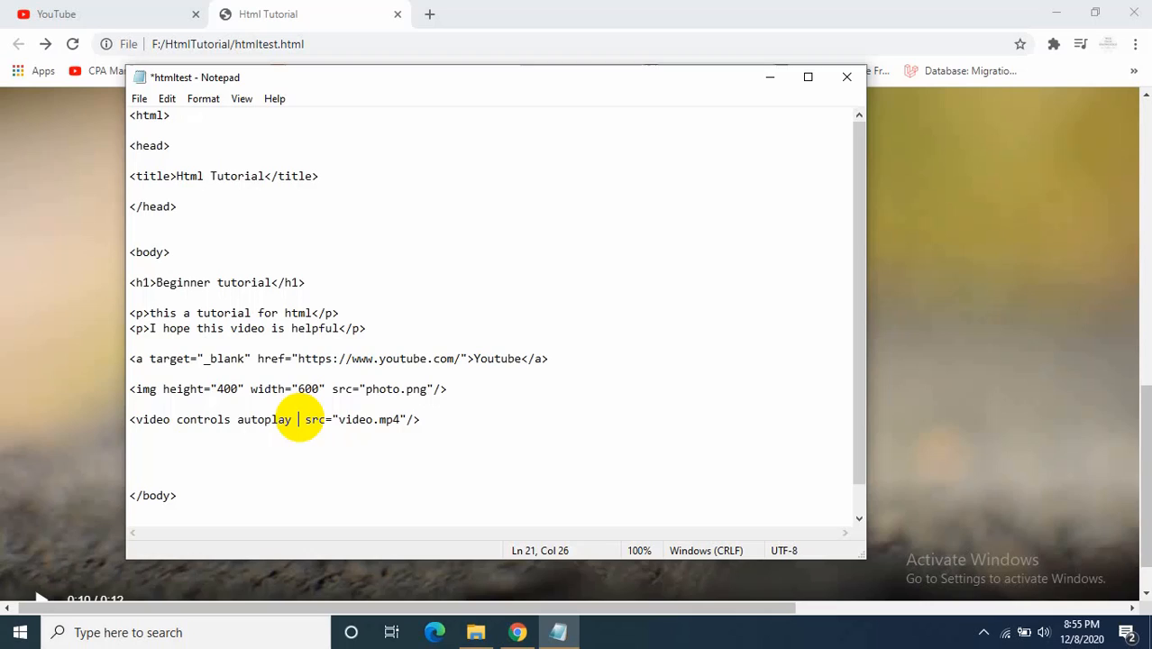
Step: Give the video tag height and width attributes, typing 600 for height and 500 for width
text(height=)
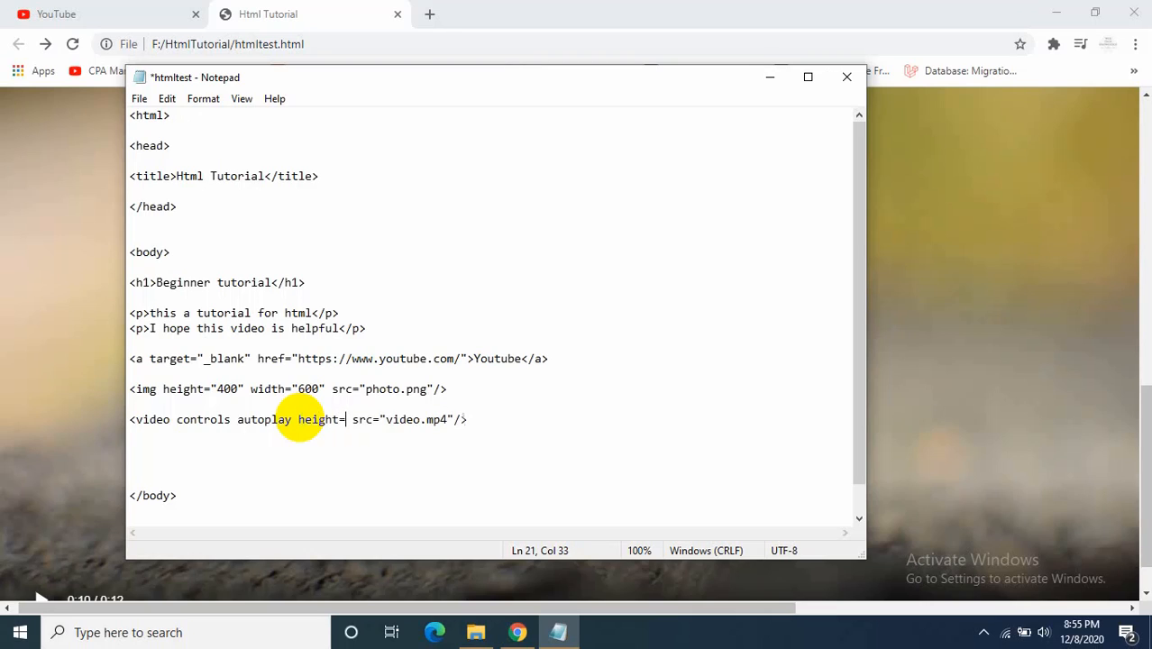
text(")
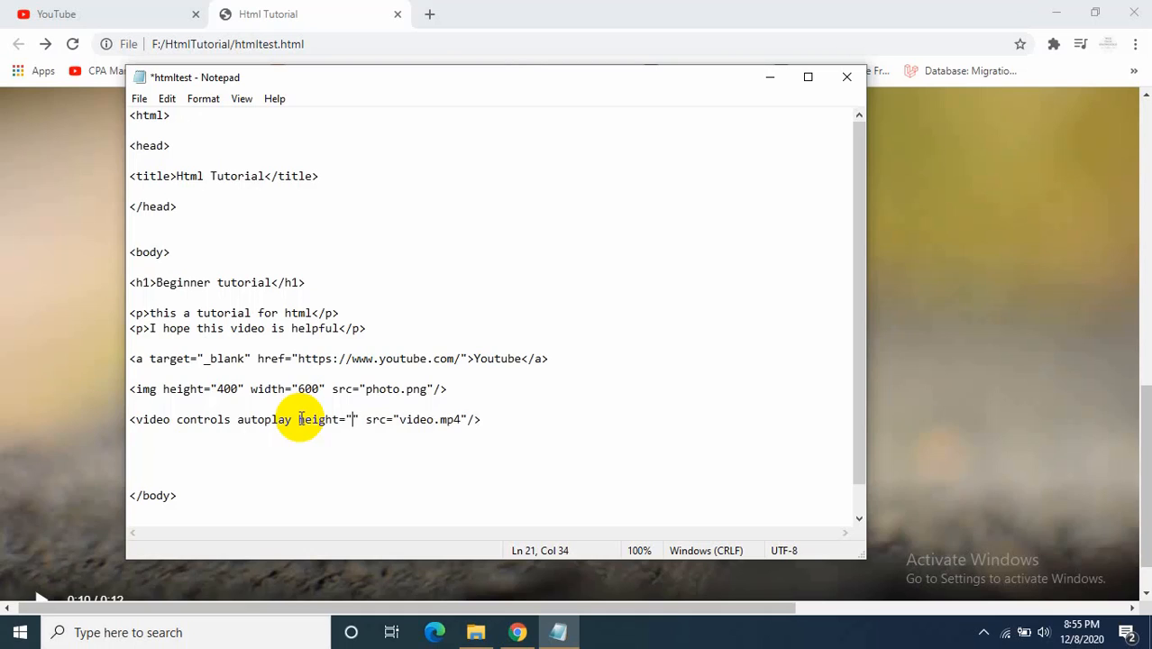
text(600)
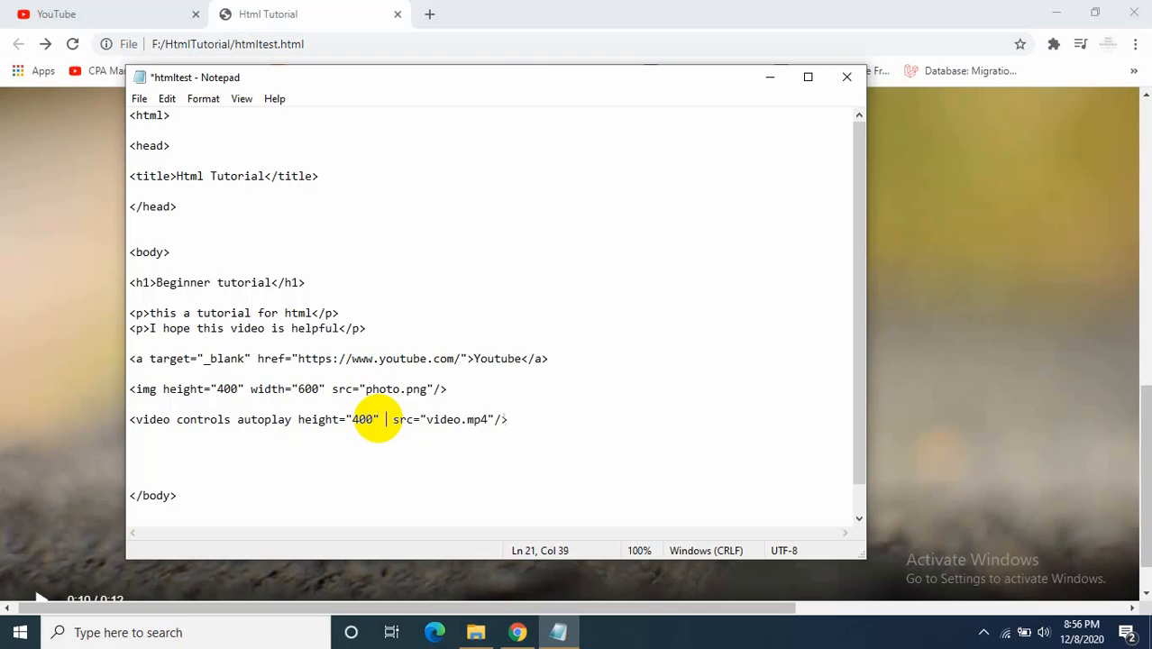
text(width)
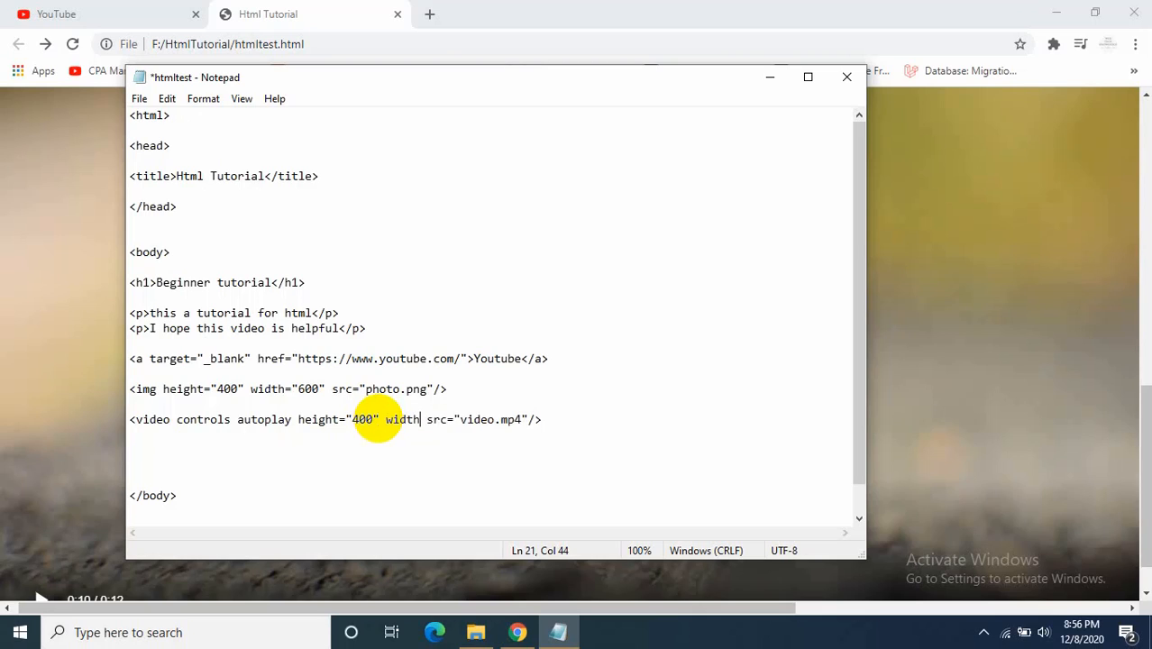
text(="")
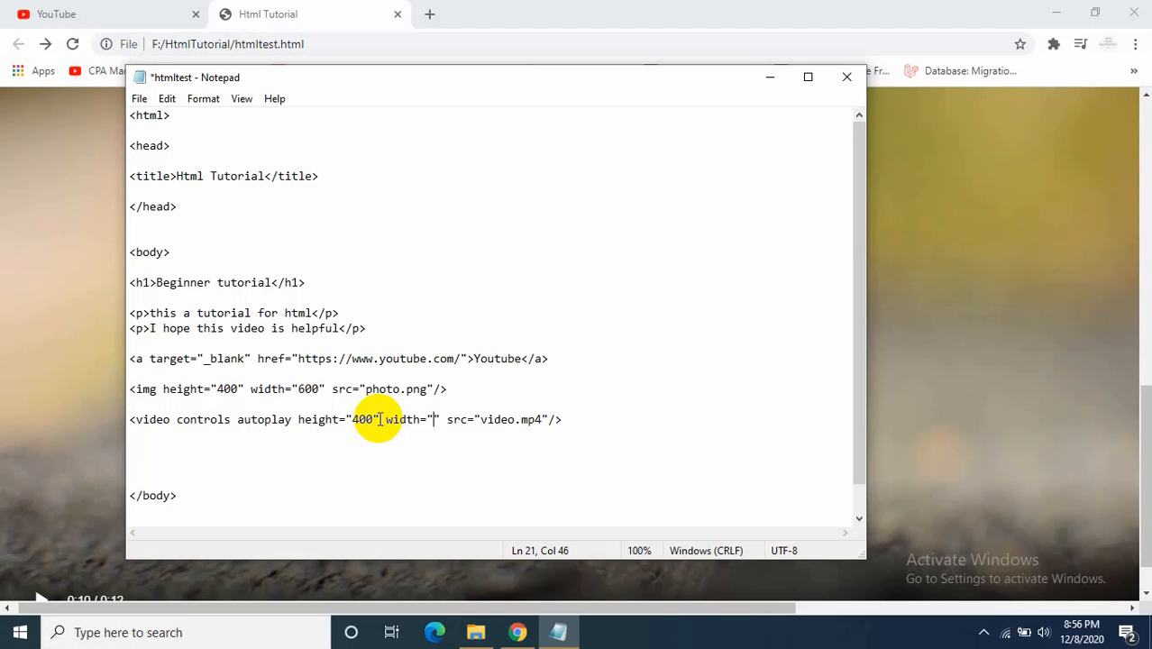
text(500)
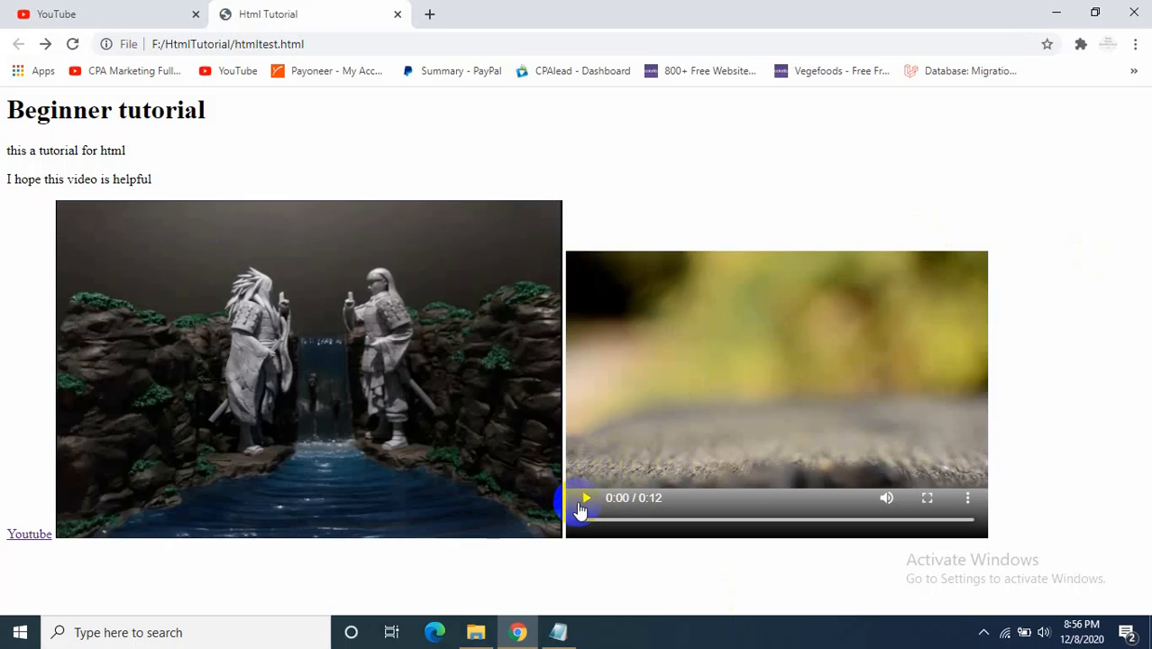
Step: Play the resized video beside the photo, letting it run to 0:10
click(584, 497)
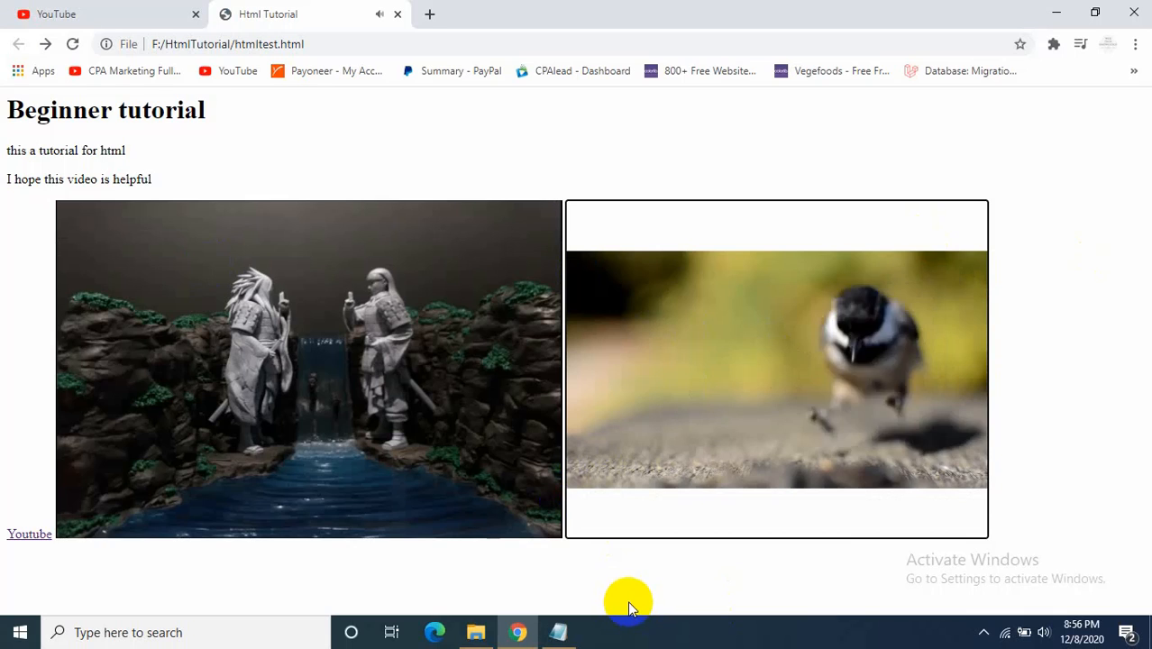
click(775, 367)
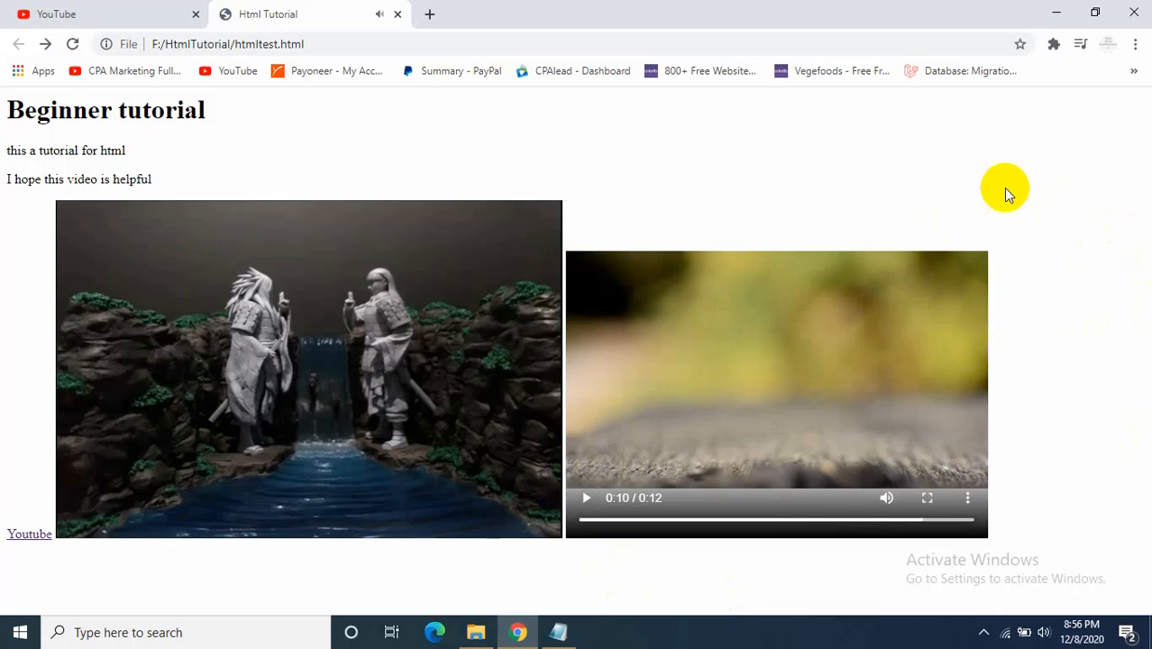
mouse_move(1031, 261)
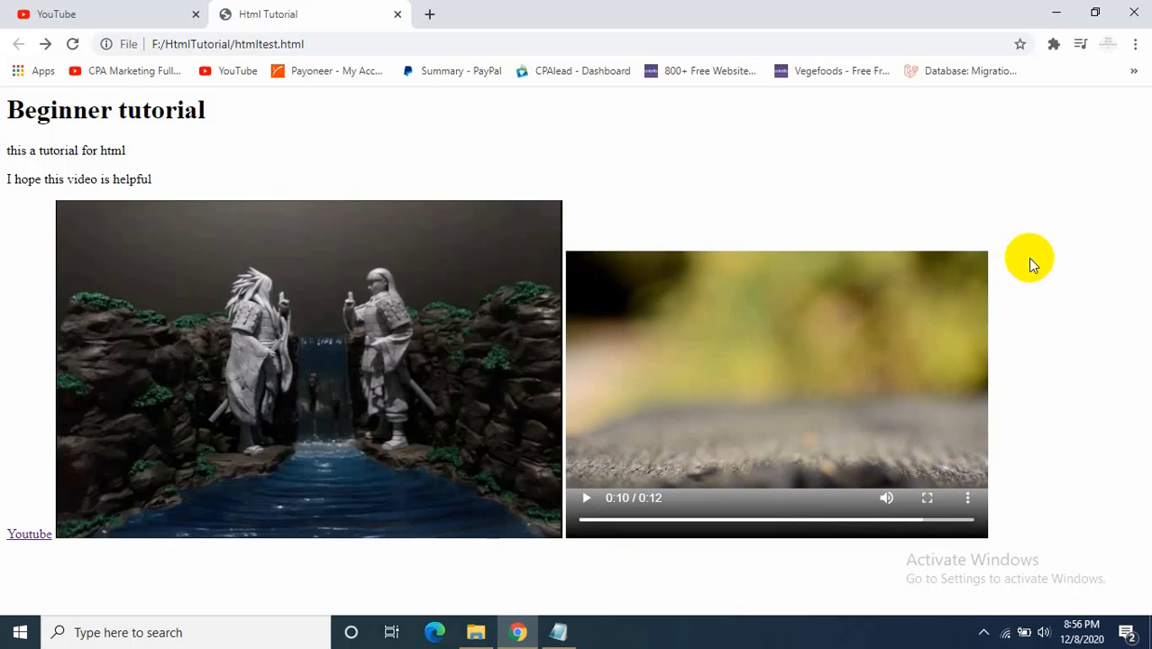